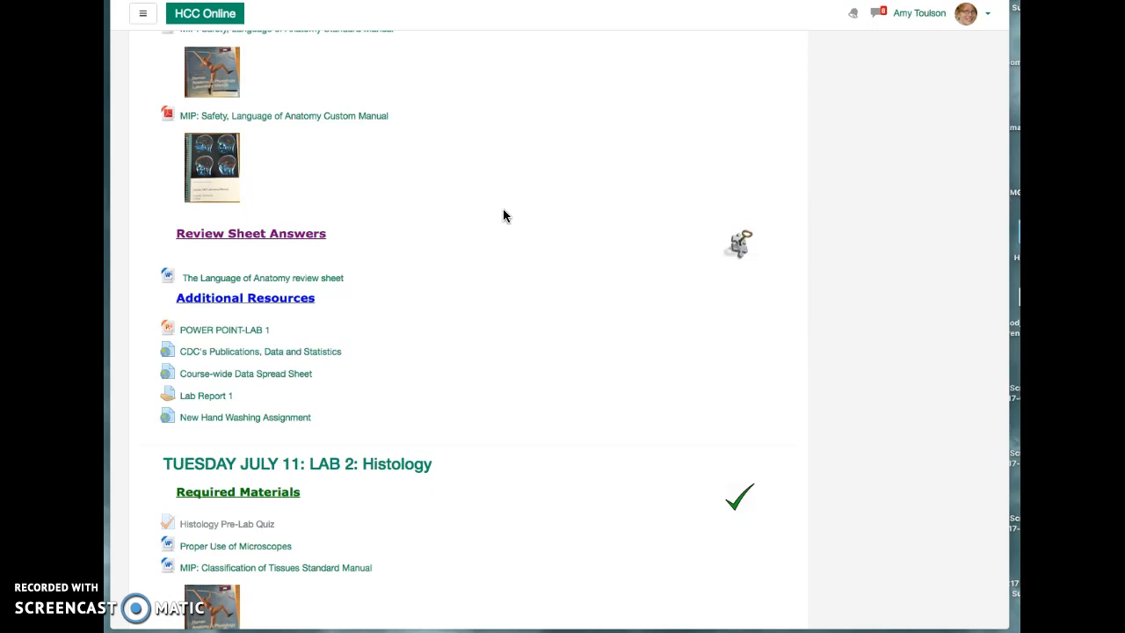
{"action": "mouse_move", "coordinate": [513, 218]}
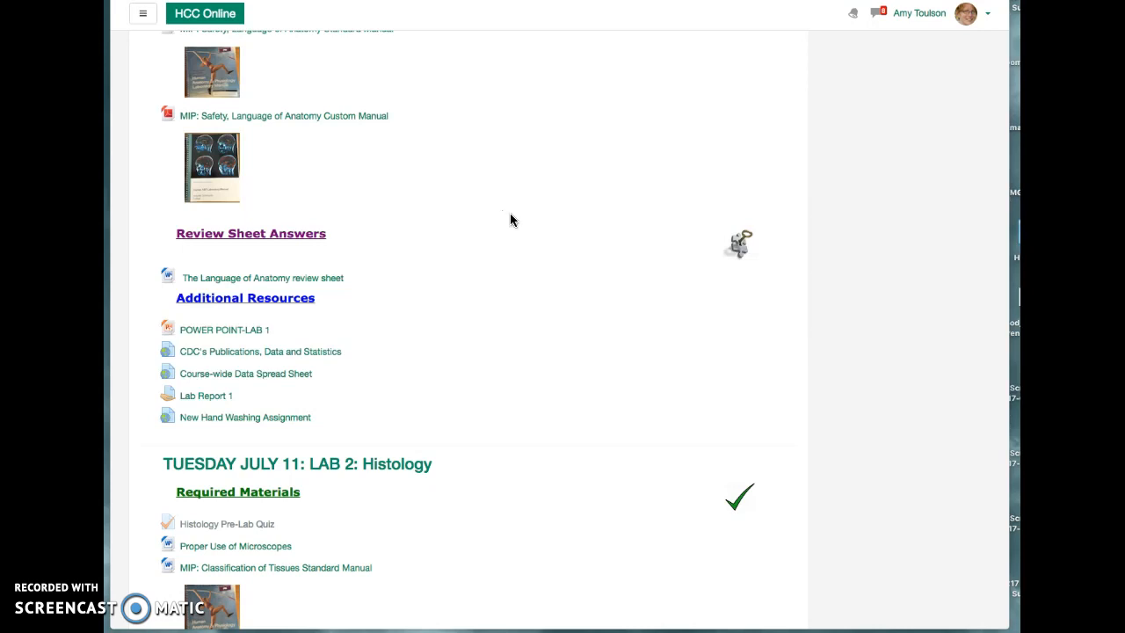
{"action": "mouse_move", "coordinate": [499, 222]}
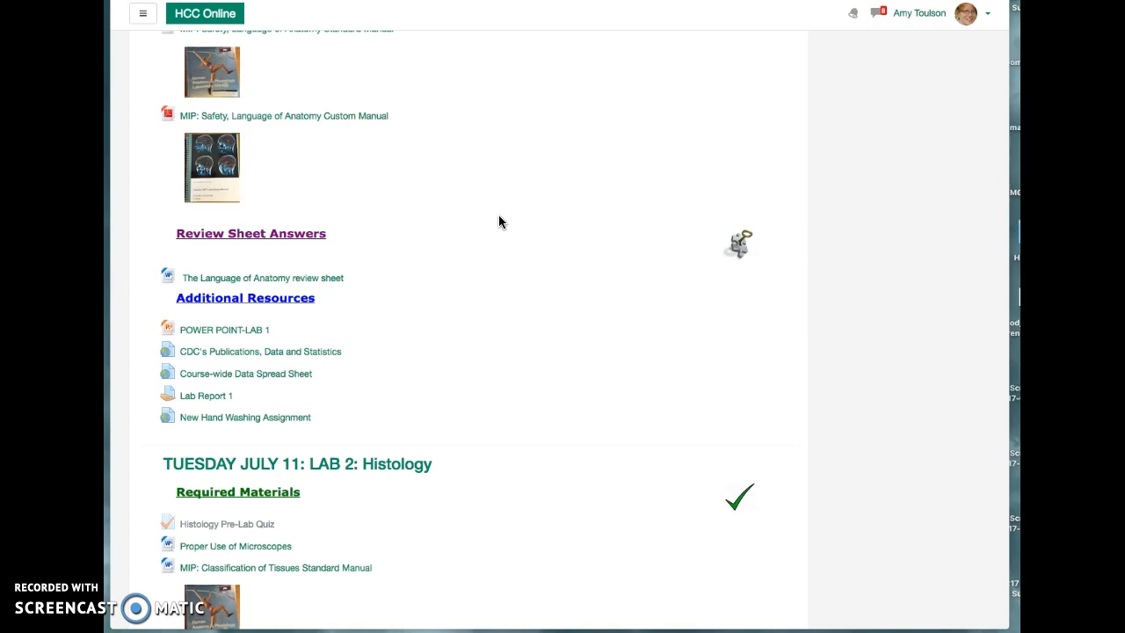
{"action": "mouse_move", "coordinate": [512, 217]}
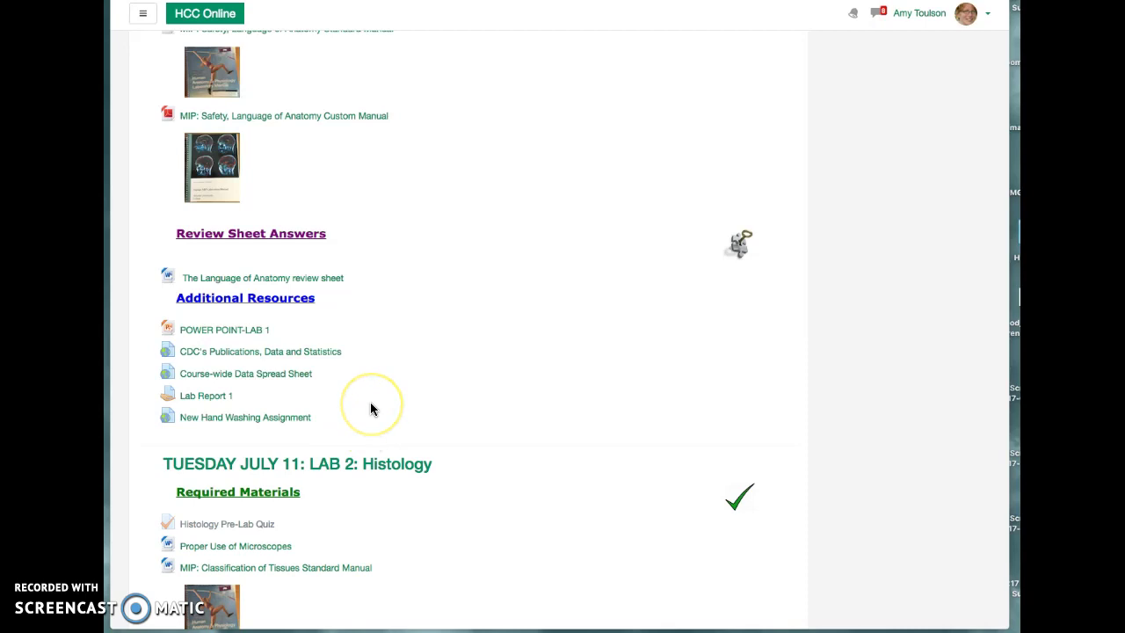
{"action": "mouse_move", "coordinate": [420, 316]}
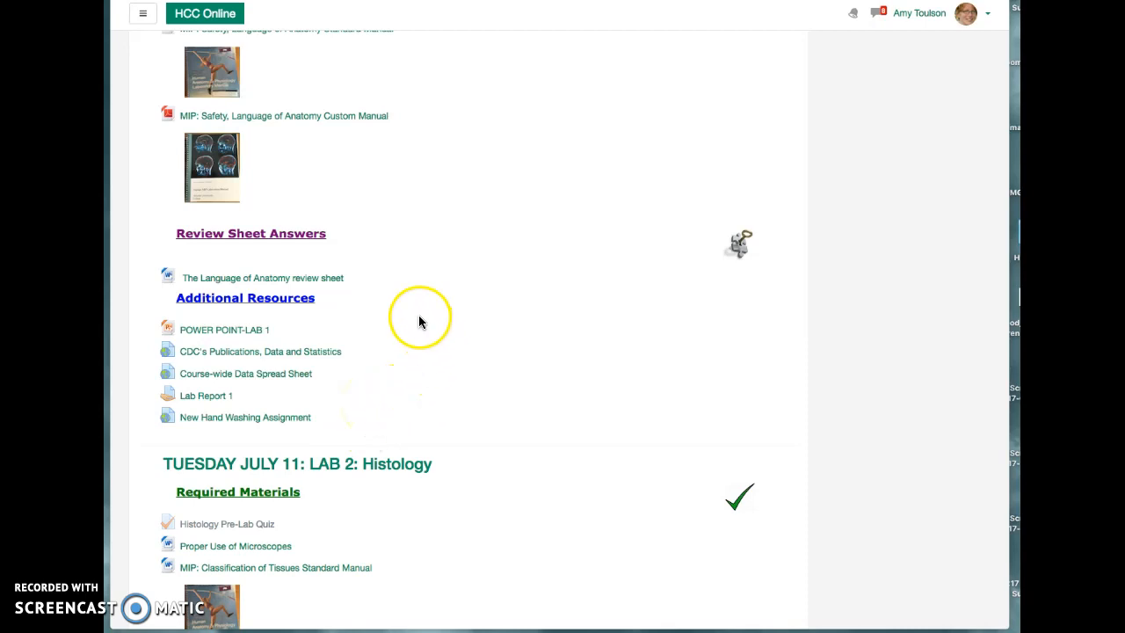
{"action": "mouse_move", "coordinate": [239, 211]}
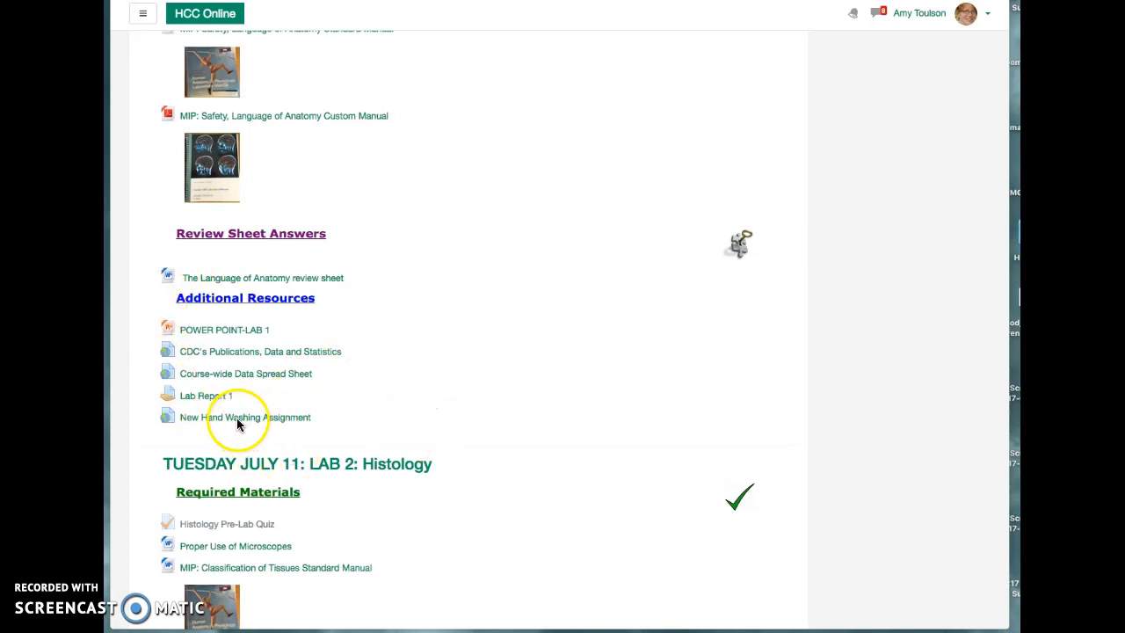
Make a personal copy of the hand washing assignment named Toulson Glo Germ Assignment.
{"action": "left_click", "coordinate": [246, 418]}
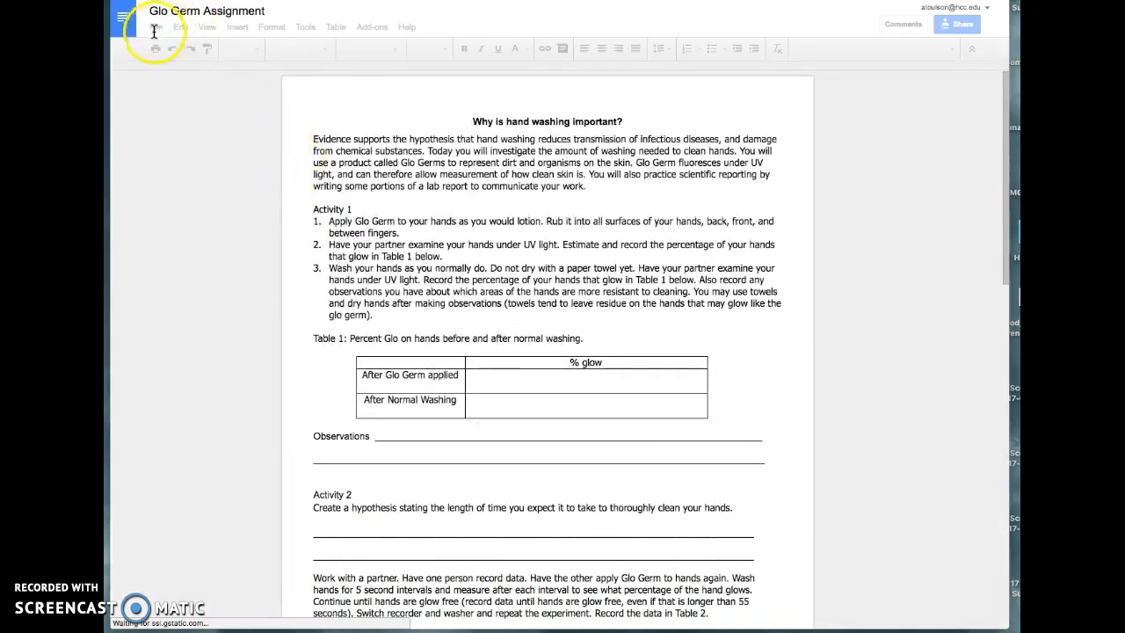
{"action": "left_click", "coordinate": [155, 27]}
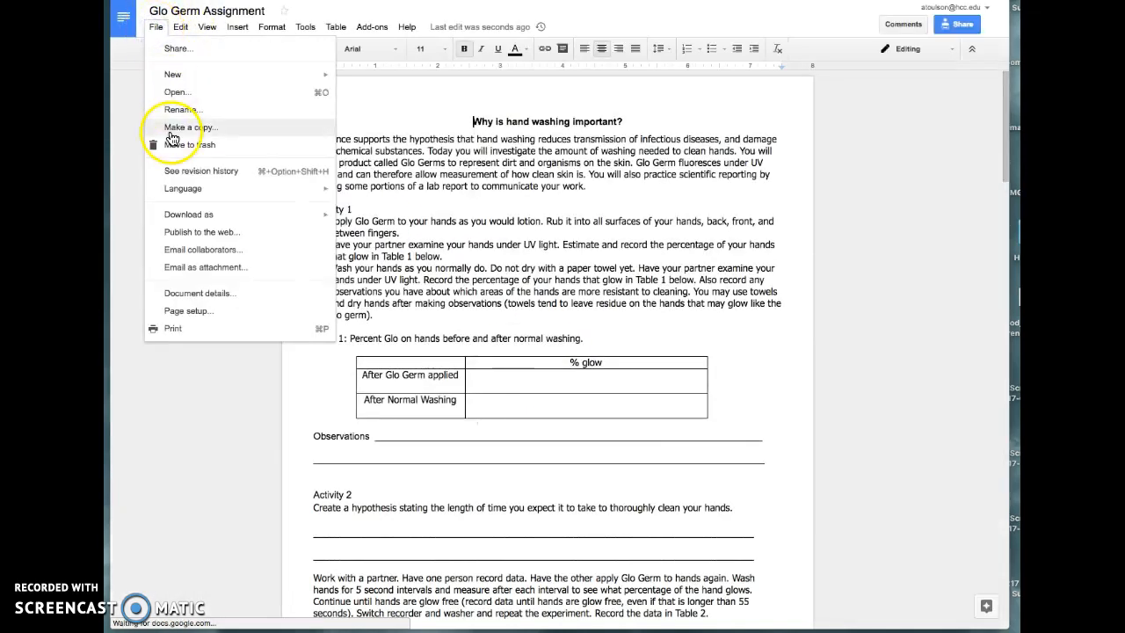
{"action": "left_click", "coordinate": [185, 126]}
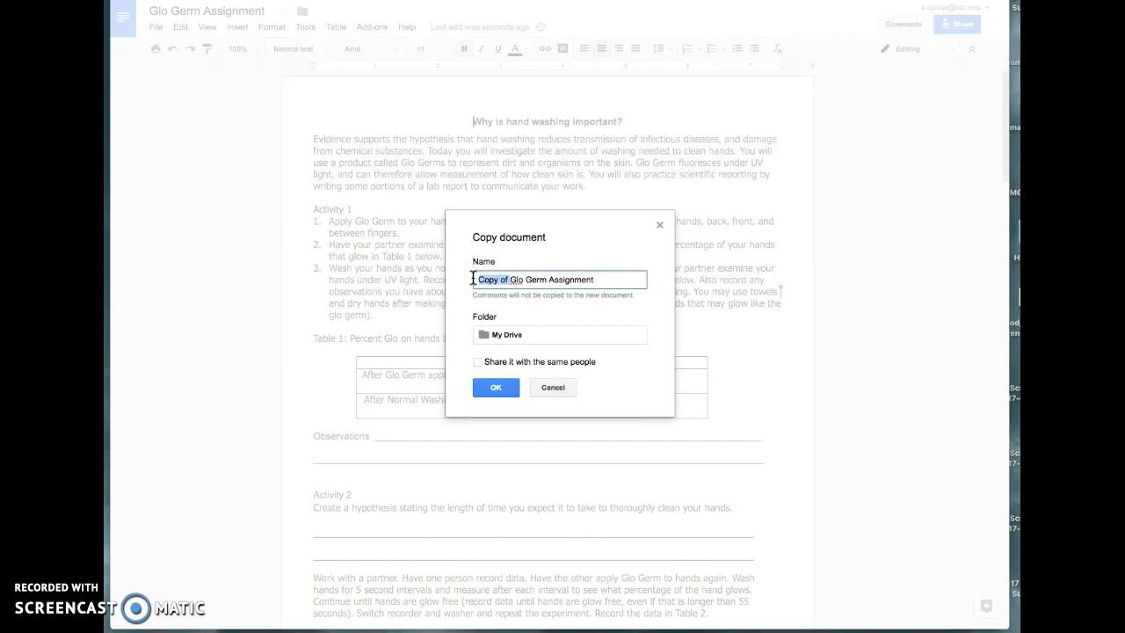
{"action": "type", "text": "Toulson"}
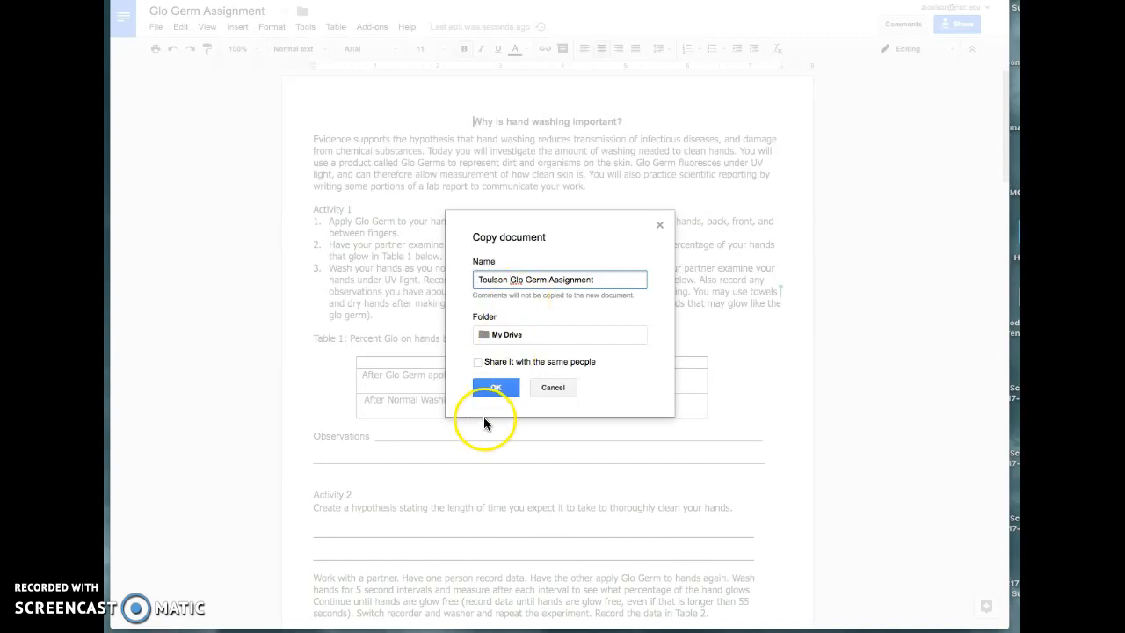
{"action": "left_click", "coordinate": [495, 387]}
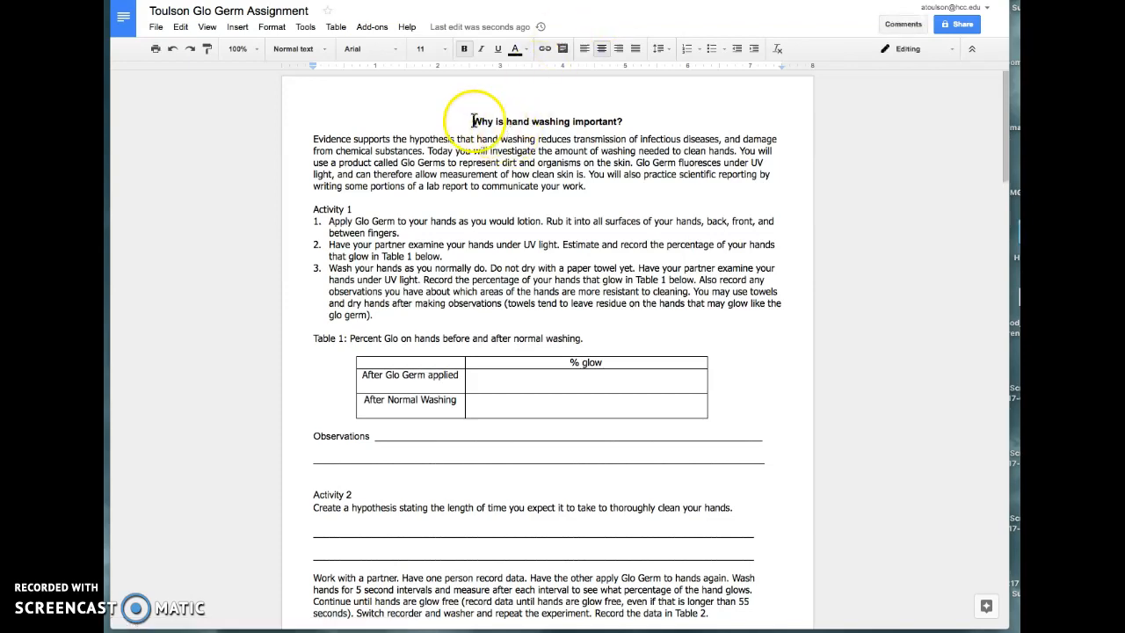
{"action": "scroll", "scroll_direction": "down", "scroll_amount": 3}
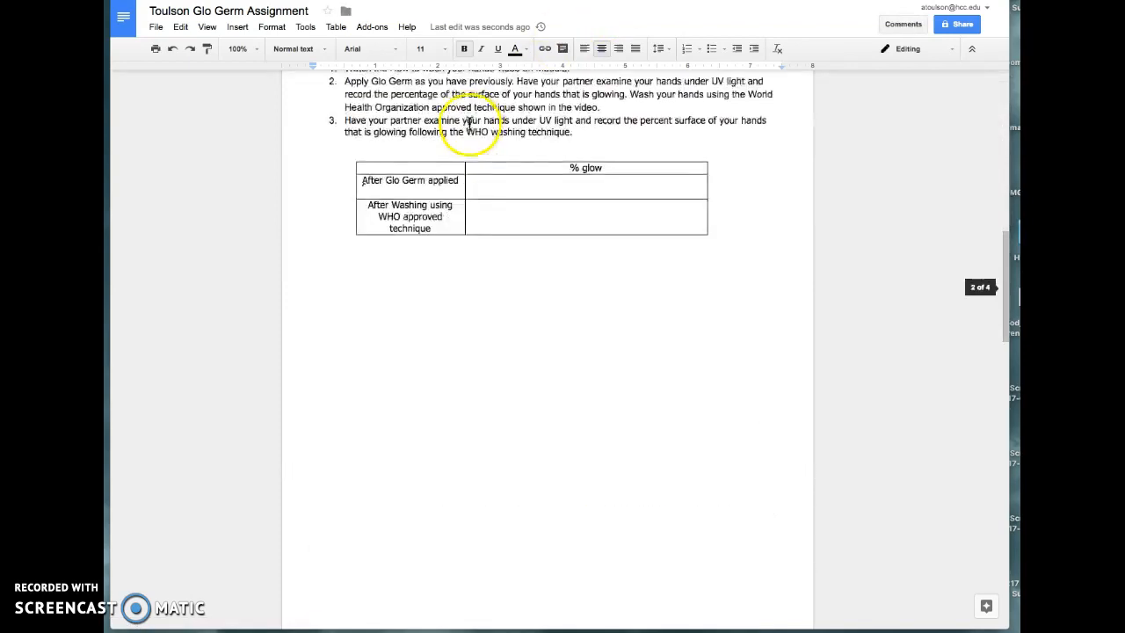
{"action": "scroll", "scroll_direction": "down", "scroll_amount": 3}
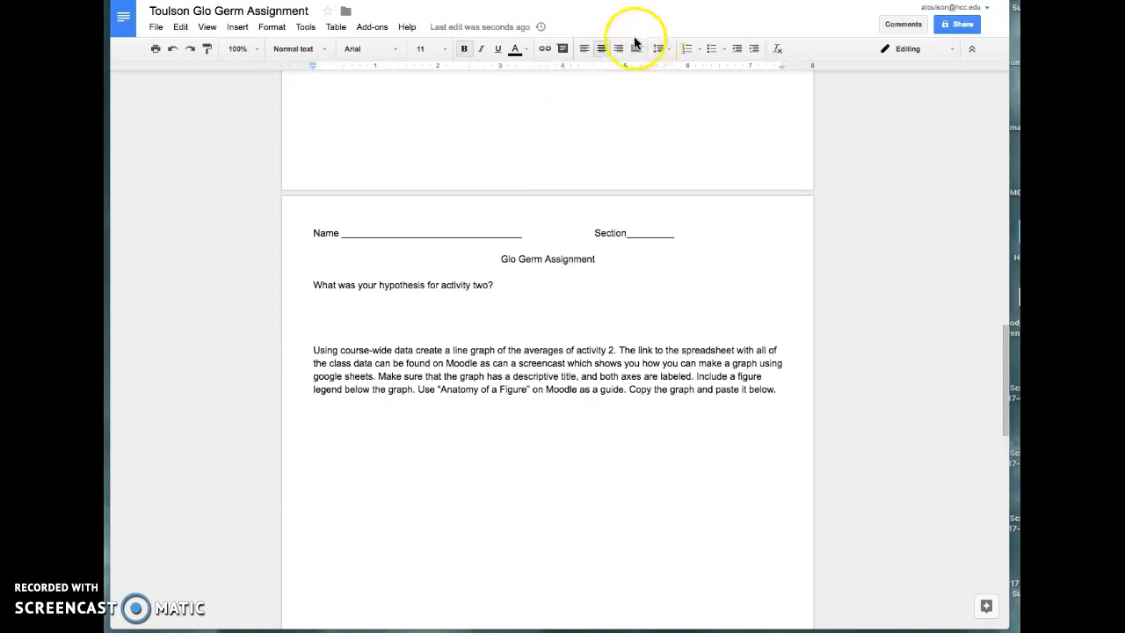
{"action": "scroll", "scroll_direction": "down", "scroll_amount": 3}
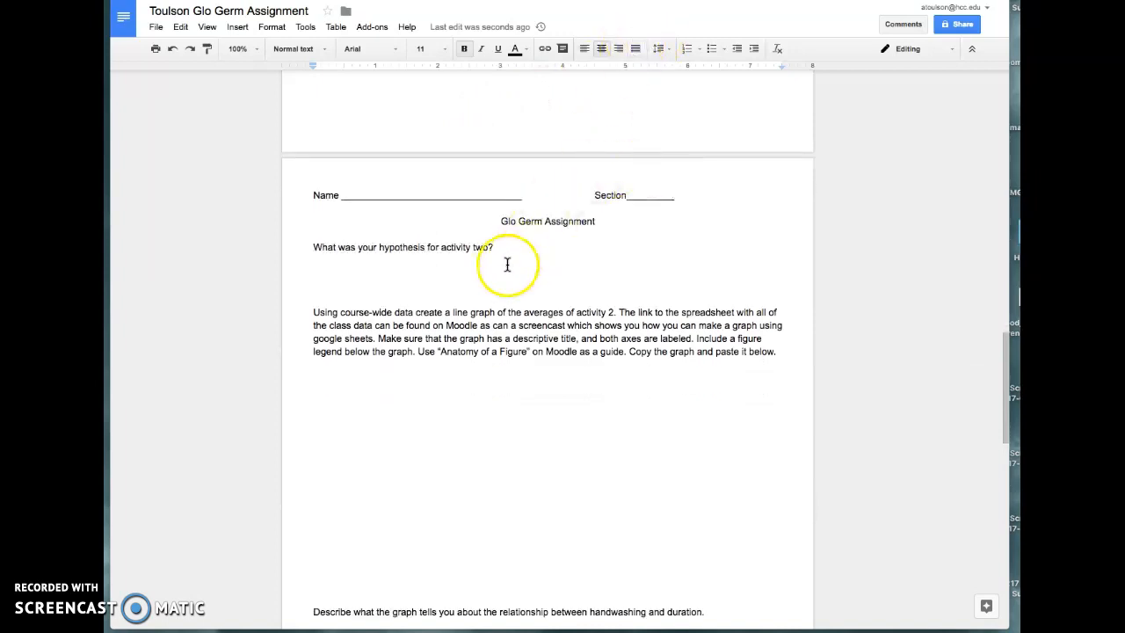
{"action": "mouse_move", "coordinate": [526, 257]}
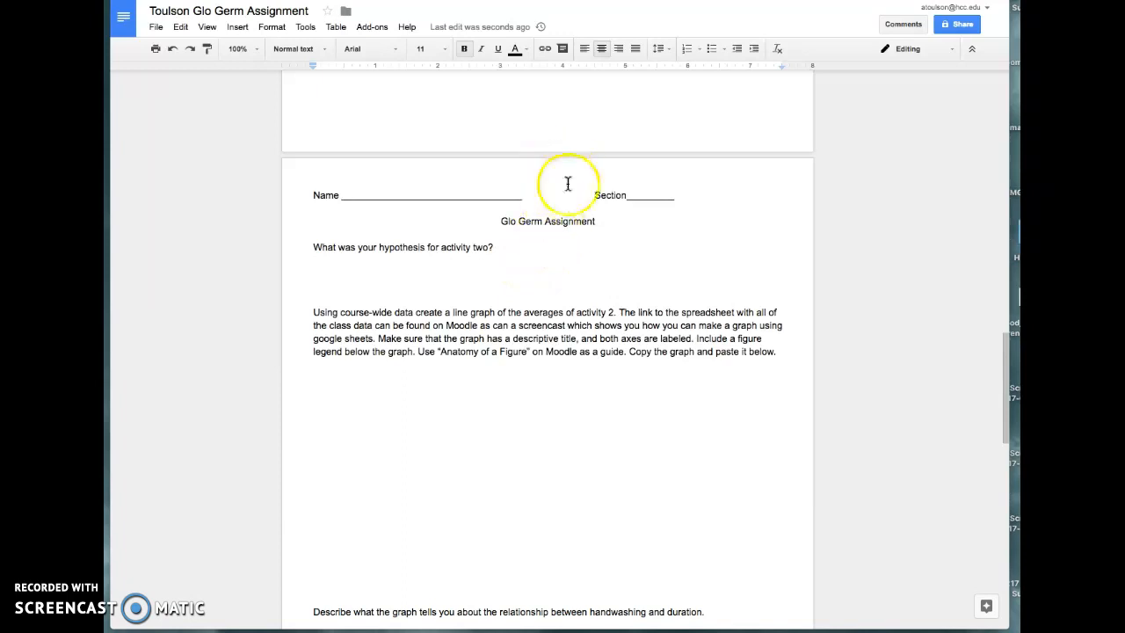
{"action": "scroll", "scroll_direction": "down", "scroll_amount": 3}
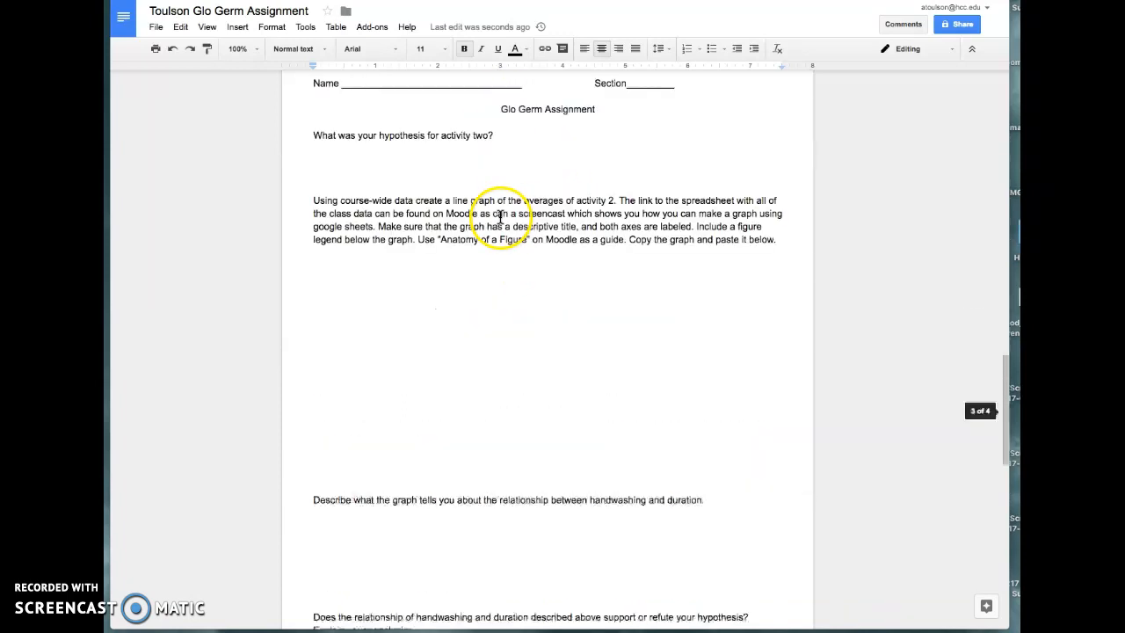
{"action": "mouse_move", "coordinate": [556, 201]}
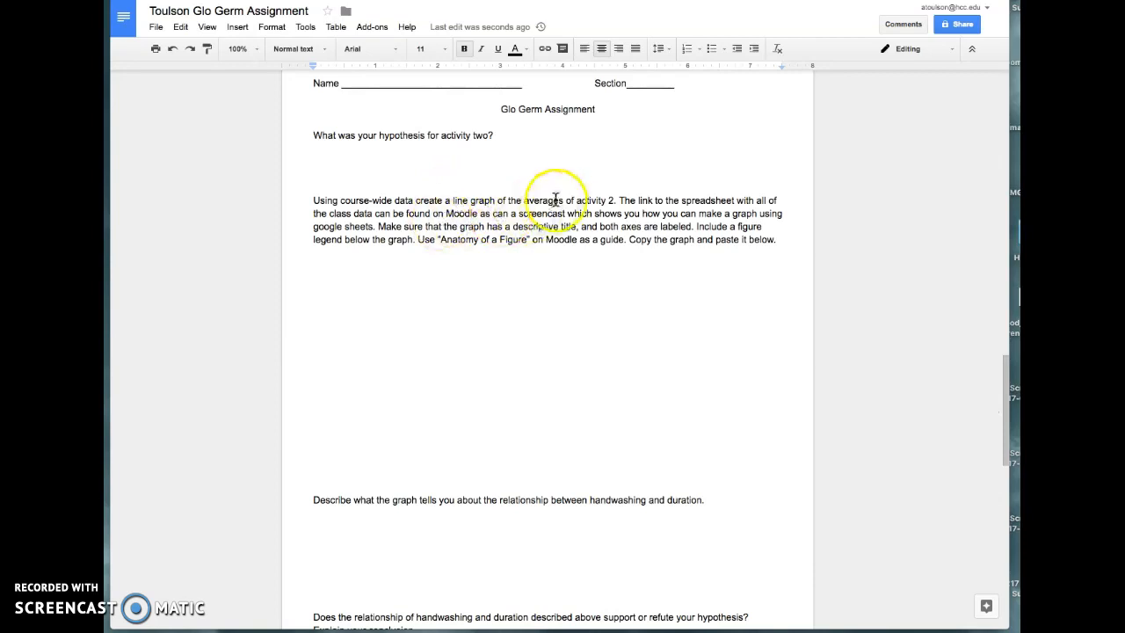
{"action": "mouse_move", "coordinate": [302, 260]}
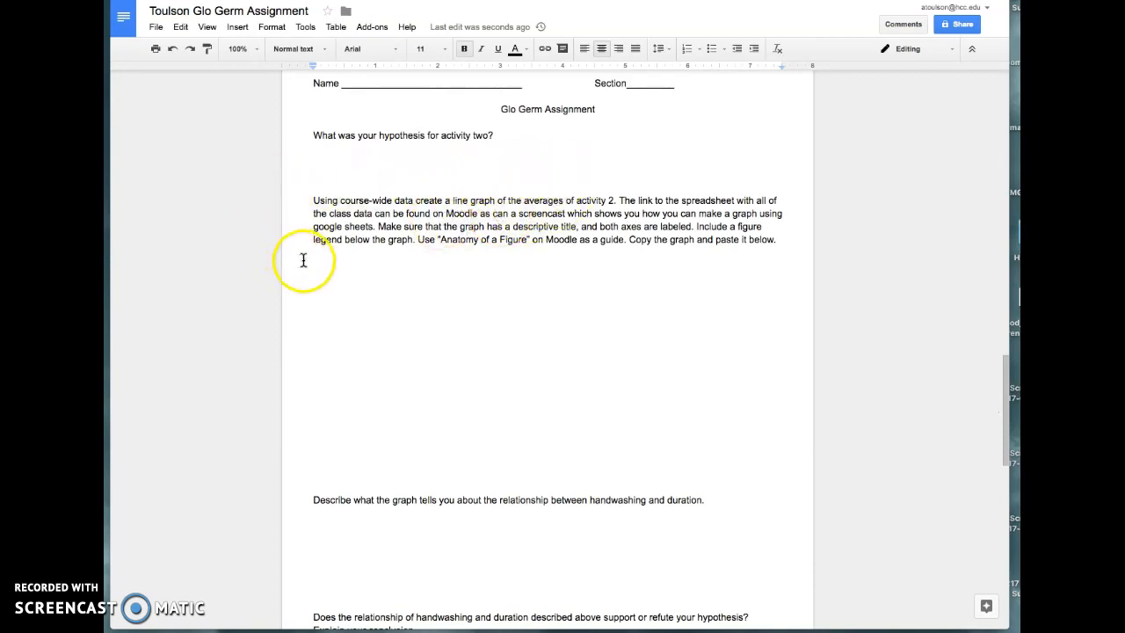
{"action": "mouse_move", "coordinate": [506, 214]}
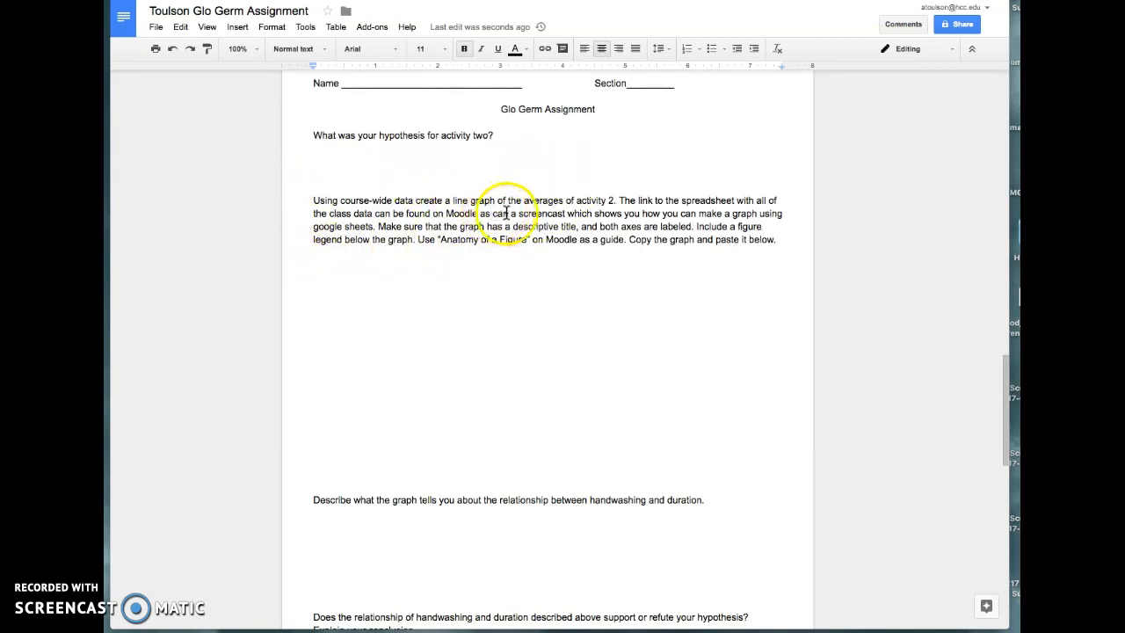
{"action": "mouse_move", "coordinate": [677, 220]}
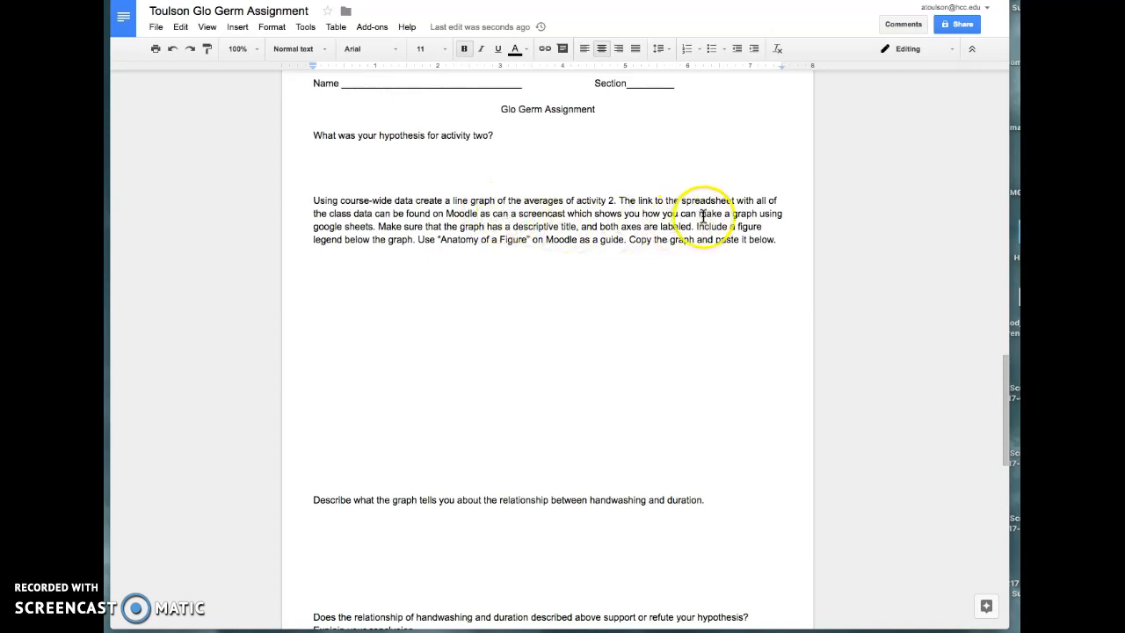
{"action": "mouse_move", "coordinate": [780, 24]}
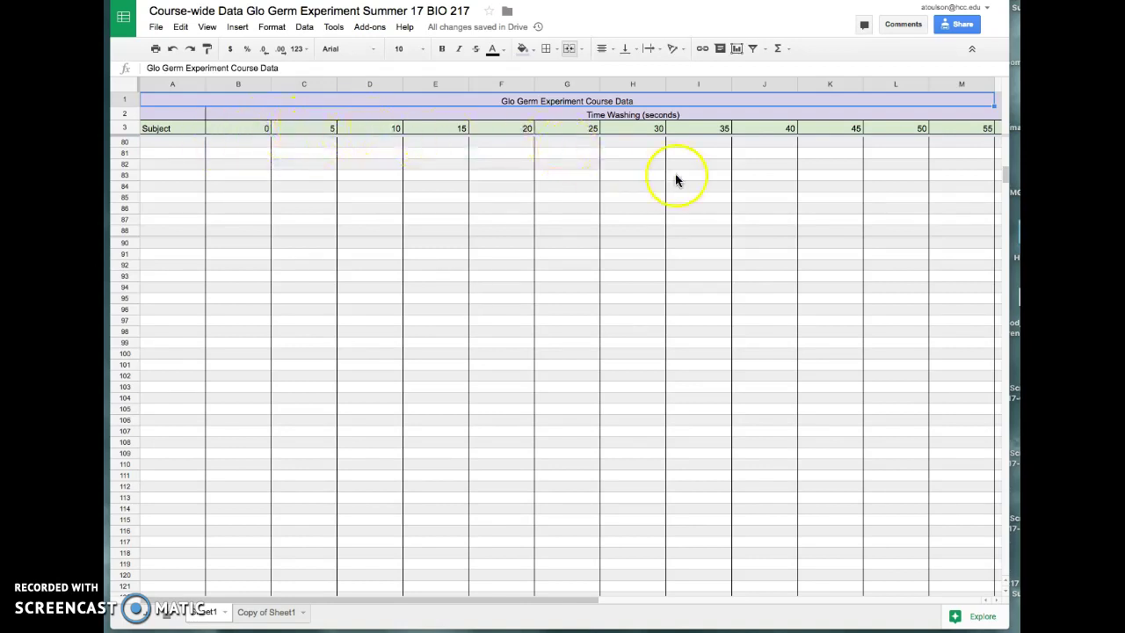
{"action": "mouse_move", "coordinate": [542, 168]}
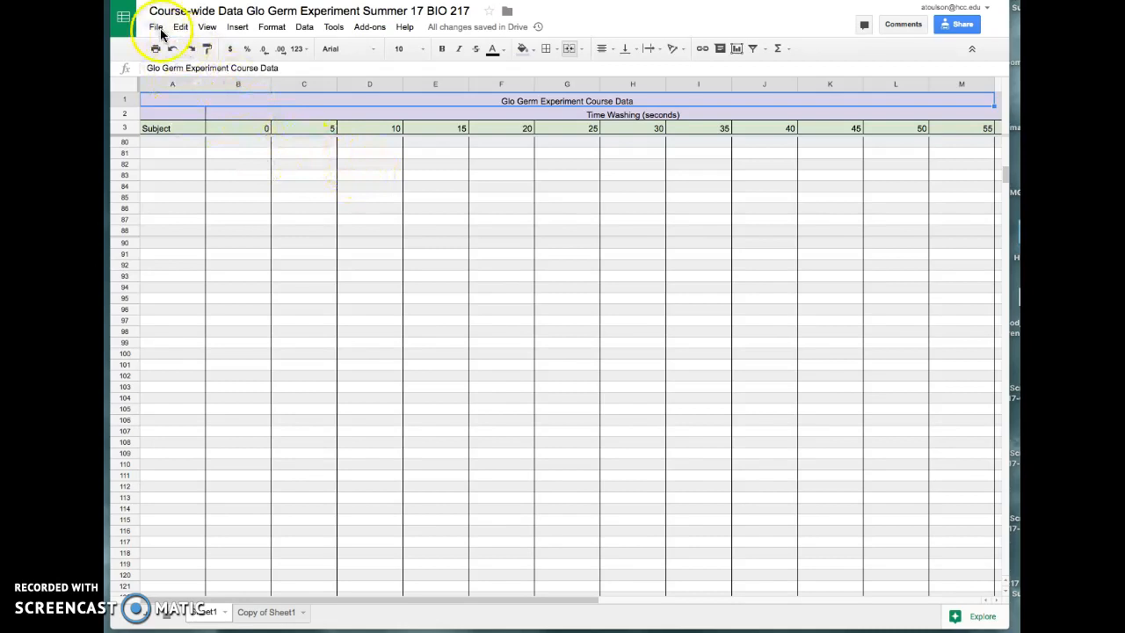
Glance at the File menu, then switch the data spreadsheet to the Copy of Sheet1 sheet.
{"action": "left_click", "coordinate": [156, 28]}
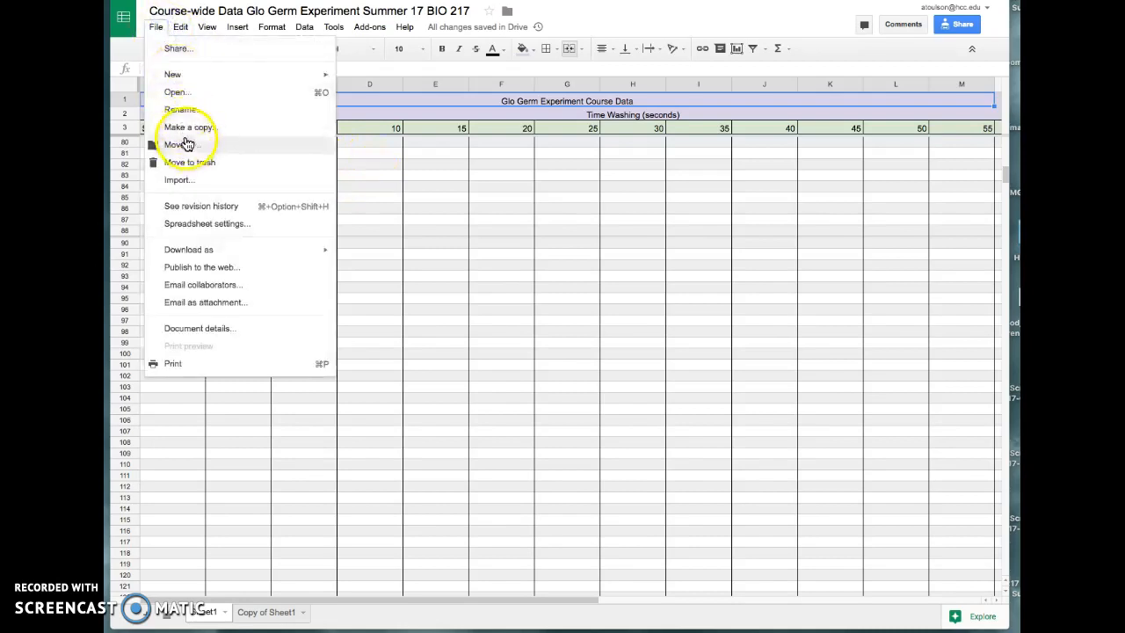
{"action": "mouse_move", "coordinate": [193, 133]}
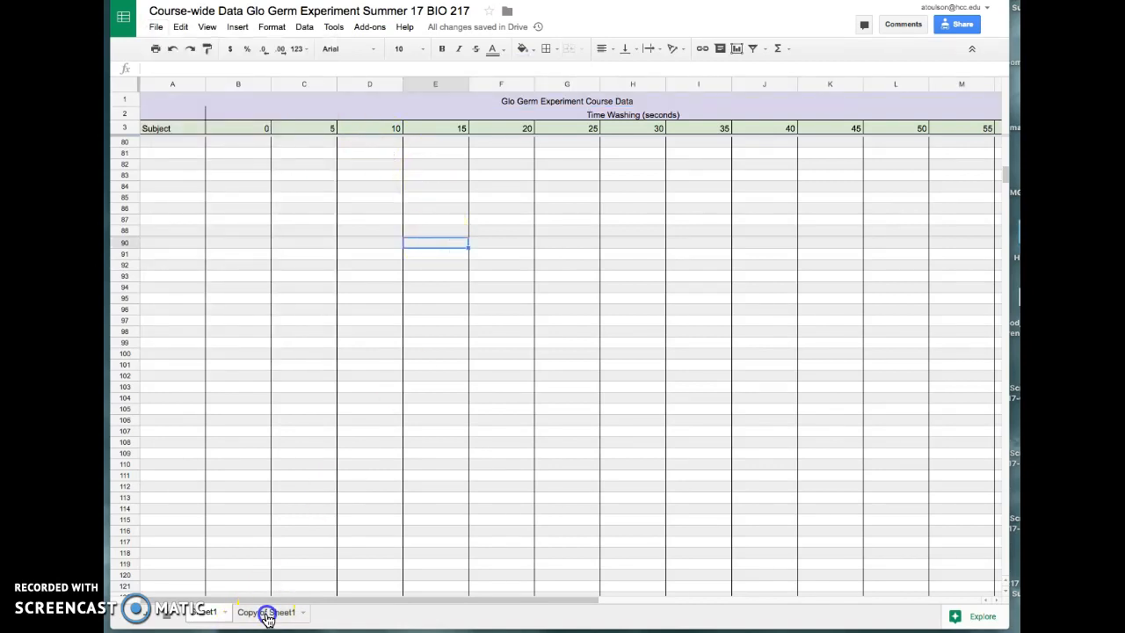
{"action": "left_click", "coordinate": [266, 611]}
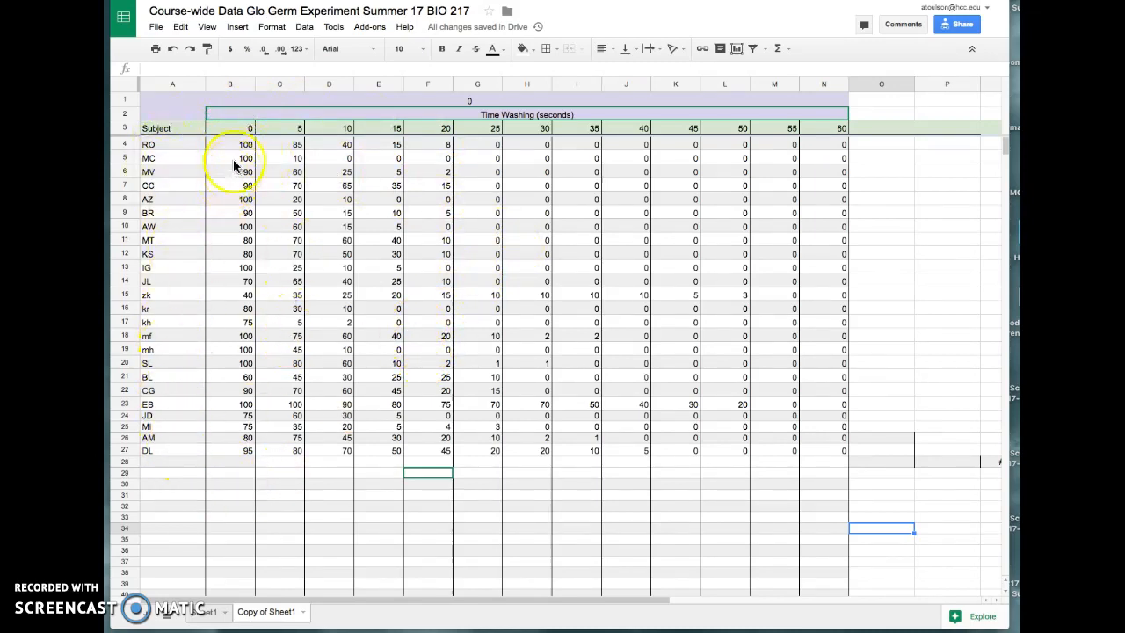
{"action": "mouse_move", "coordinate": [542, 214]}
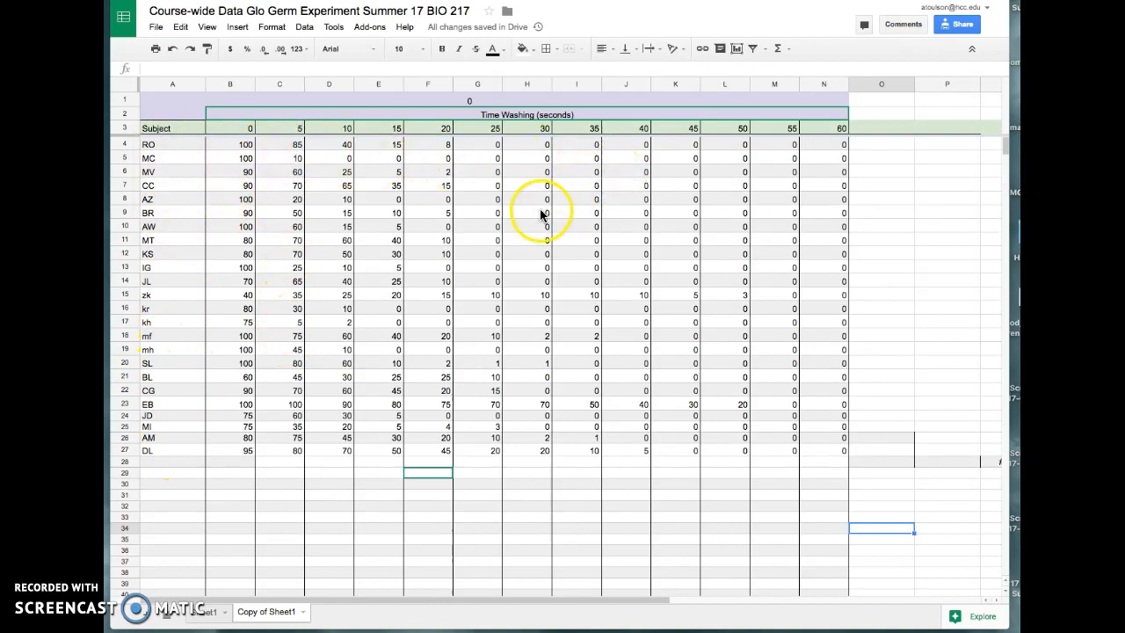
{"action": "mouse_move", "coordinate": [631, 308]}
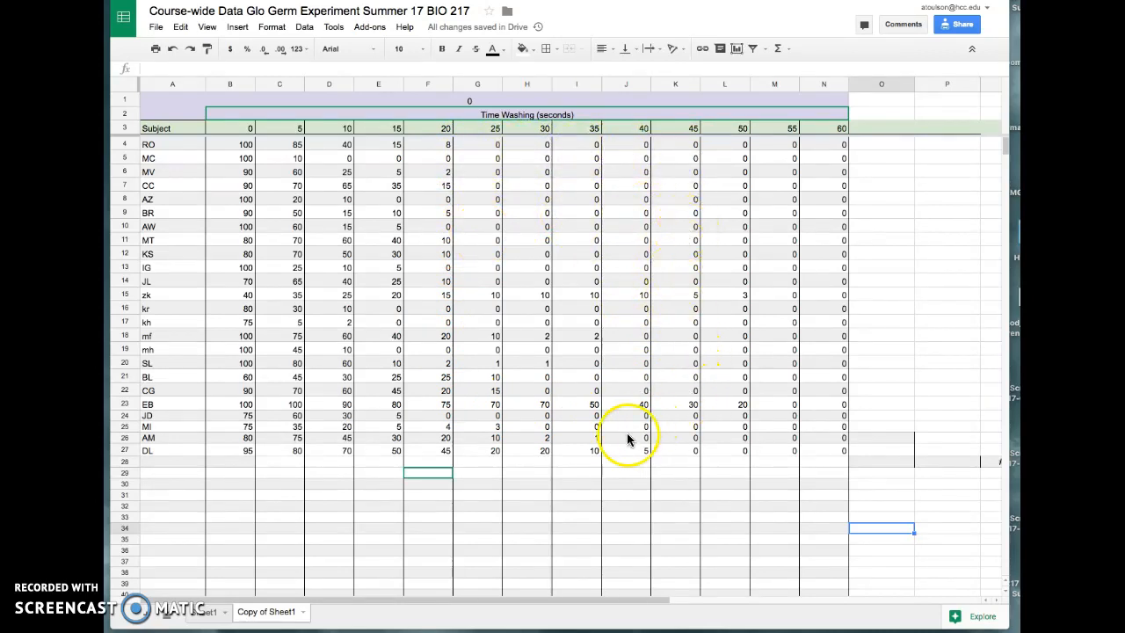
{"action": "mouse_move", "coordinate": [763, 489]}
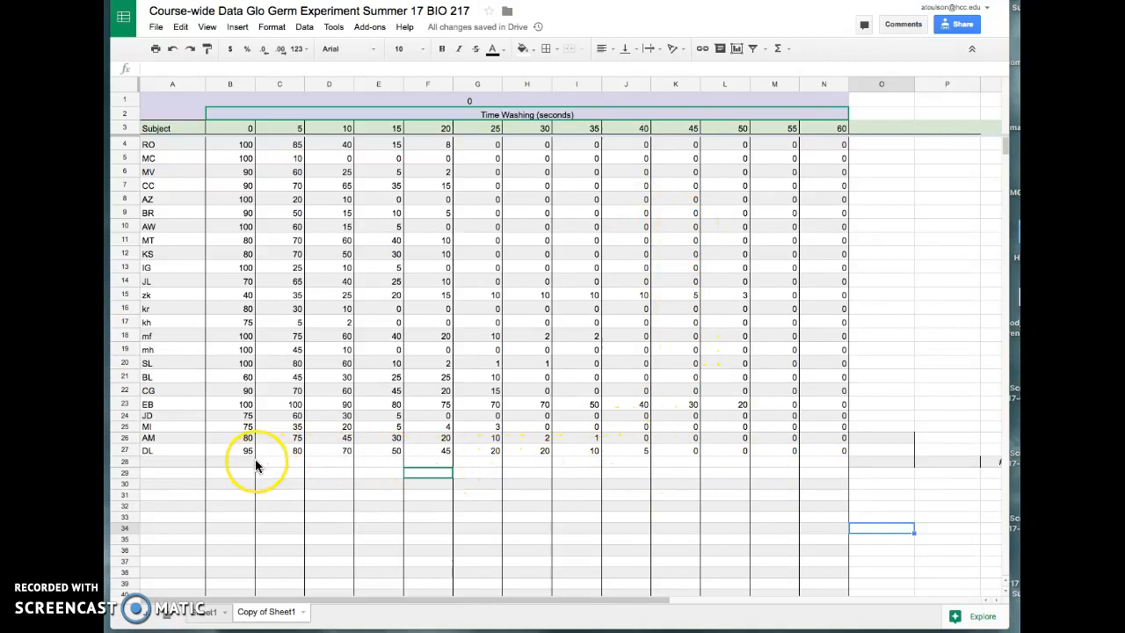
{"action": "mouse_move", "coordinate": [243, 483]}
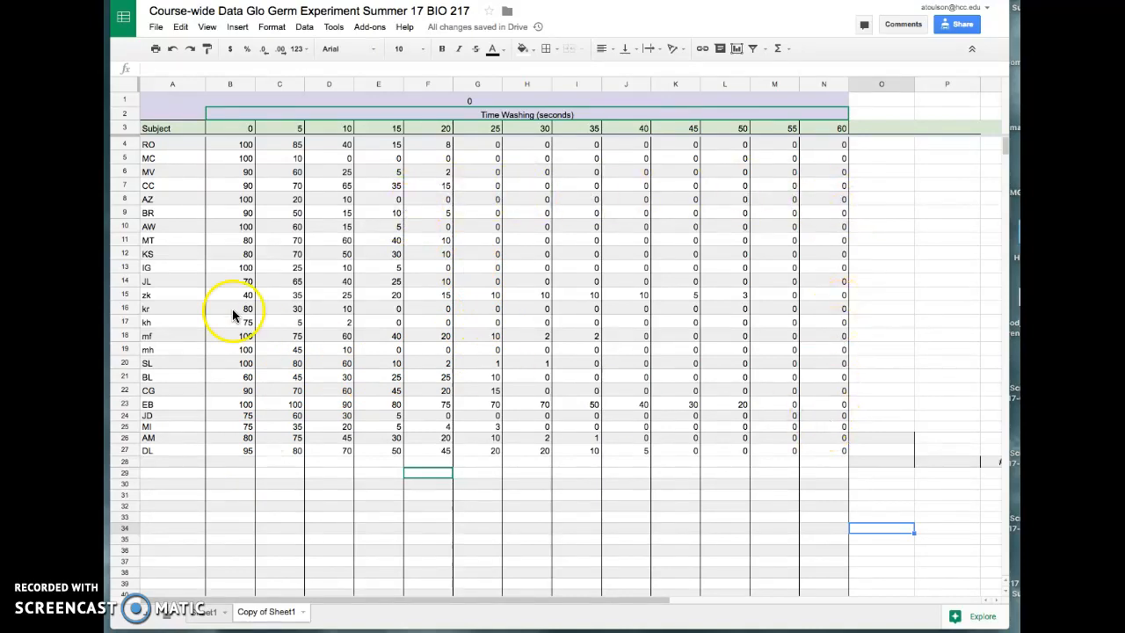
{"action": "mouse_move", "coordinate": [225, 144]}
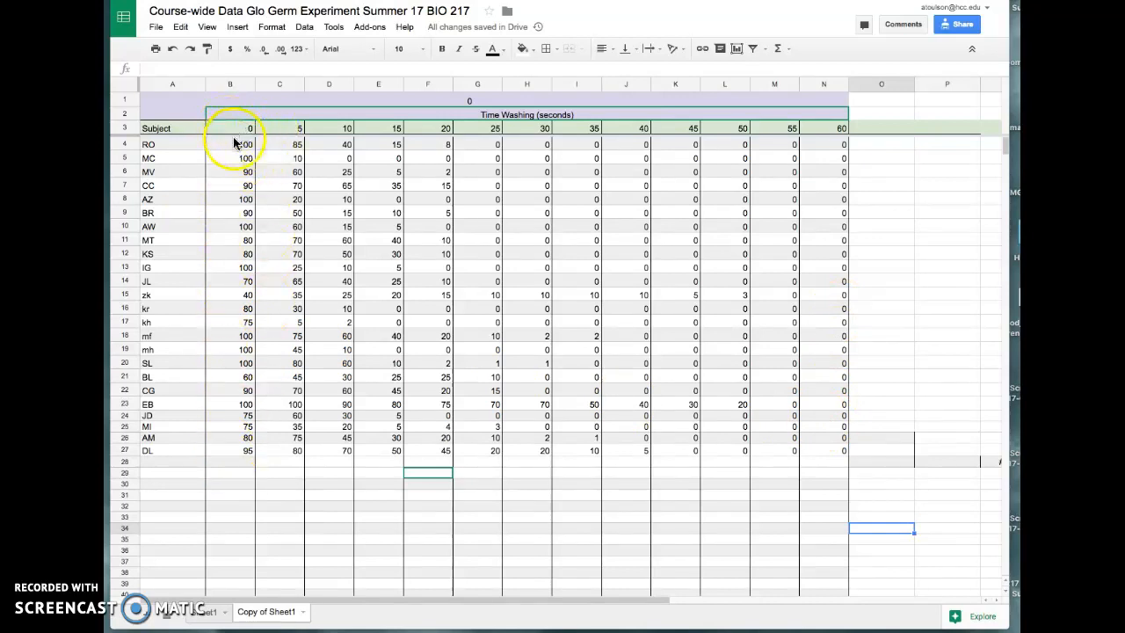
Average the 0-second scores (86.25) in B28 and fill the AVERAGE formula across to N28.
{"action": "left_click", "coordinate": [230, 144]}
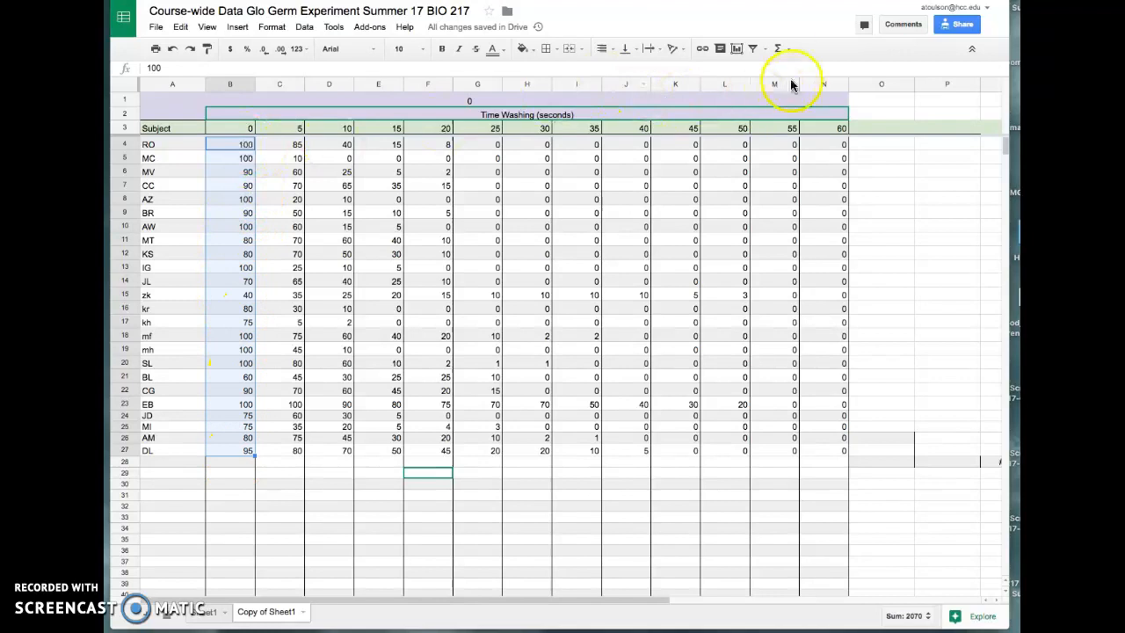
{"action": "left_click", "coordinate": [775, 49]}
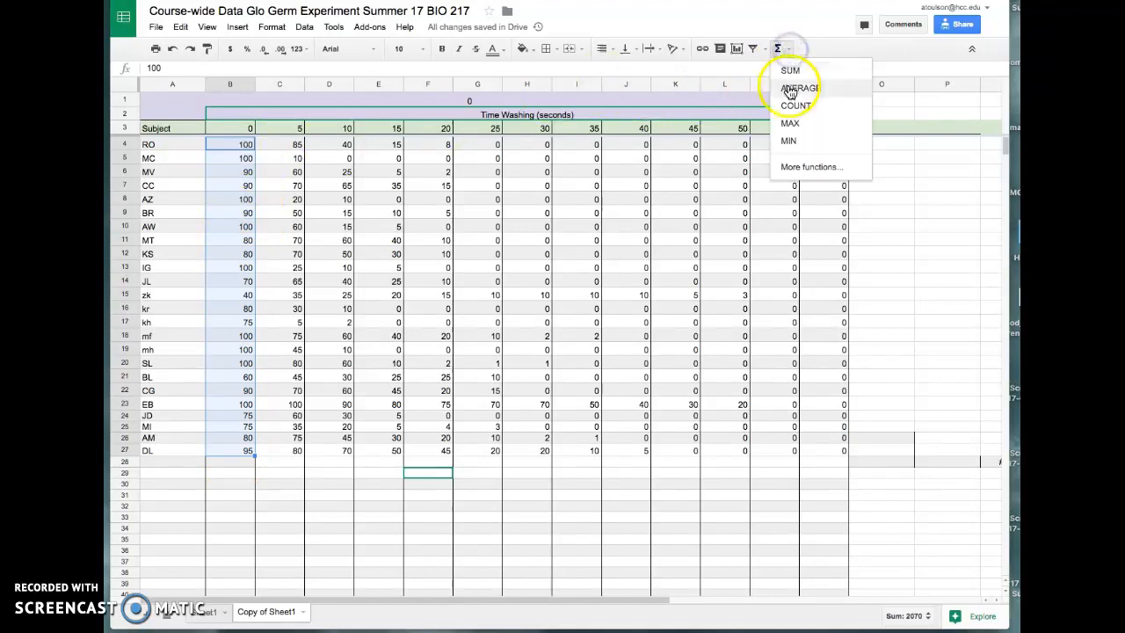
{"action": "left_click", "coordinate": [800, 88]}
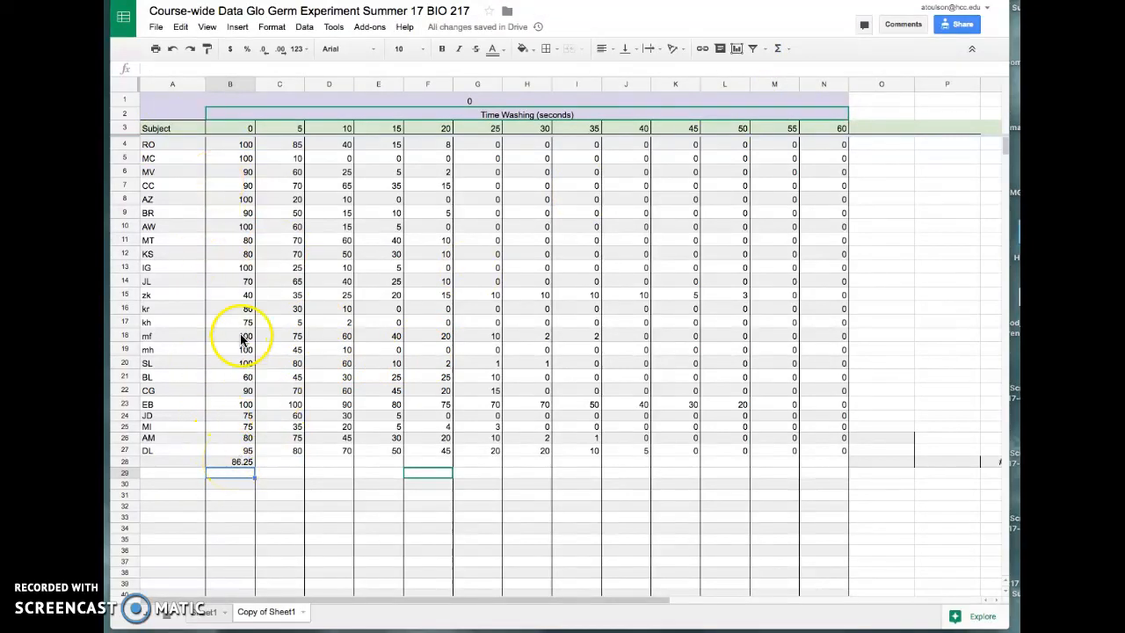
{"action": "mouse_move", "coordinate": [805, 367]}
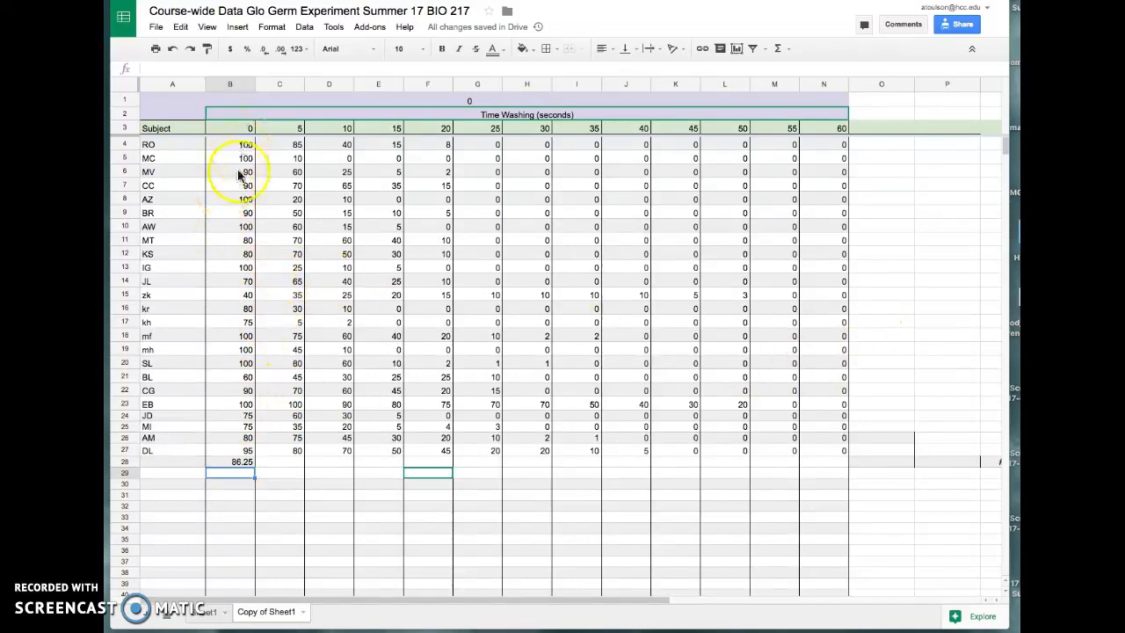
{"action": "left_click", "coordinate": [237, 461]}
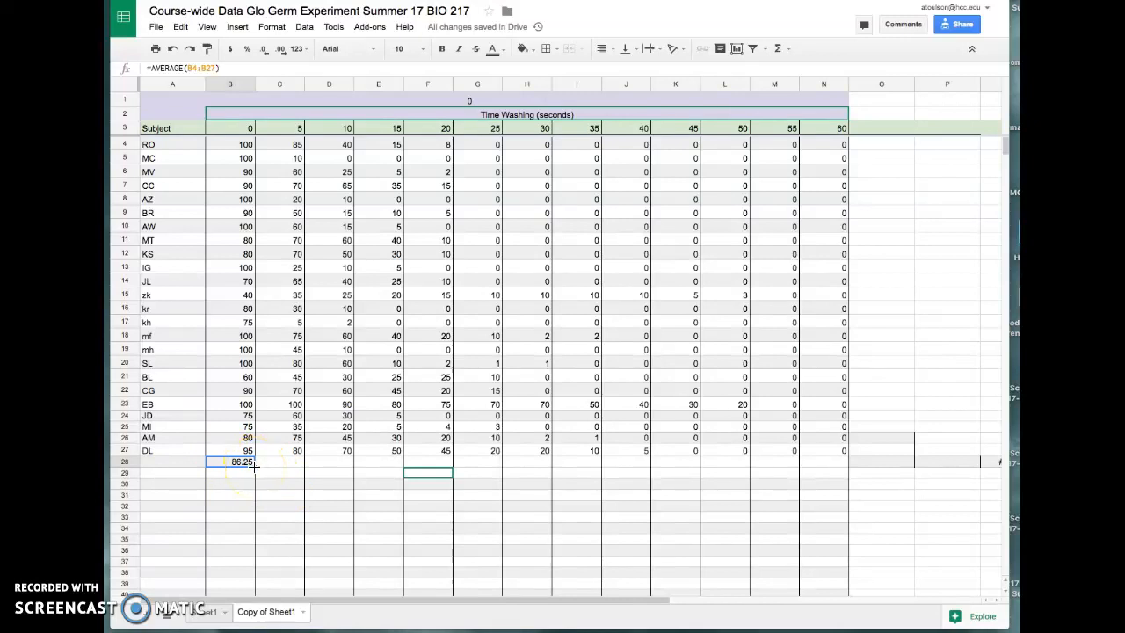
{"action": "left_click", "coordinate": [253, 464]}
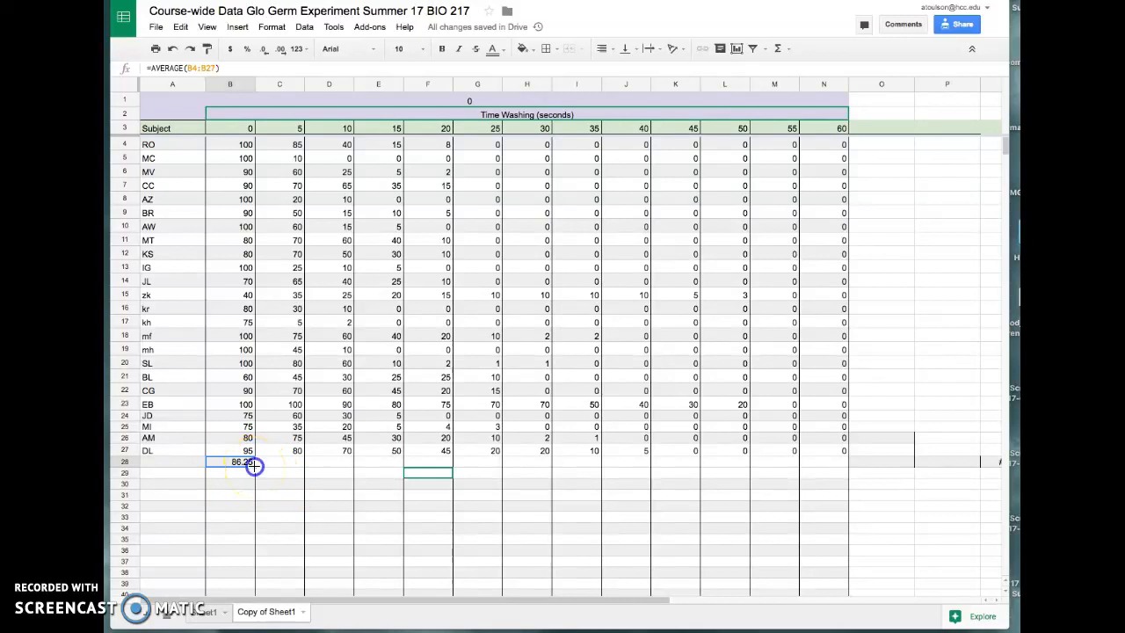
{"action": "mouse_move", "coordinate": [833, 471]}
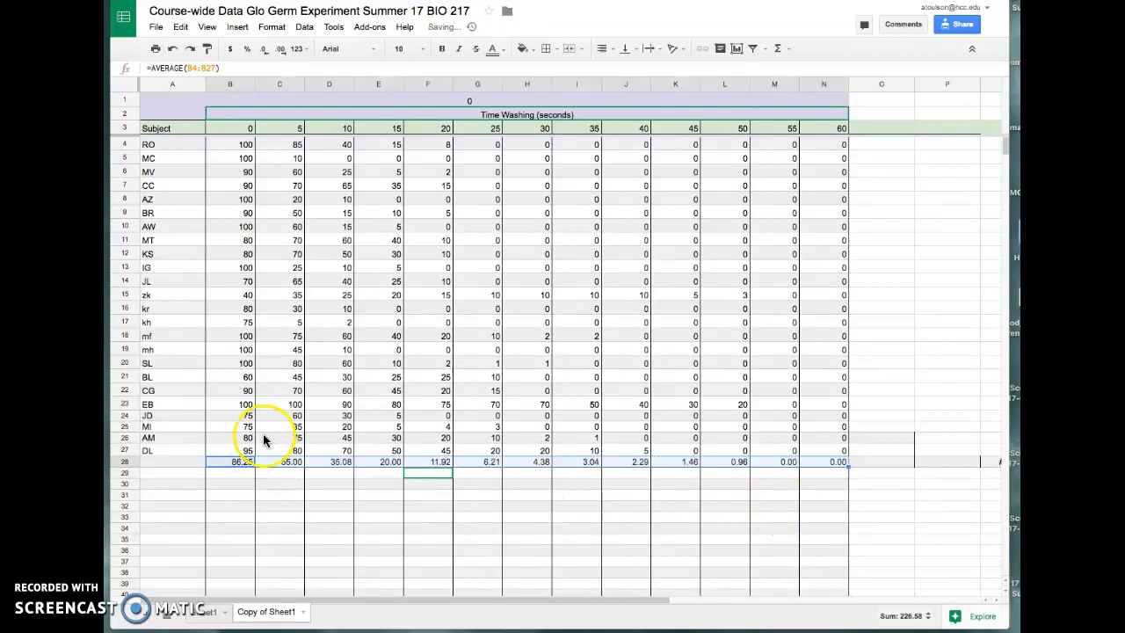
{"action": "mouse_move", "coordinate": [724, 503]}
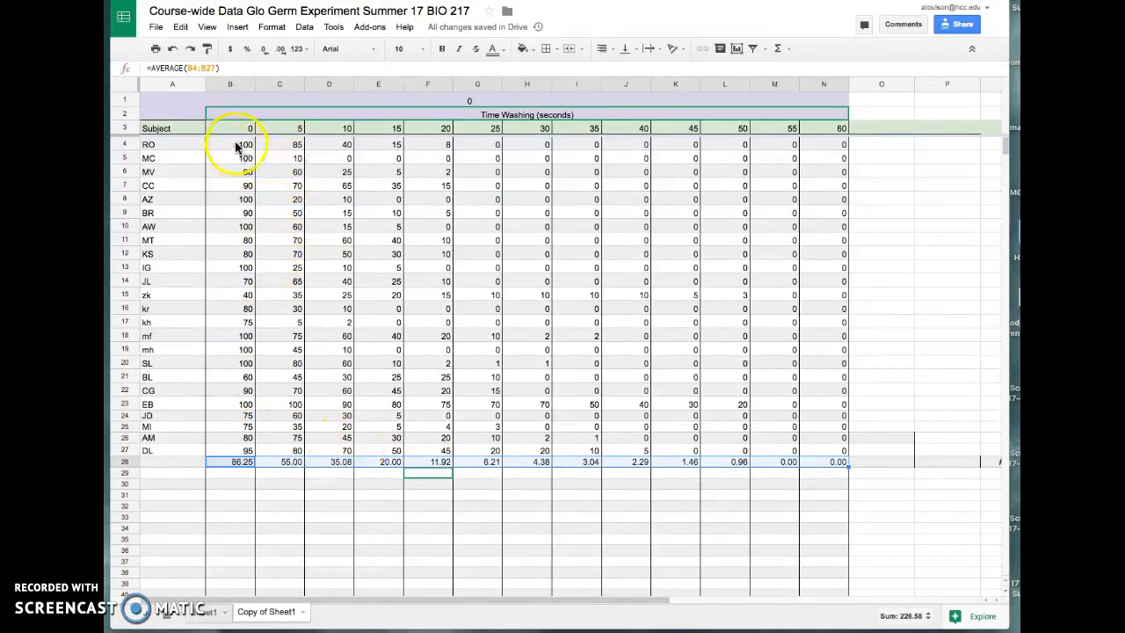
{"action": "mouse_move", "coordinate": [246, 211]}
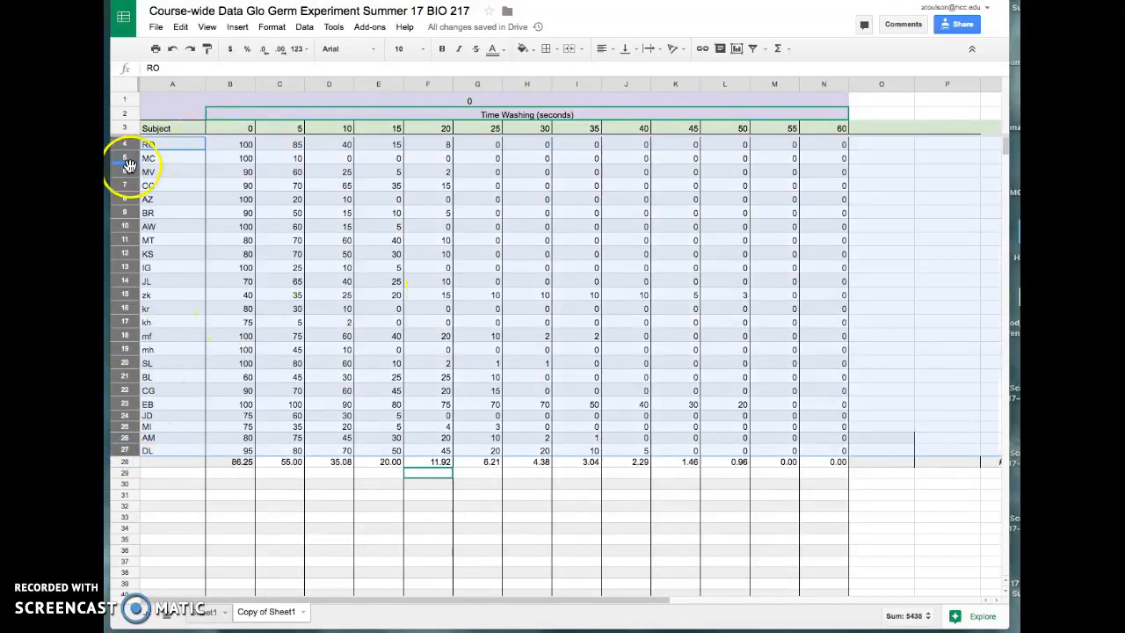
Hide subject rows 4–27 so the time headers sit above the averages row.
{"action": "right_click", "coordinate": [123, 213]}
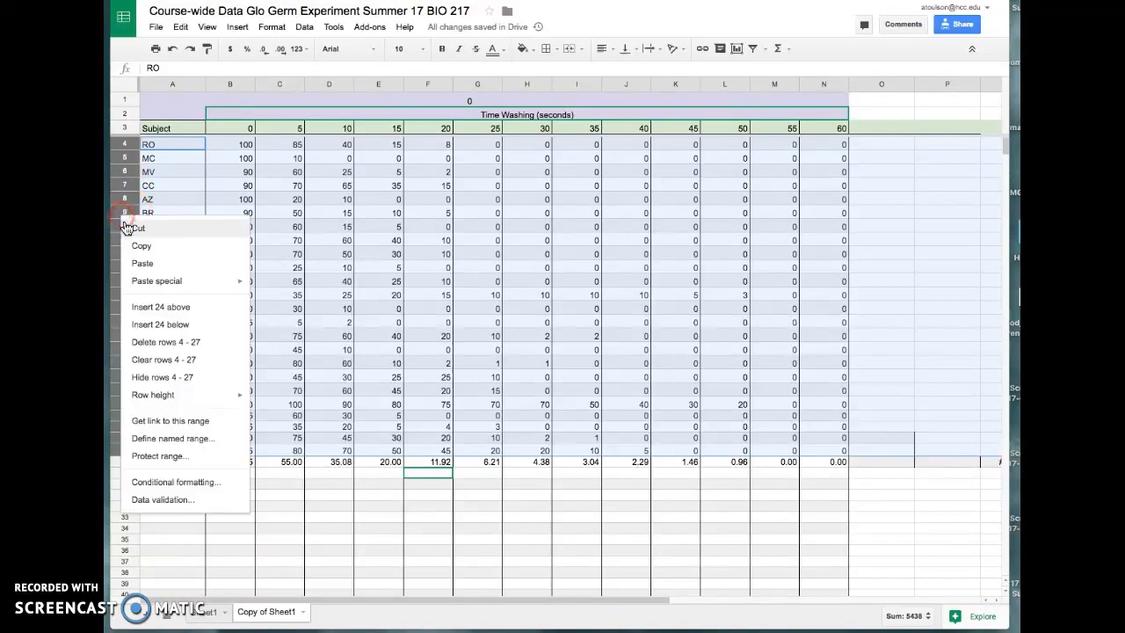
{"action": "left_click", "coordinate": [161, 341]}
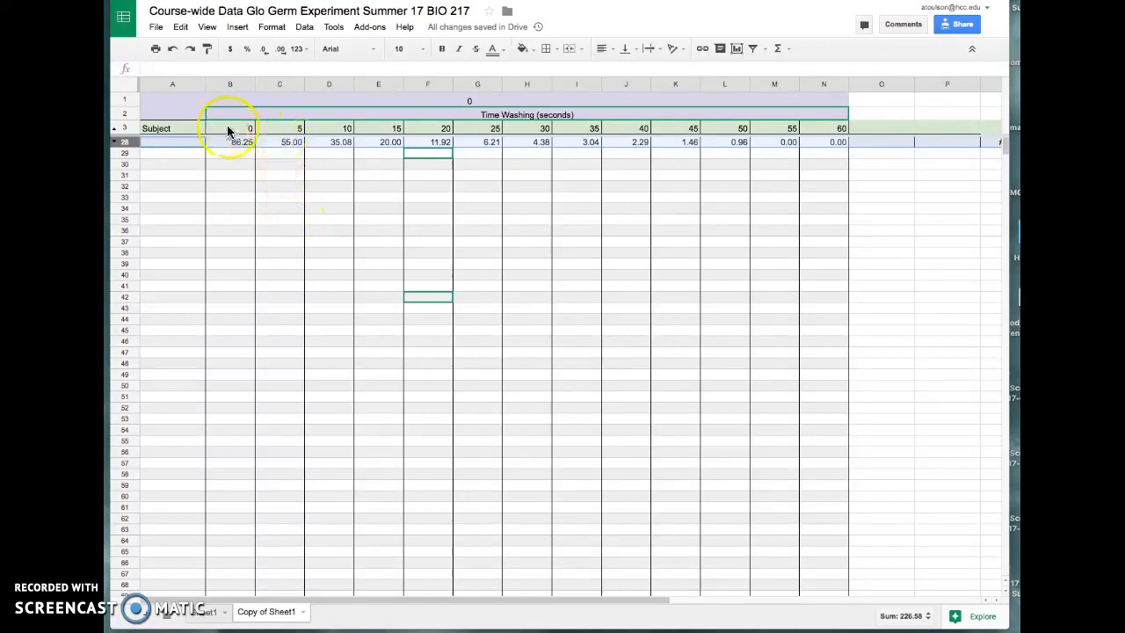
Insert a scatter chart from the selected time headers and averages row.
{"action": "left_click", "coordinate": [441, 143]}
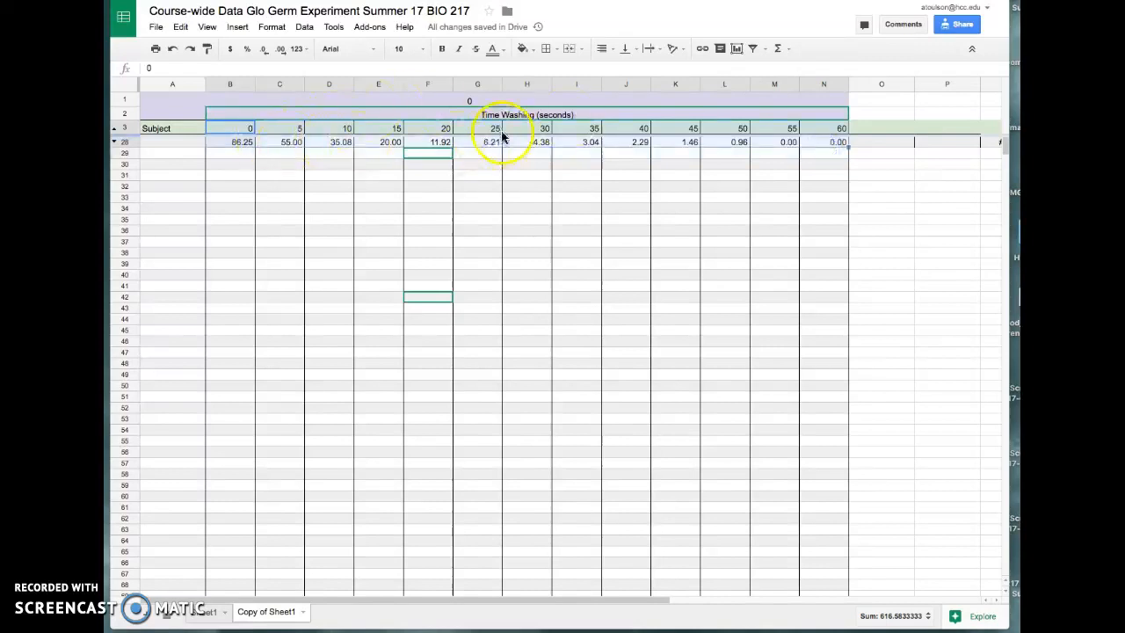
{"action": "mouse_move", "coordinate": [735, 50]}
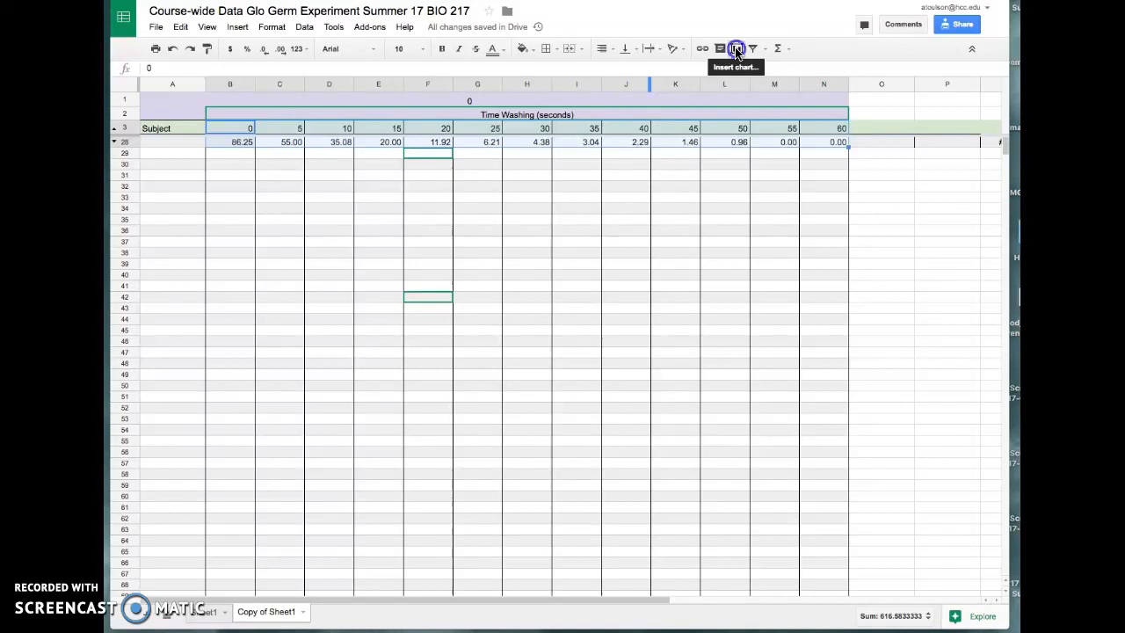
{"action": "left_click", "coordinate": [733, 47]}
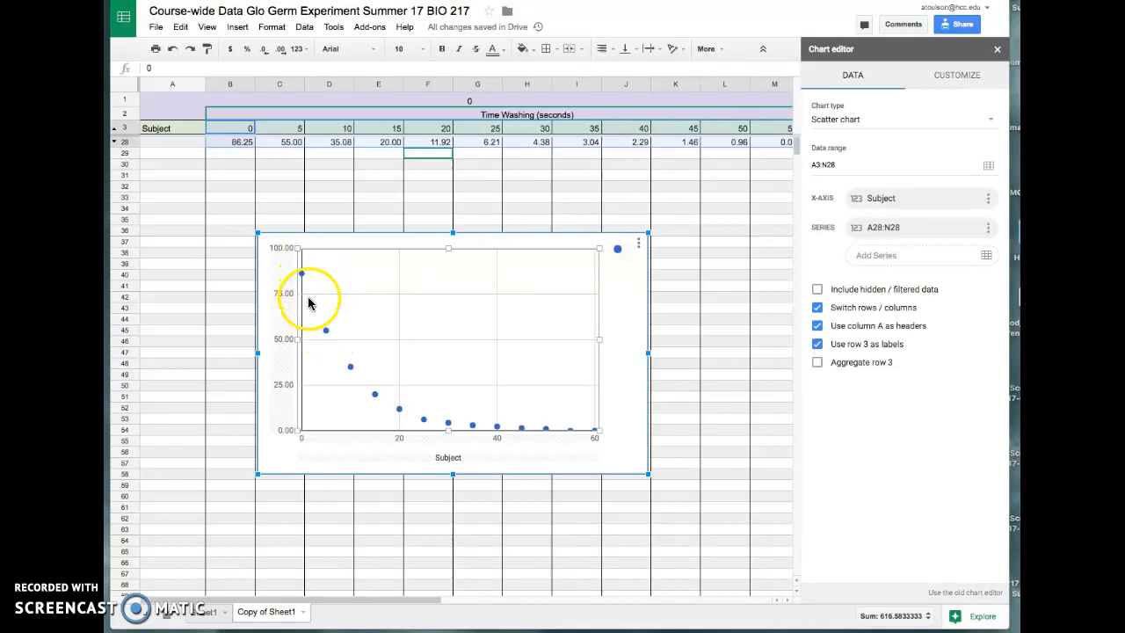
{"action": "mouse_move", "coordinate": [612, 443]}
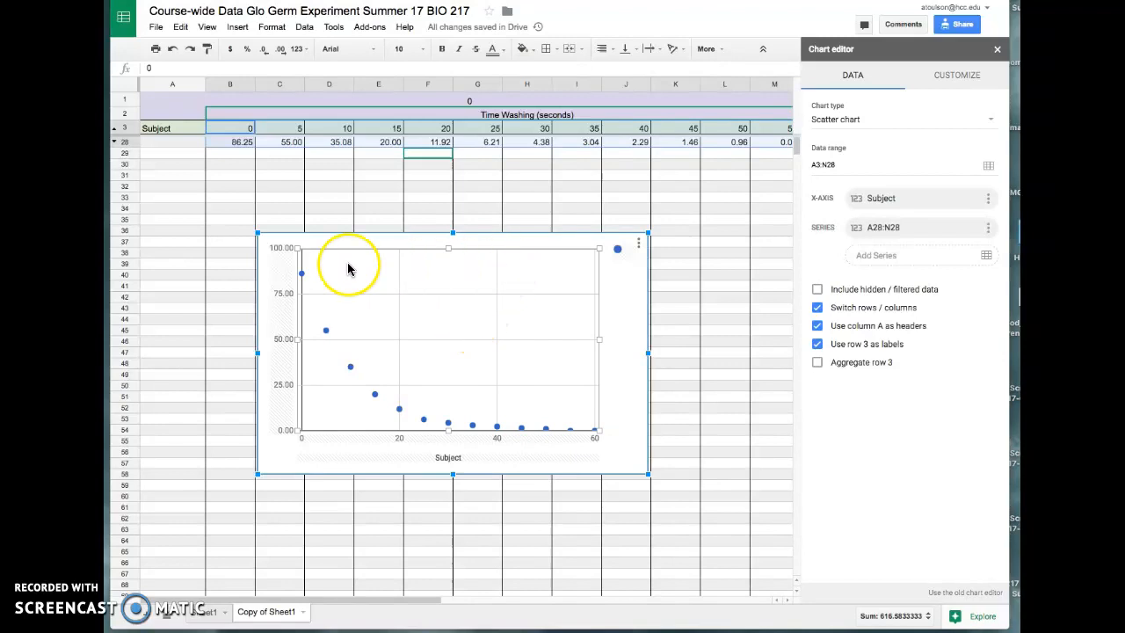
{"action": "mouse_move", "coordinate": [271, 360]}
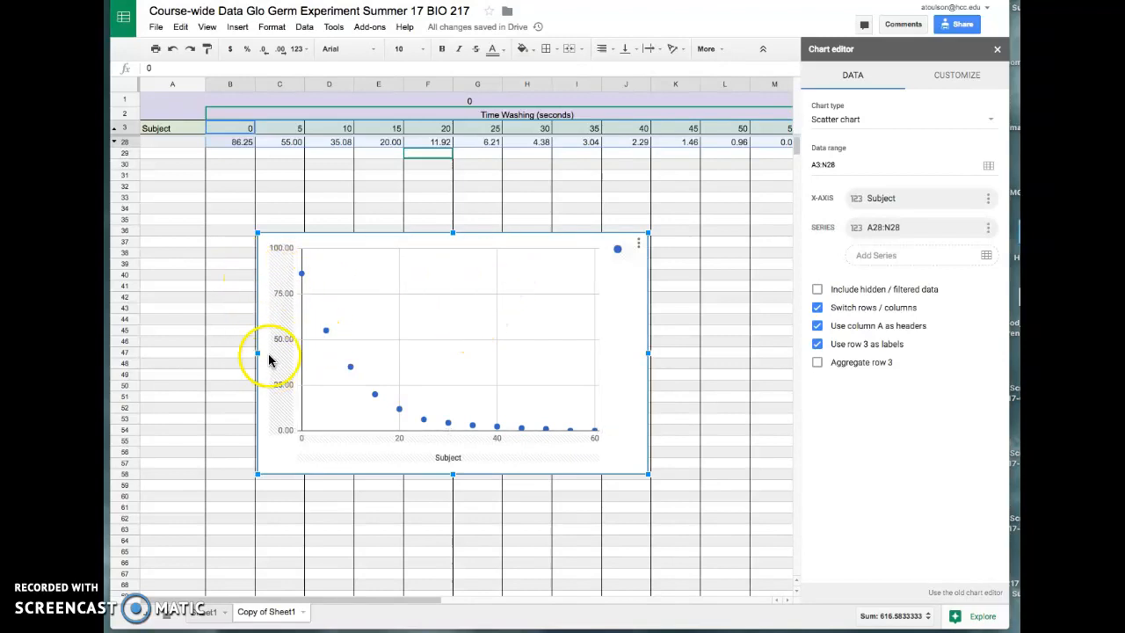
{"action": "mouse_move", "coordinate": [499, 471]}
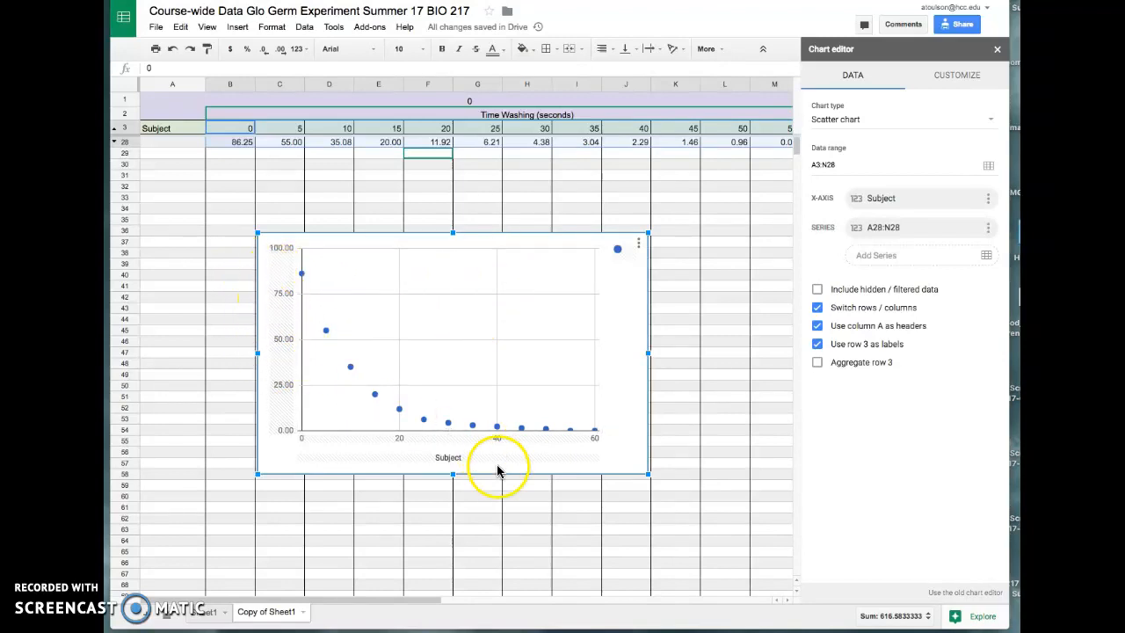
{"action": "mouse_move", "coordinate": [390, 316]}
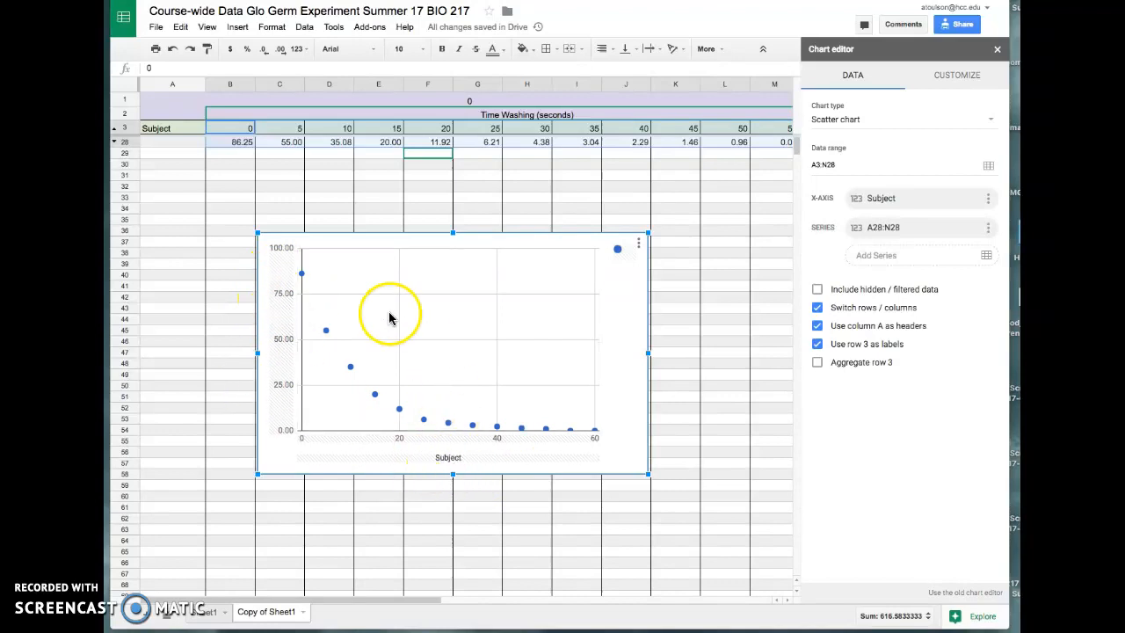
{"action": "mouse_move", "coordinate": [566, 239]}
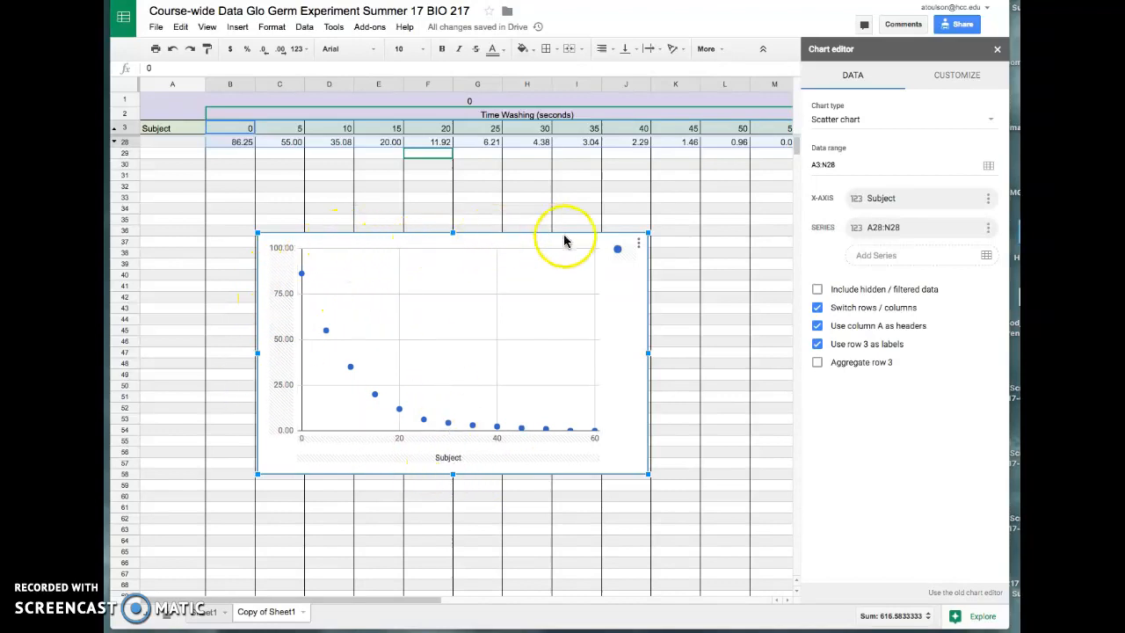
{"action": "mouse_move", "coordinate": [848, 190]}
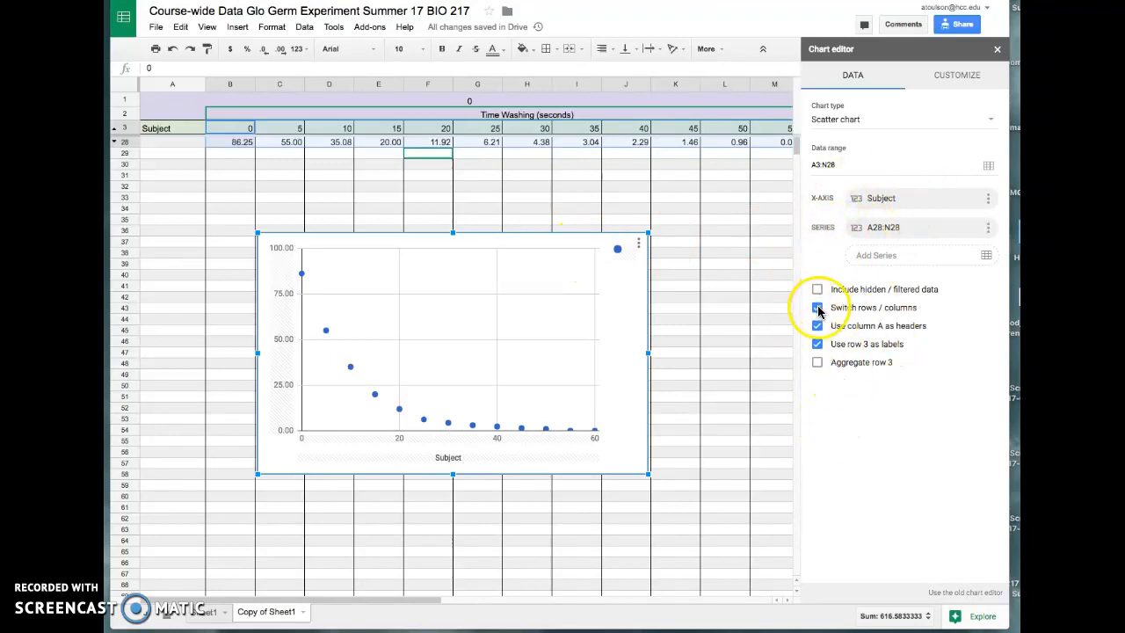
Switch rows/columns and use row 3 as labels so averages plot as one series against time.
{"action": "left_click", "coordinate": [818, 308]}
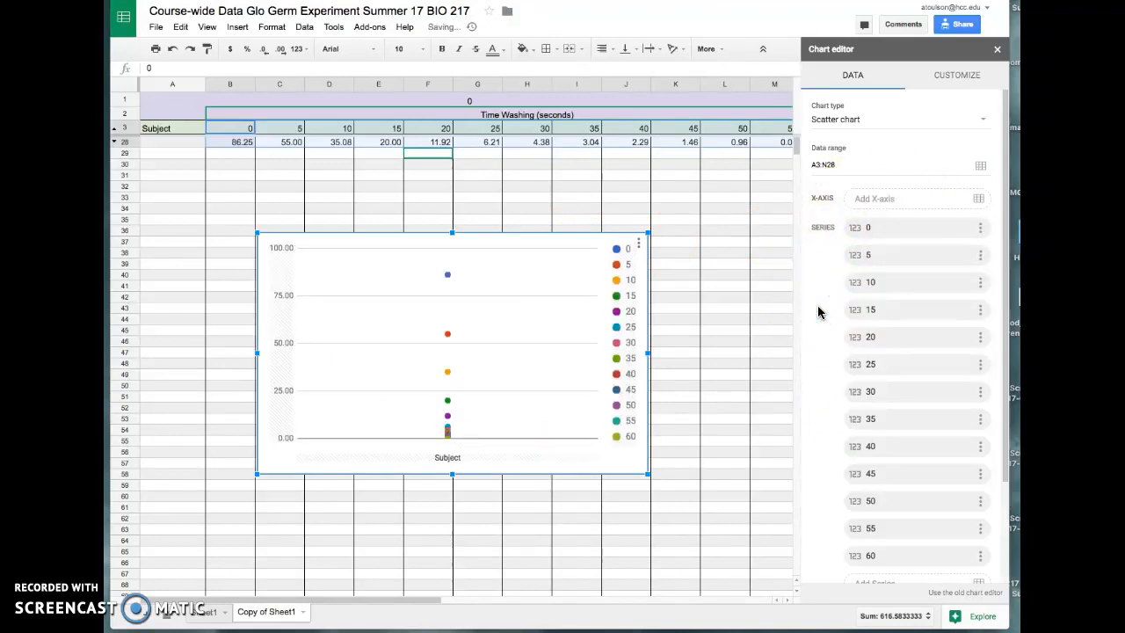
{"action": "scroll", "scroll_direction": "down", "scroll_amount": 3}
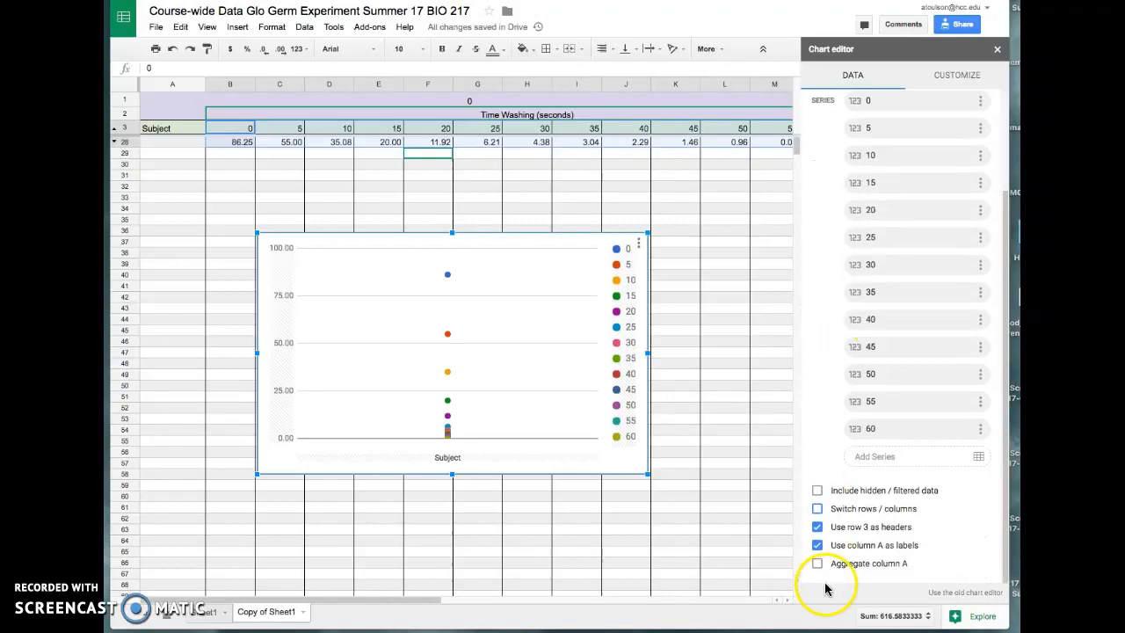
{"action": "mouse_move", "coordinate": [612, 394]}
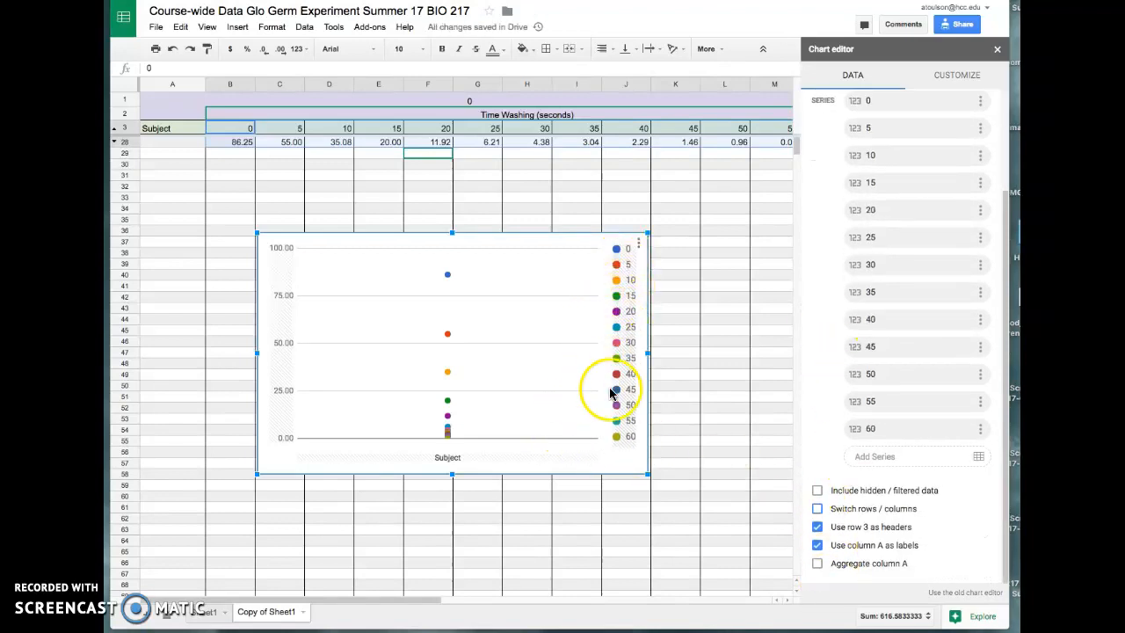
{"action": "mouse_move", "coordinate": [460, 345]}
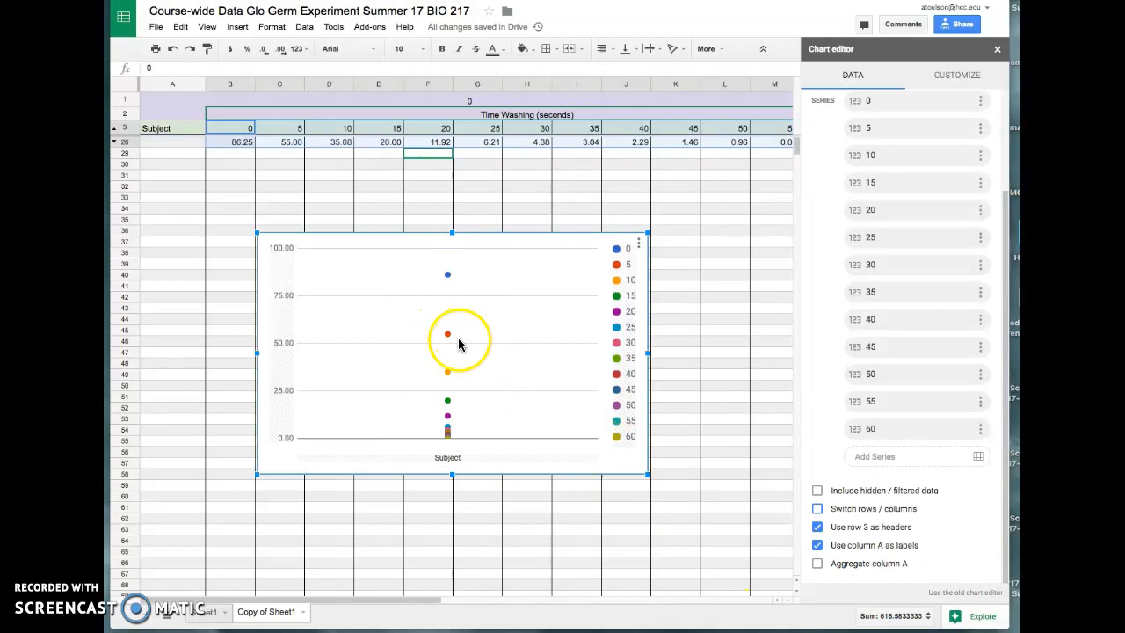
{"action": "left_click", "coordinate": [817, 508]}
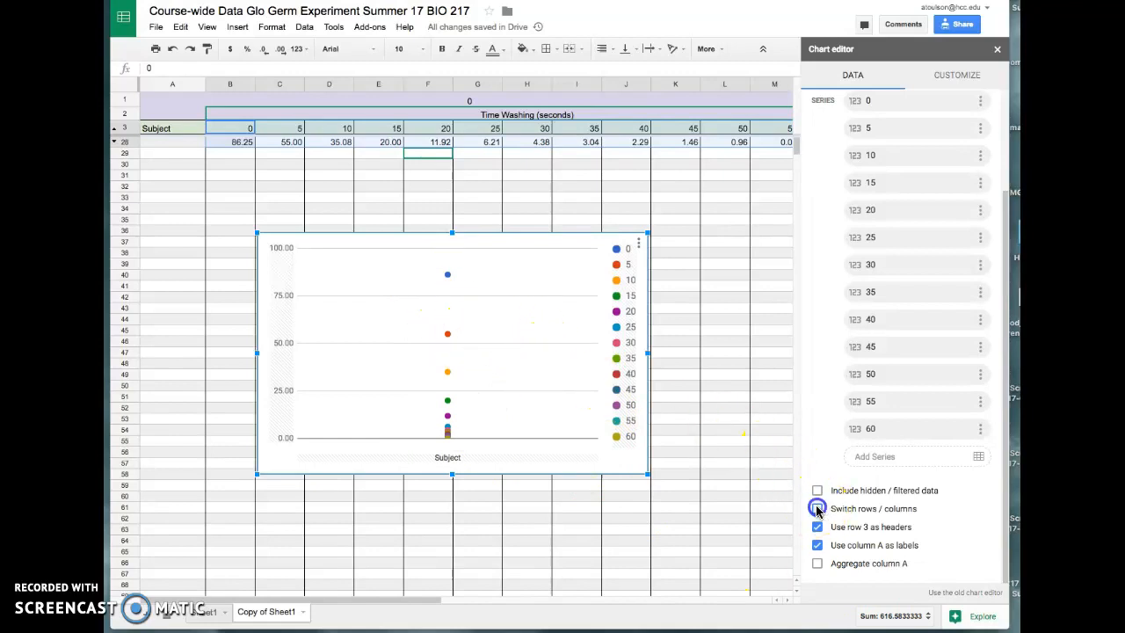
{"action": "left_click", "coordinate": [817, 508]}
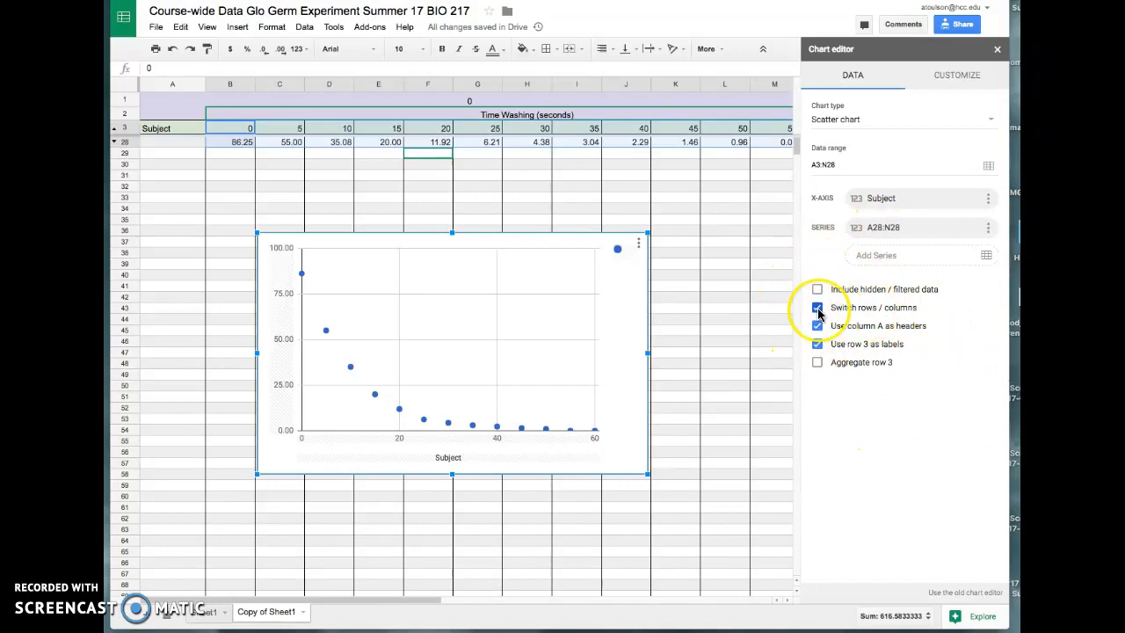
{"action": "mouse_move", "coordinate": [837, 362]}
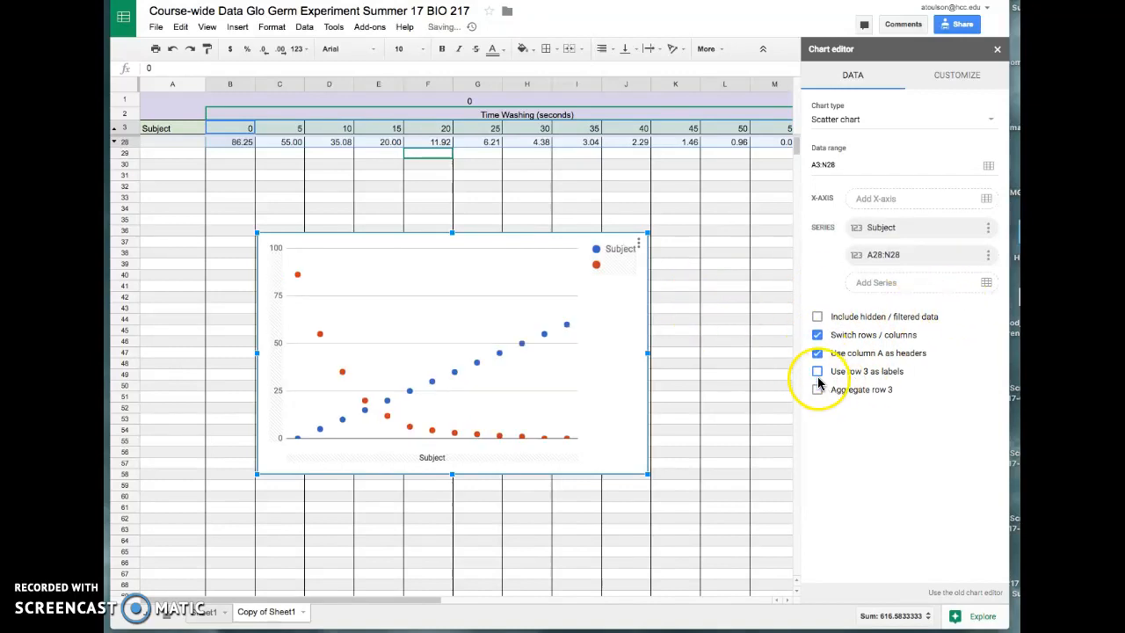
{"action": "left_click", "coordinate": [816, 371]}
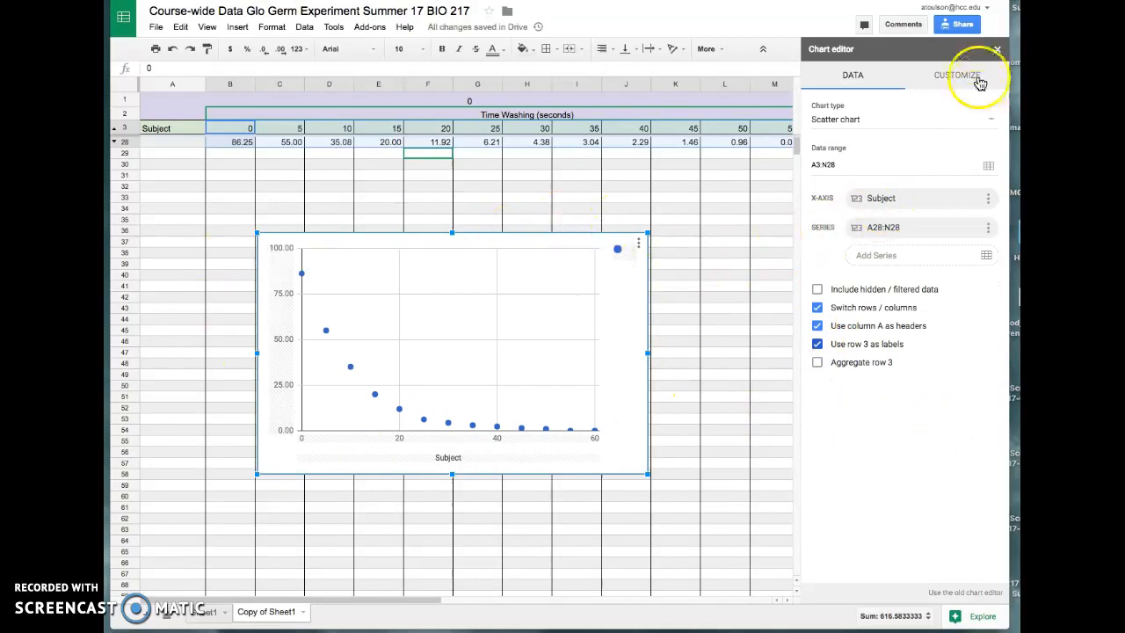
Retitle the horizontal axis from Subject to Time Washing (seconds).
{"action": "left_click", "coordinate": [956, 74]}
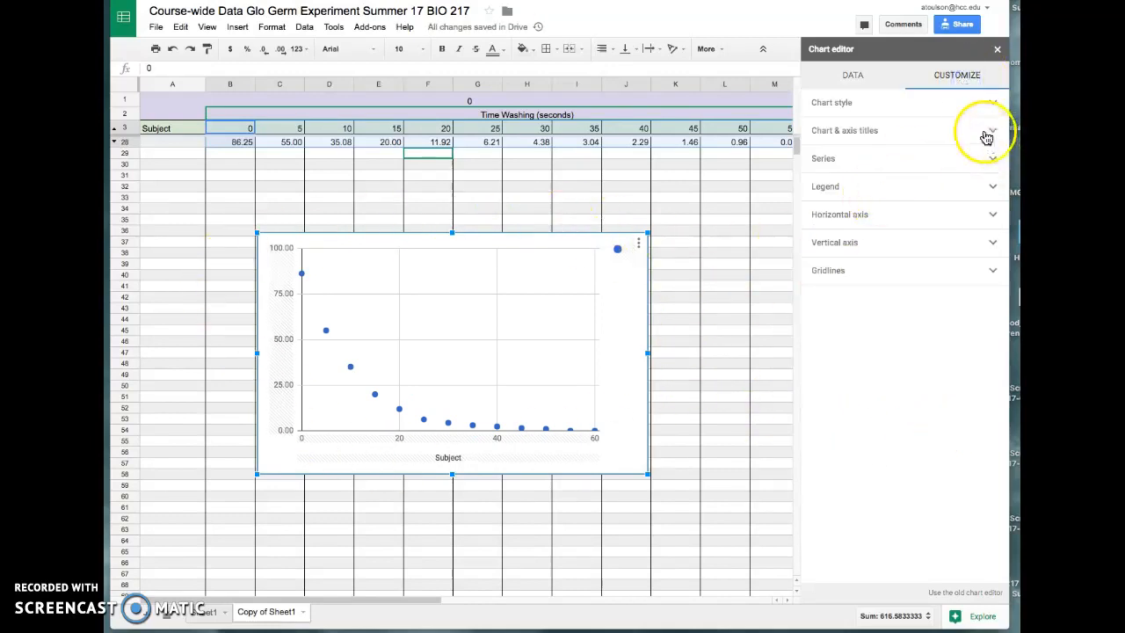
{"action": "left_click", "coordinate": [993, 130]}
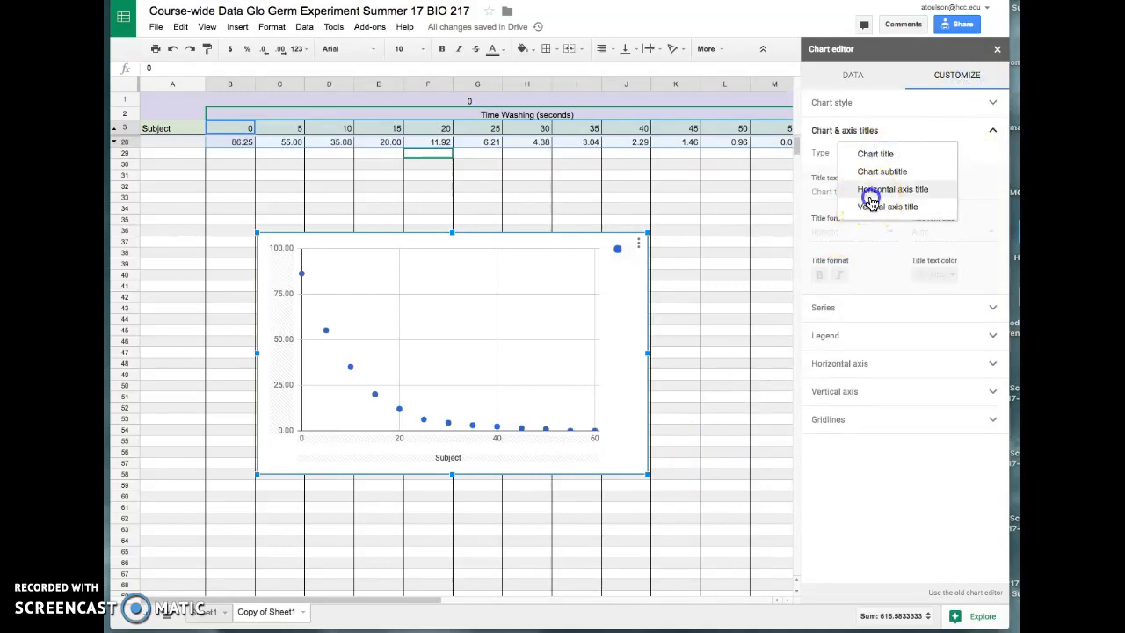
{"action": "left_click", "coordinate": [893, 190]}
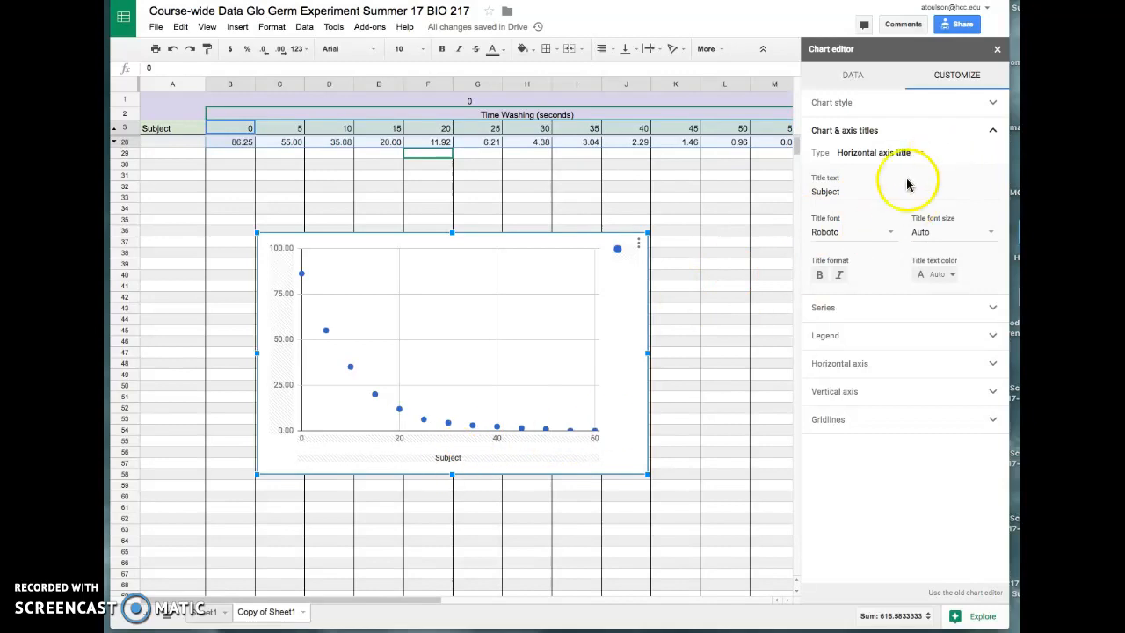
{"action": "left_click", "coordinate": [824, 190]}
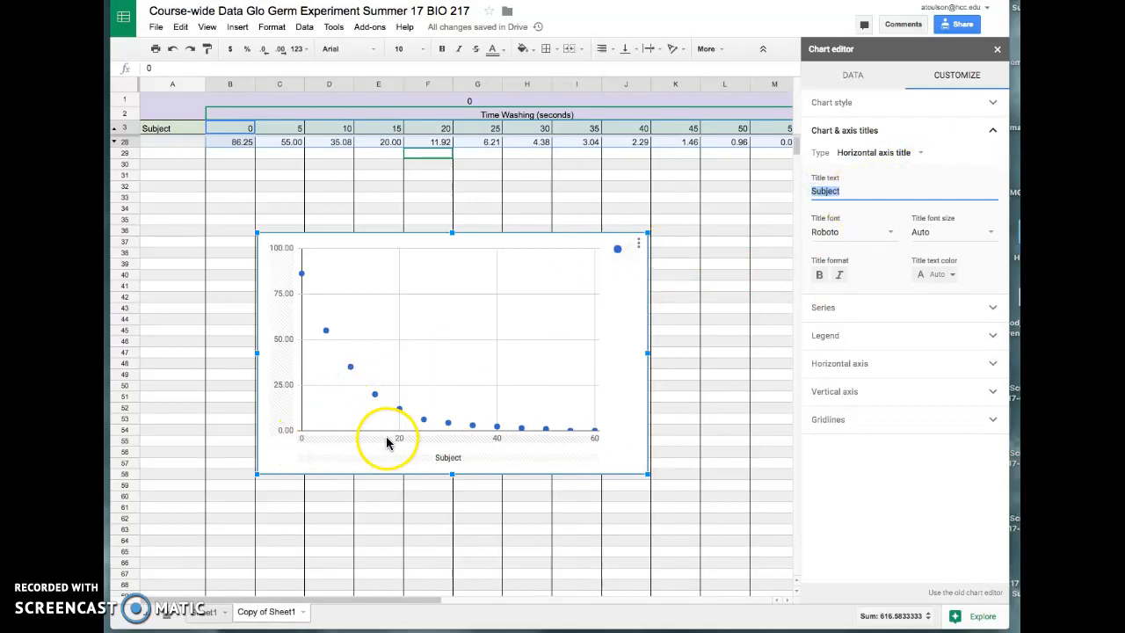
{"action": "mouse_move", "coordinate": [615, 427]}
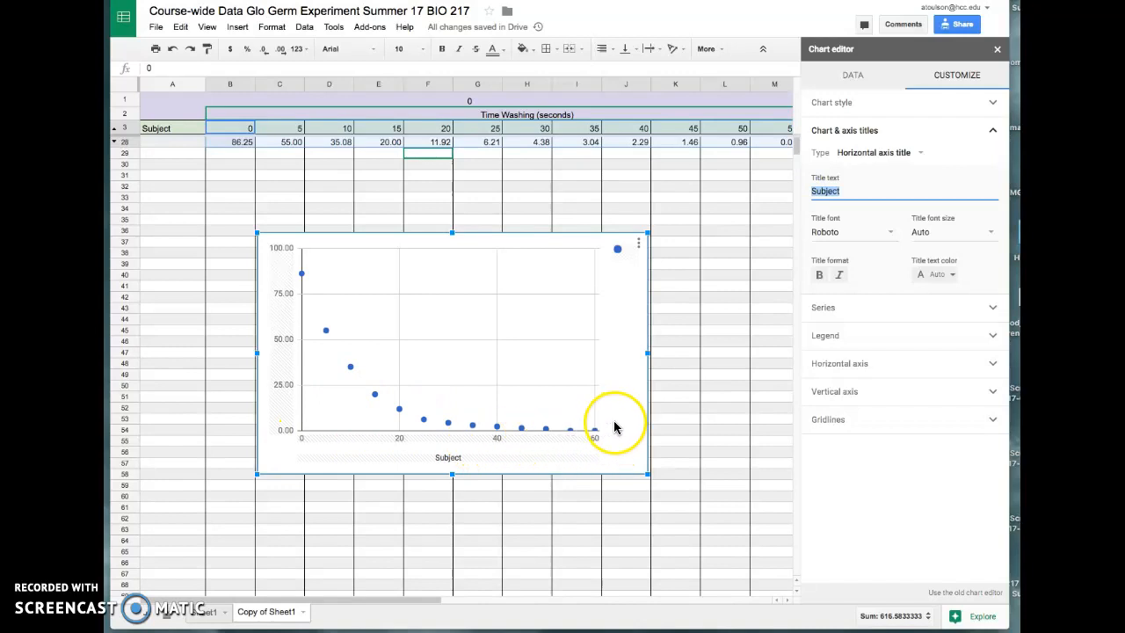
{"action": "mouse_move", "coordinate": [557, 218]}
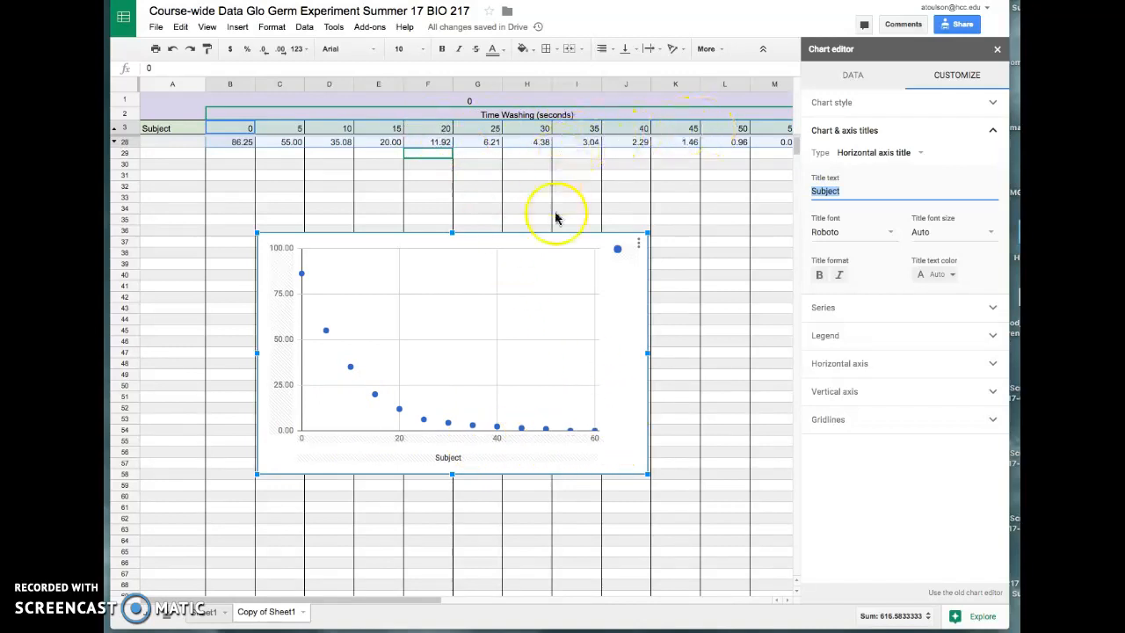
{"action": "type", "text": "Time Washing (seconds"}
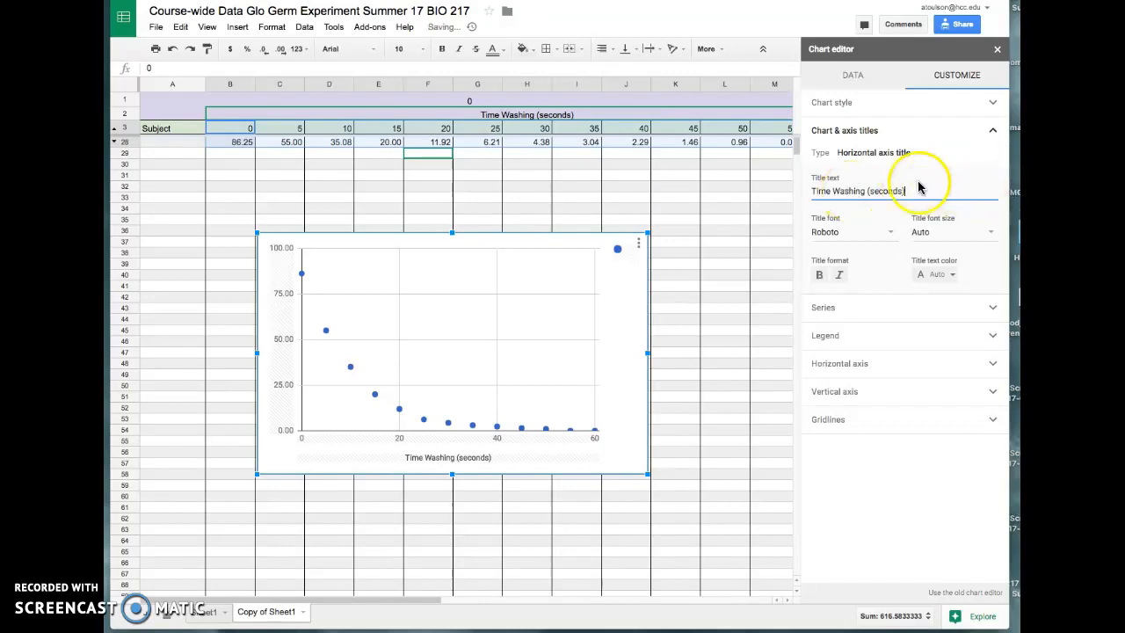
{"action": "mouse_move", "coordinate": [485, 472]}
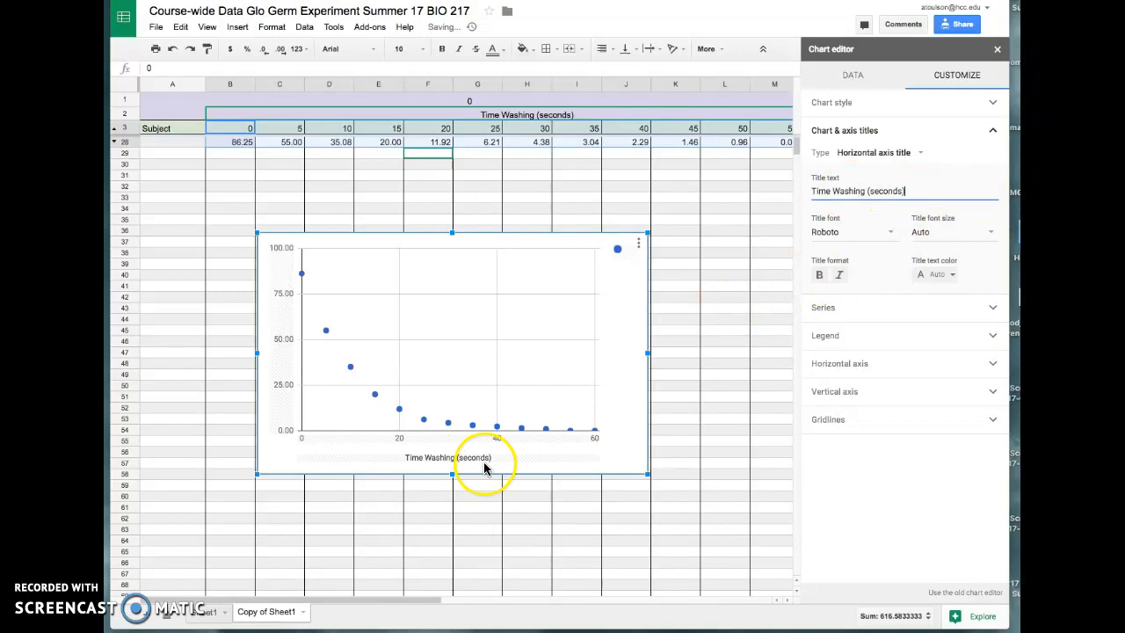
{"action": "mouse_move", "coordinate": [464, 439]}
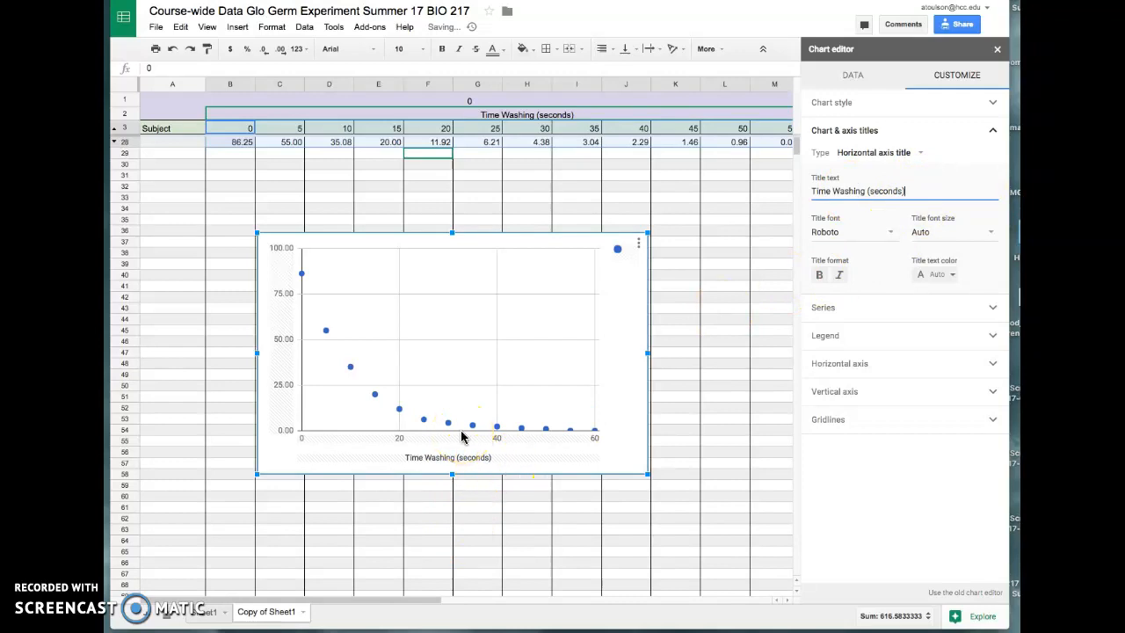
{"action": "mouse_move", "coordinate": [594, 433]}
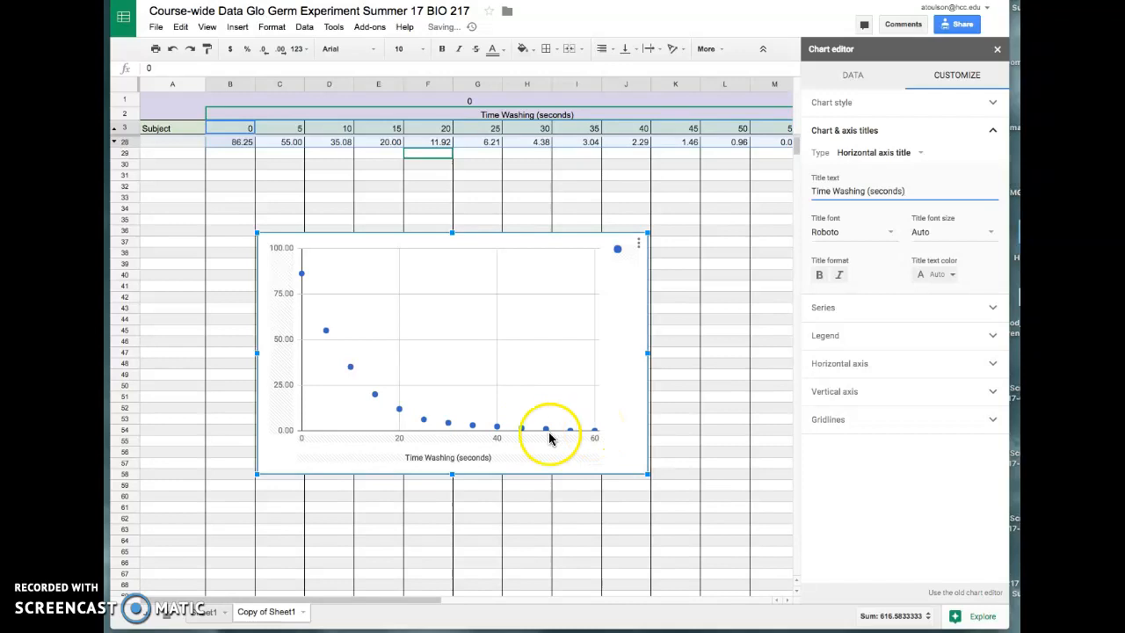
{"action": "mouse_move", "coordinate": [618, 427]}
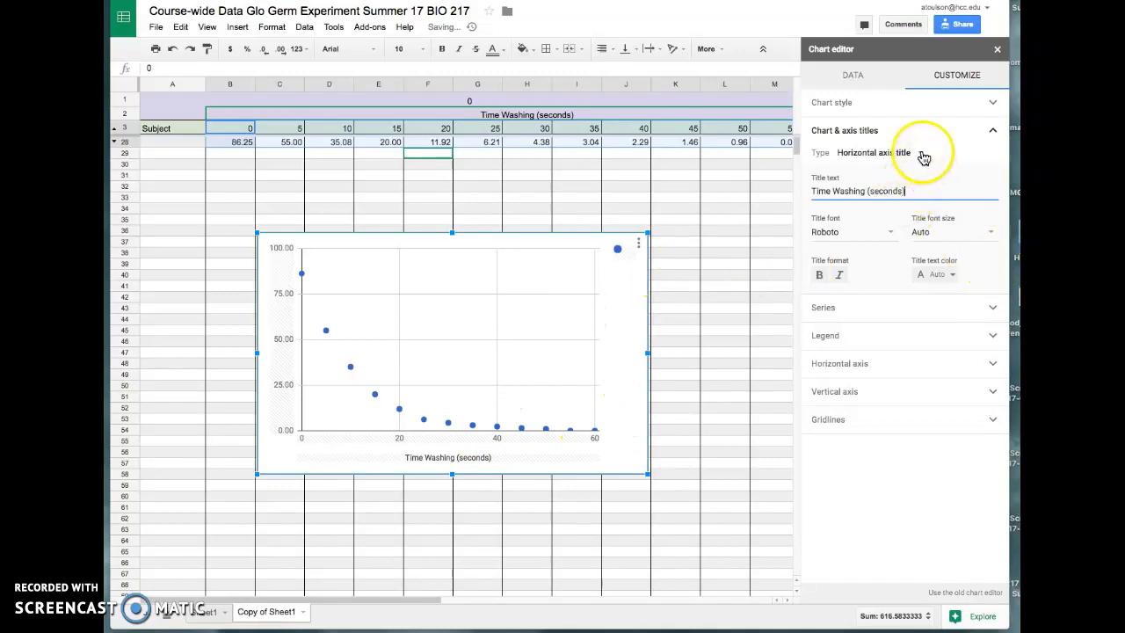
Title the vertical axis Percent of hand surface covered by Glo Germ.
{"action": "left_click", "coordinate": [874, 151]}
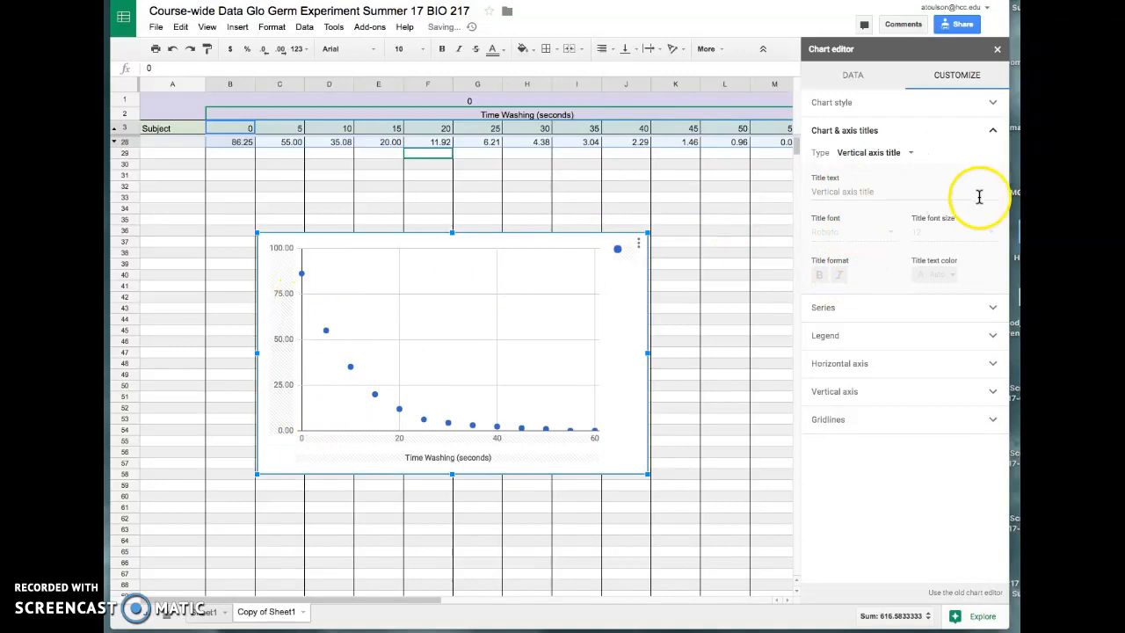
{"action": "left_click", "coordinate": [865, 190]}
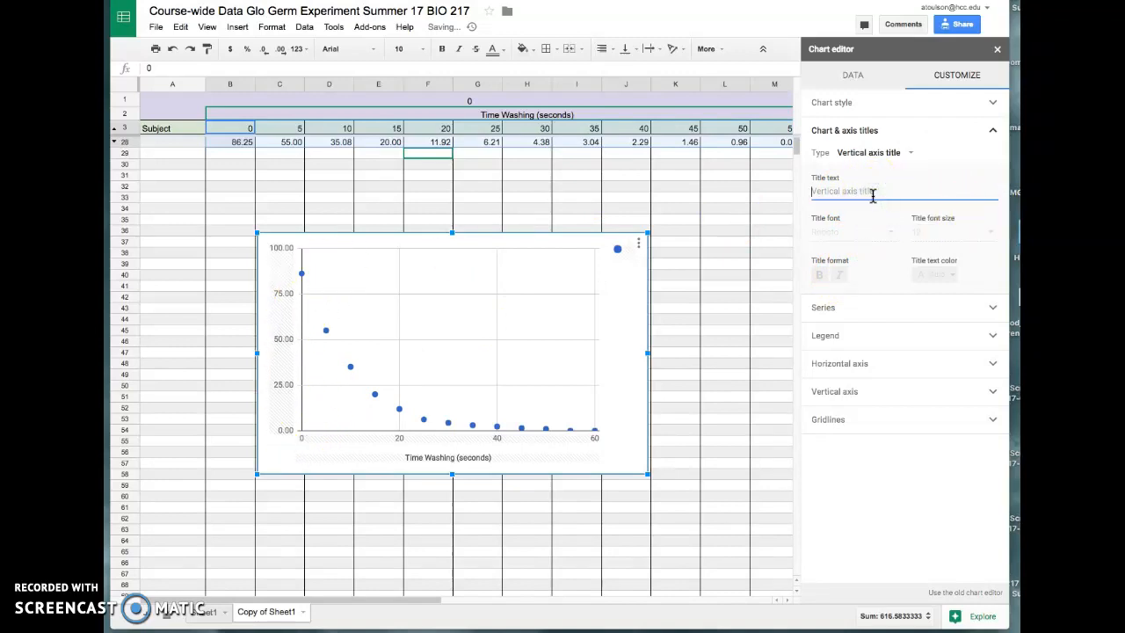
{"action": "type", "text": "Percent"}
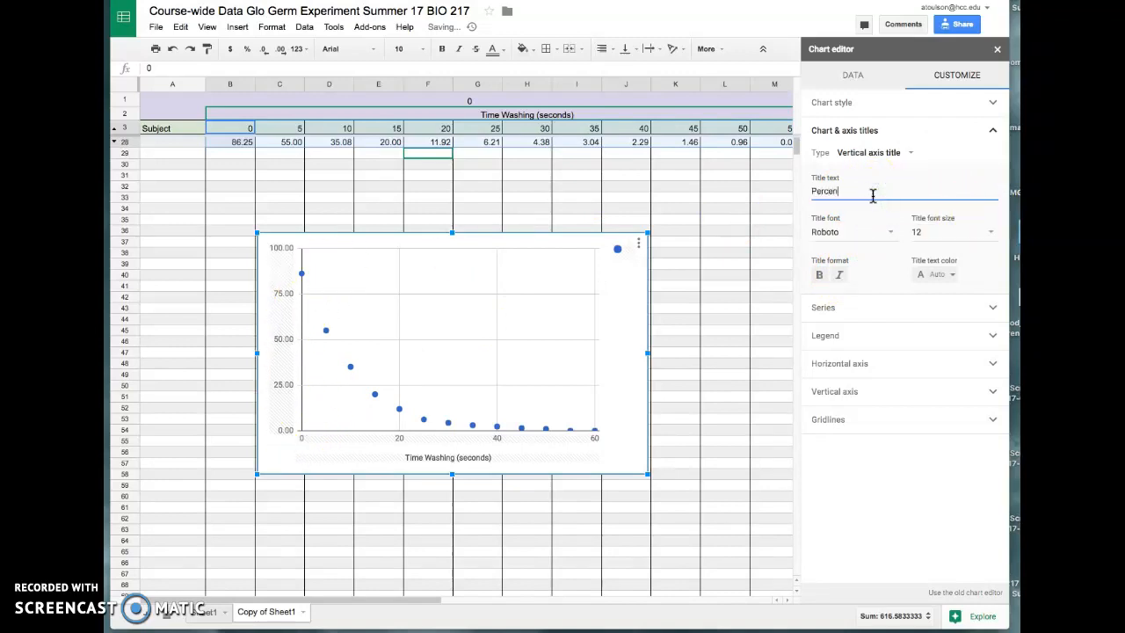
{"action": "type", "text": "of"}
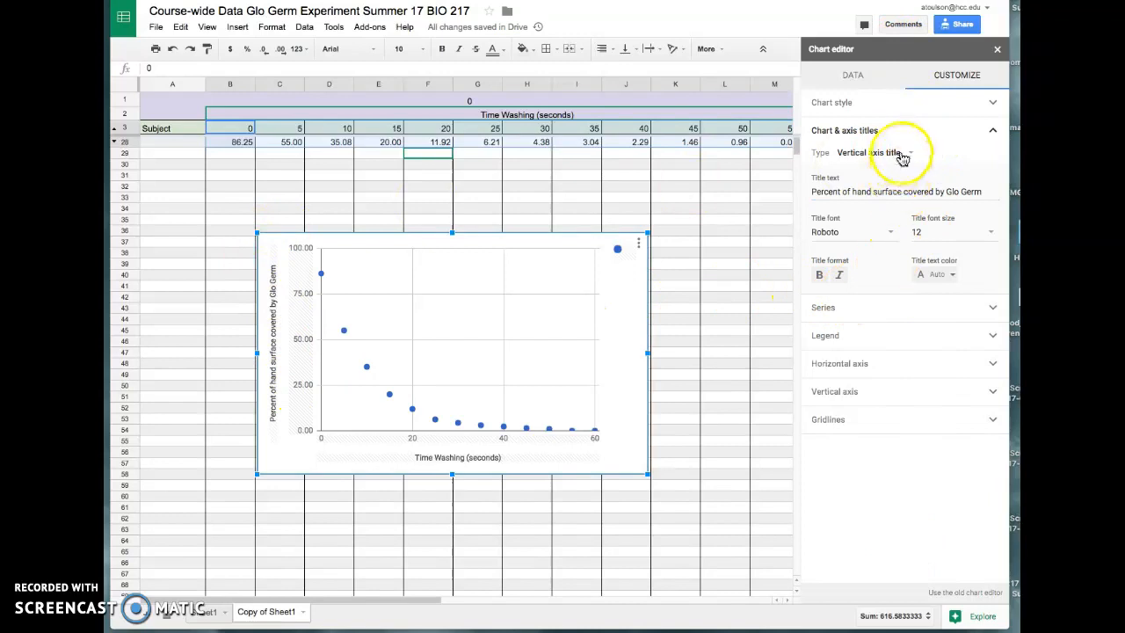
Title the chart "Percent of hand surface covered my Glo Germ after washing for at five second intervals.".
{"action": "left_click", "coordinate": [893, 151]}
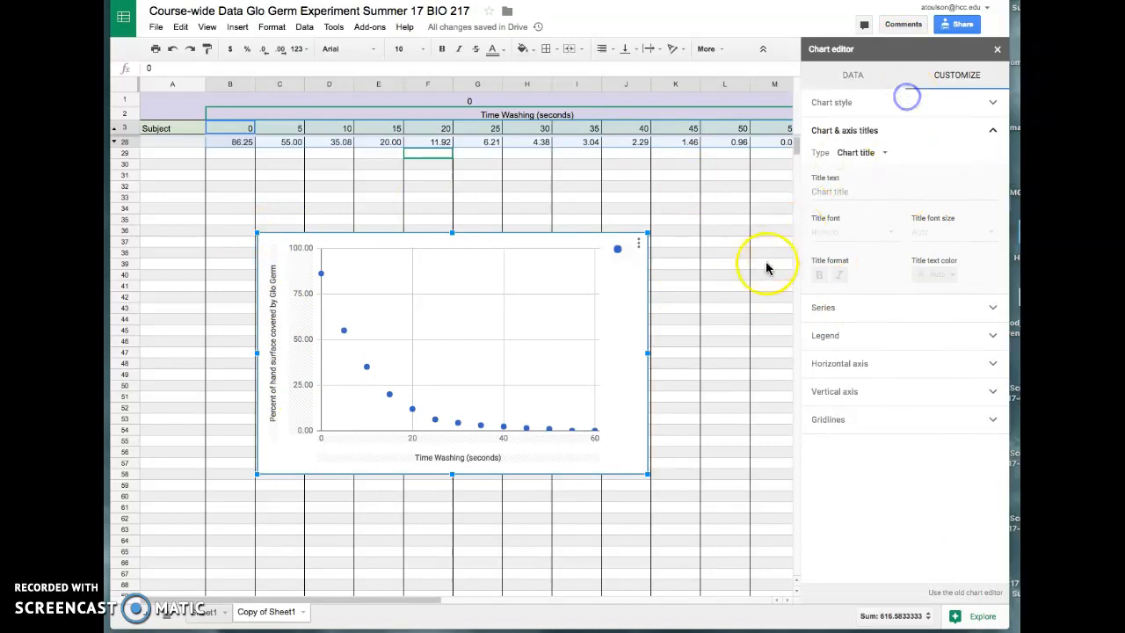
{"action": "mouse_move", "coordinate": [870, 183]}
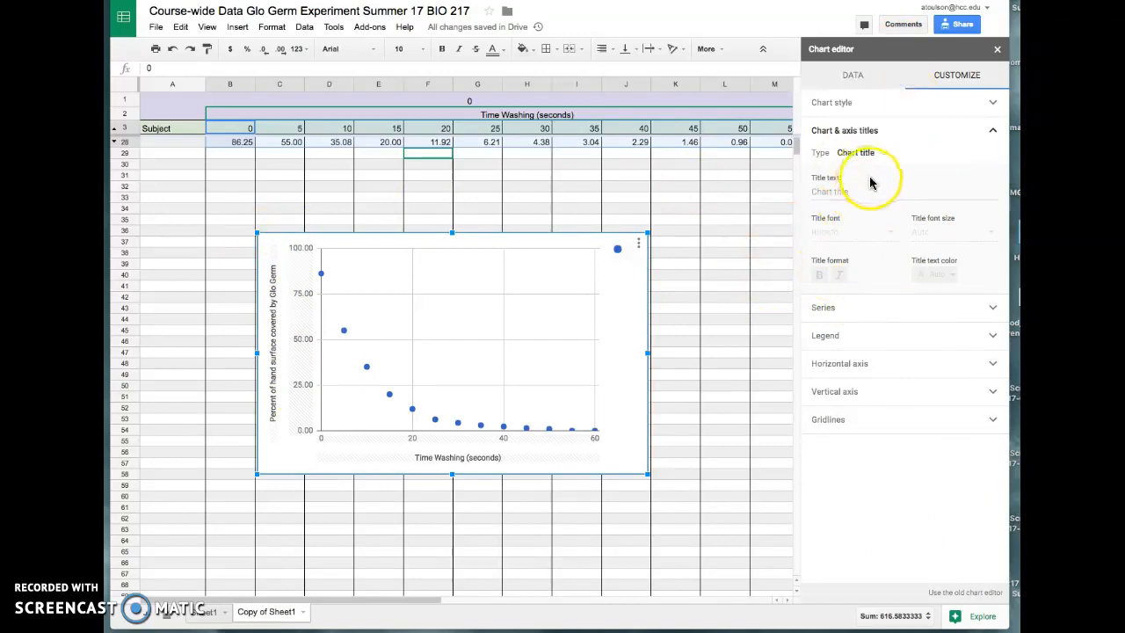
{"action": "left_click", "coordinate": [900, 190]}
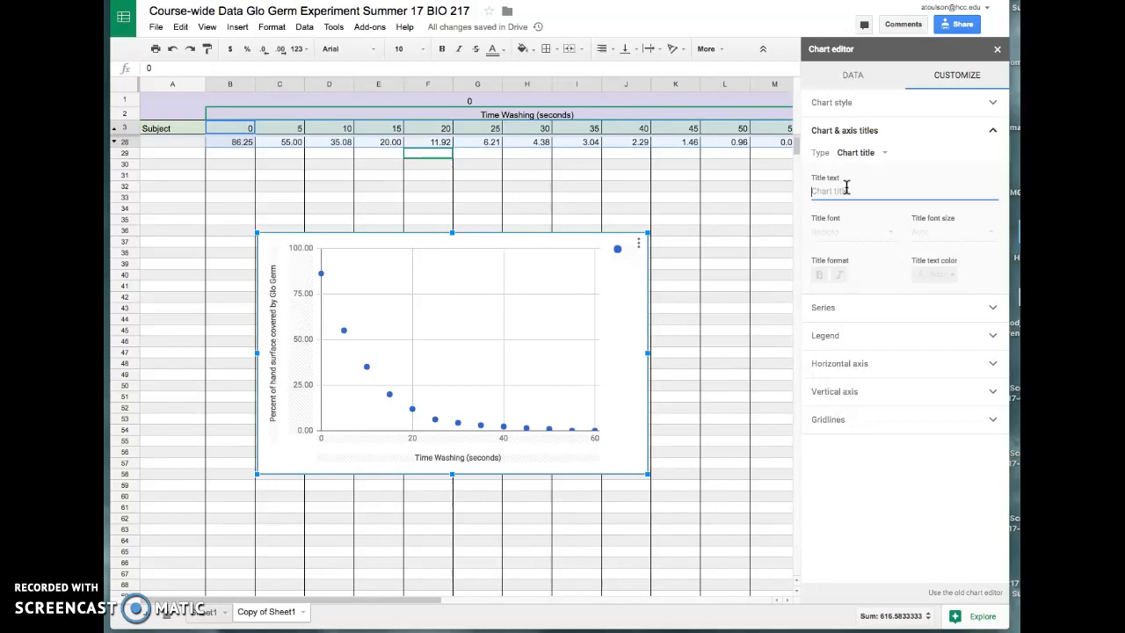
{"action": "type", "text": "P"}
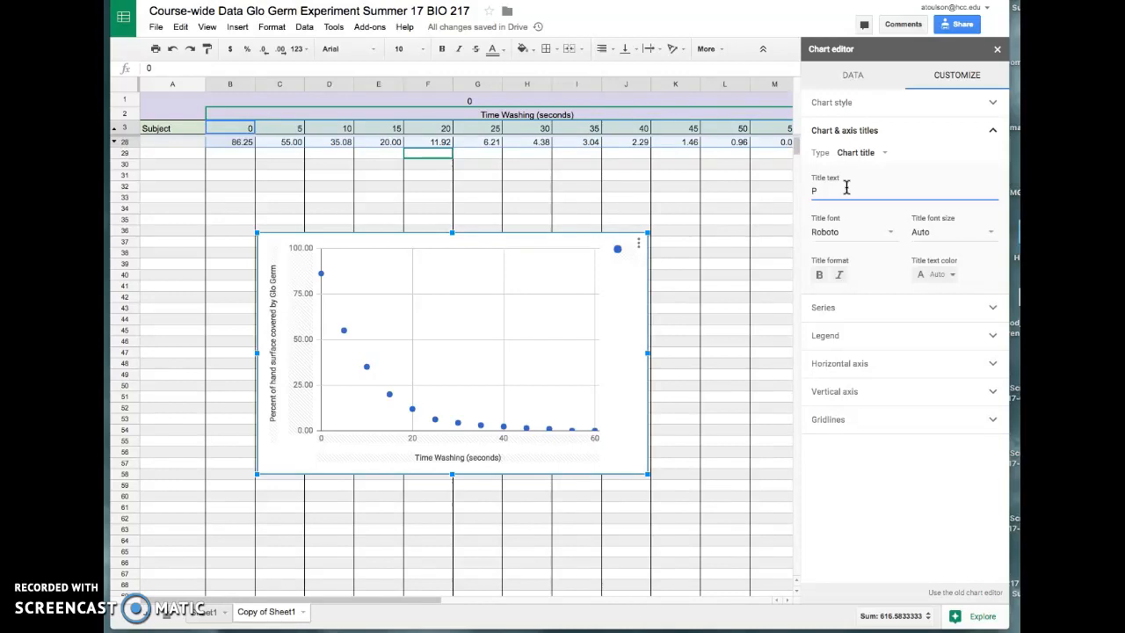
{"action": "type", "text": "ercent of hand surface covered my G"}
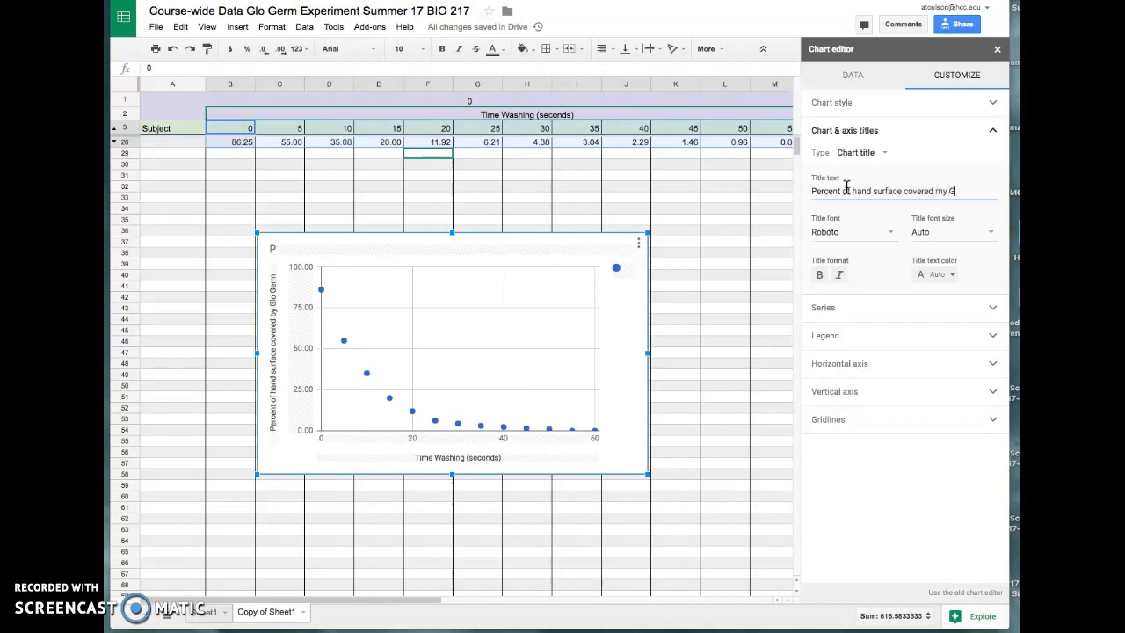
{"action": "type", "text": "lo Germ"}
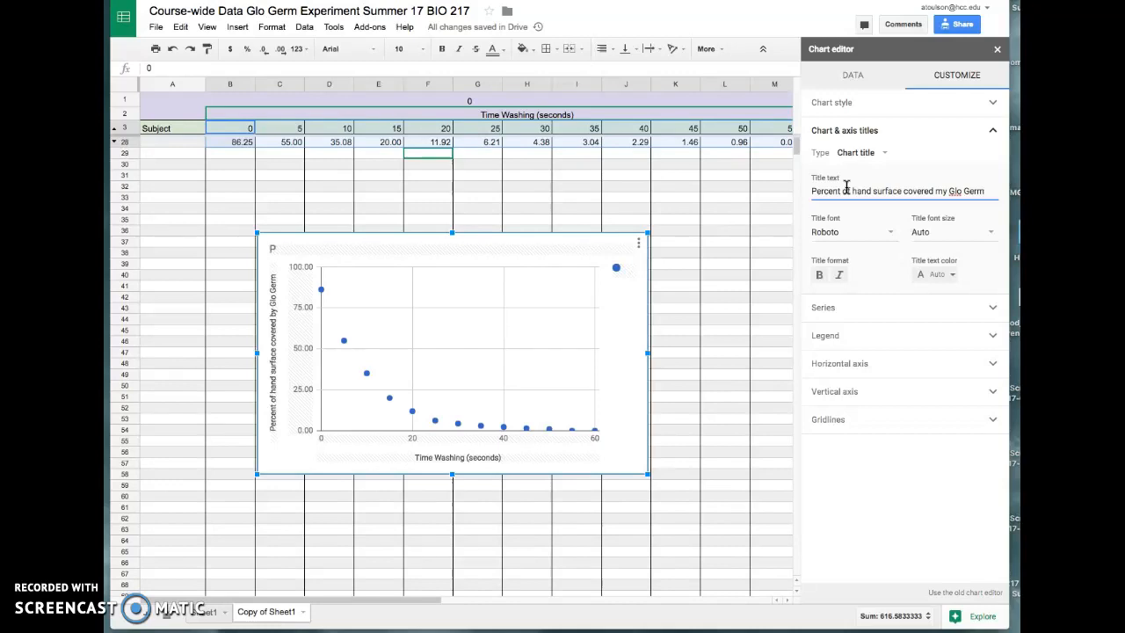
{"action": "left_click", "coordinate": [897, 189]}
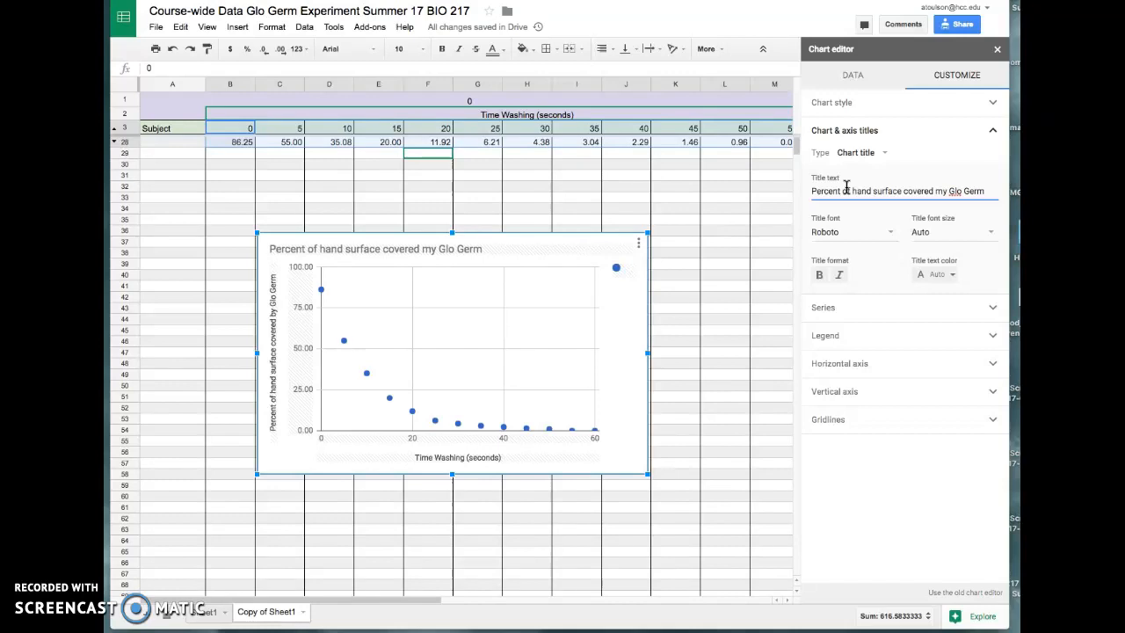
{"action": "type", "text": "after washing for"}
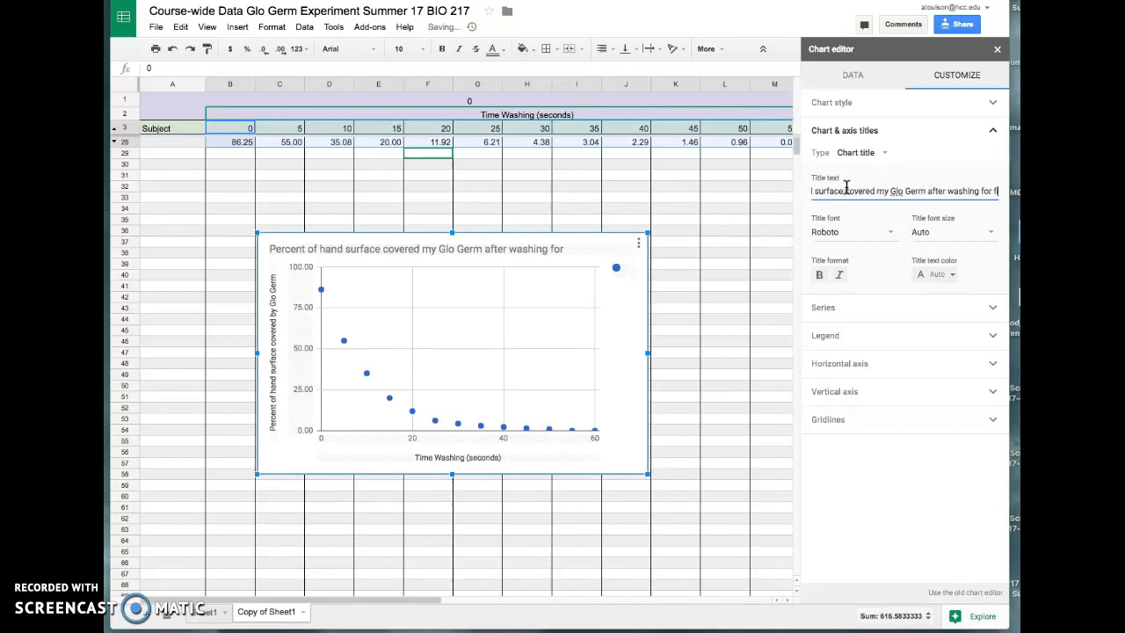
{"action": "type", "text": "five second intervals."}
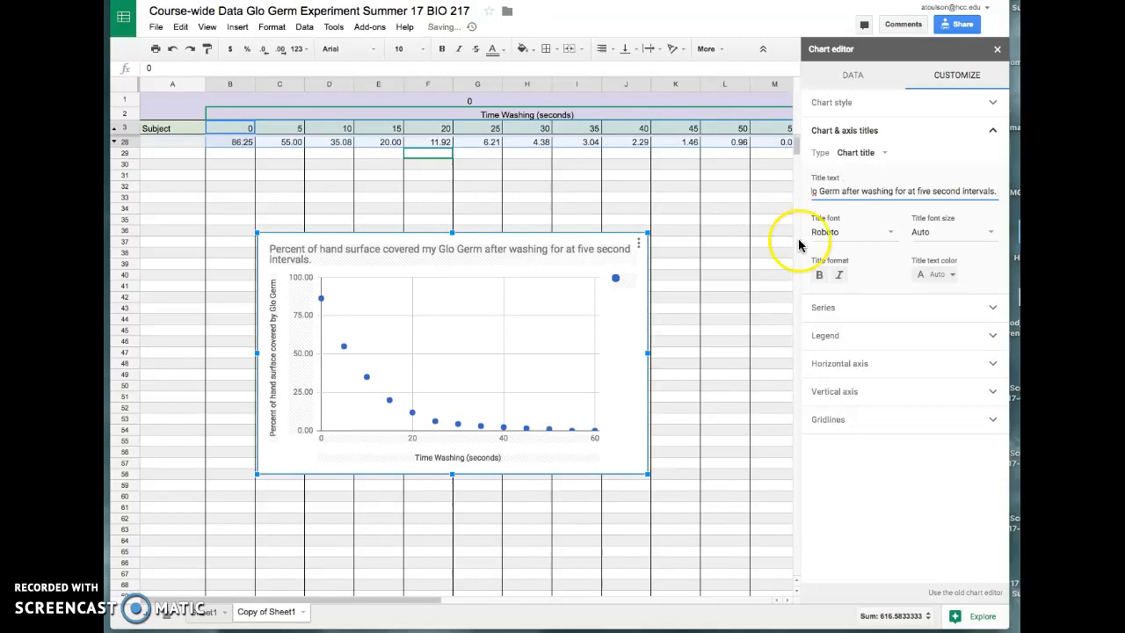
{"action": "mouse_move", "coordinate": [706, 302]}
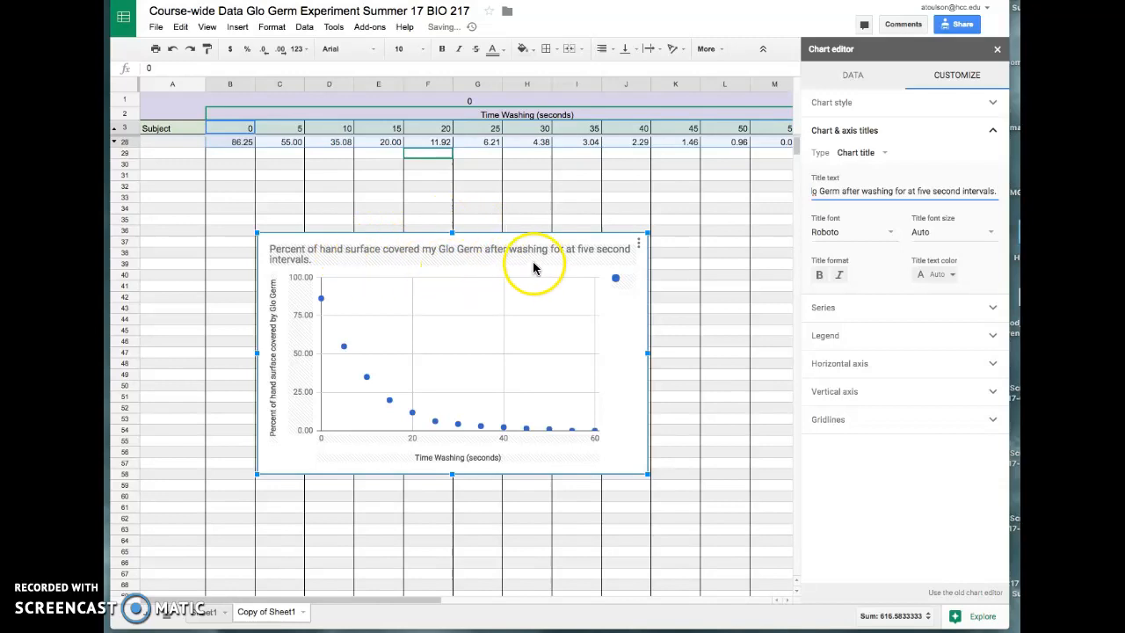
{"action": "mouse_move", "coordinate": [362, 278]}
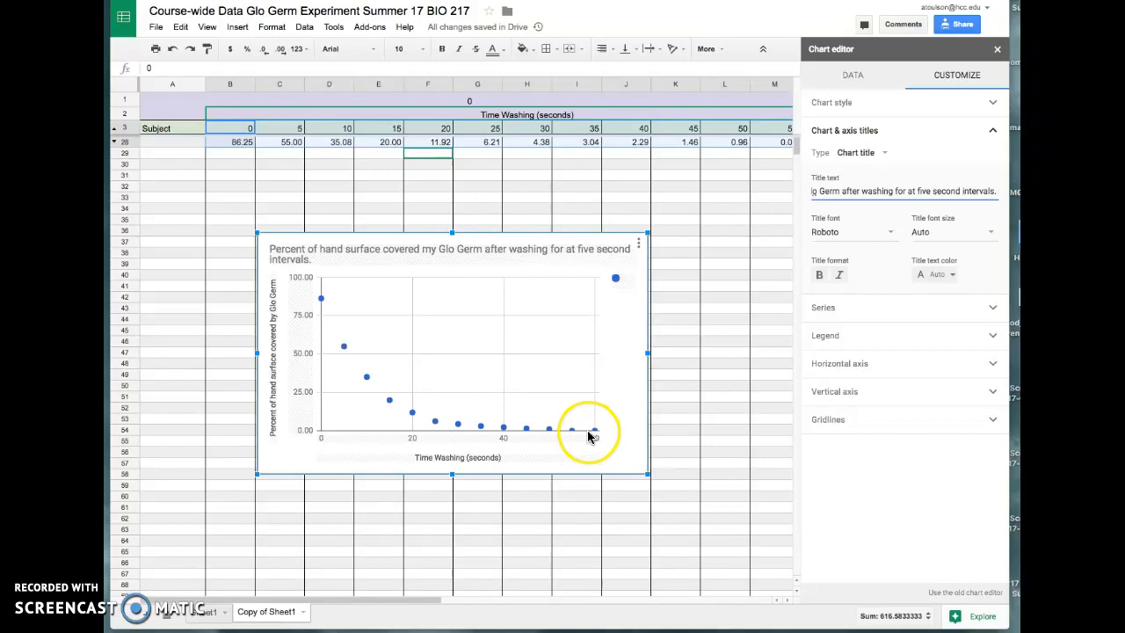
{"action": "mouse_move", "coordinate": [528, 302]}
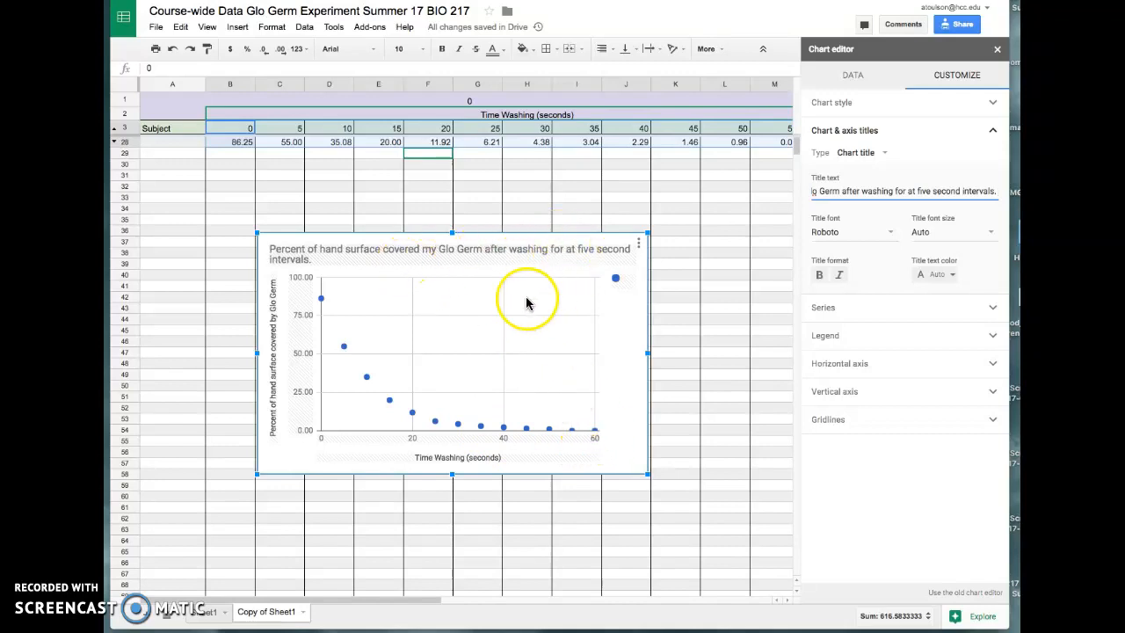
Copy the chart and paste it unlinked into the Toulson assignment below the graph instructions.
{"action": "left_click", "coordinate": [638, 243]}
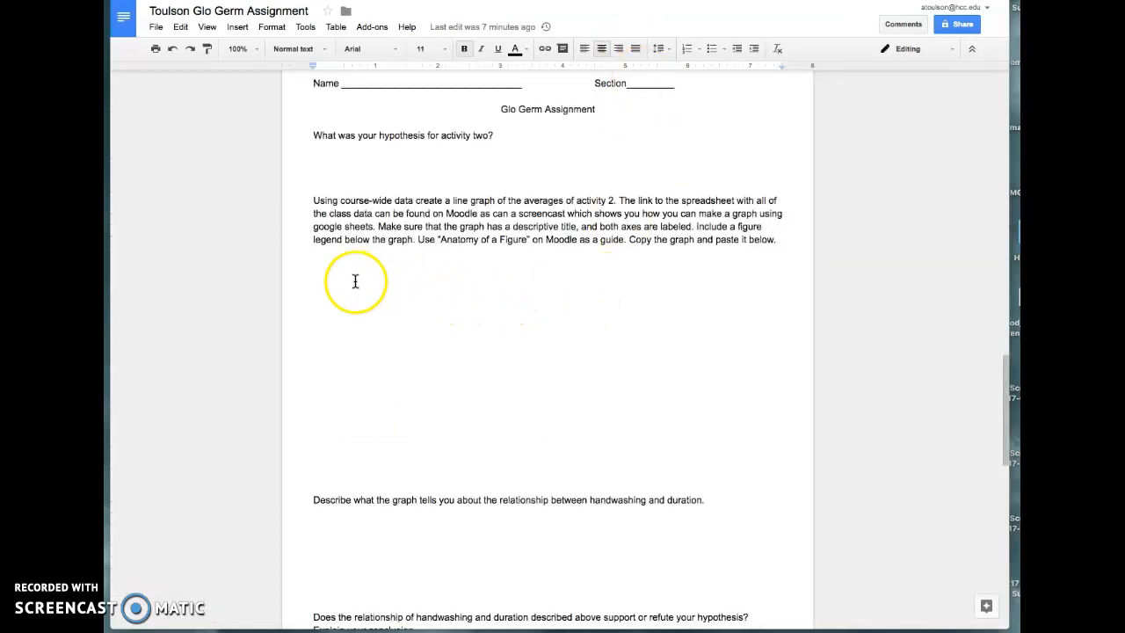
{"action": "right_click", "coordinate": [355, 282]}
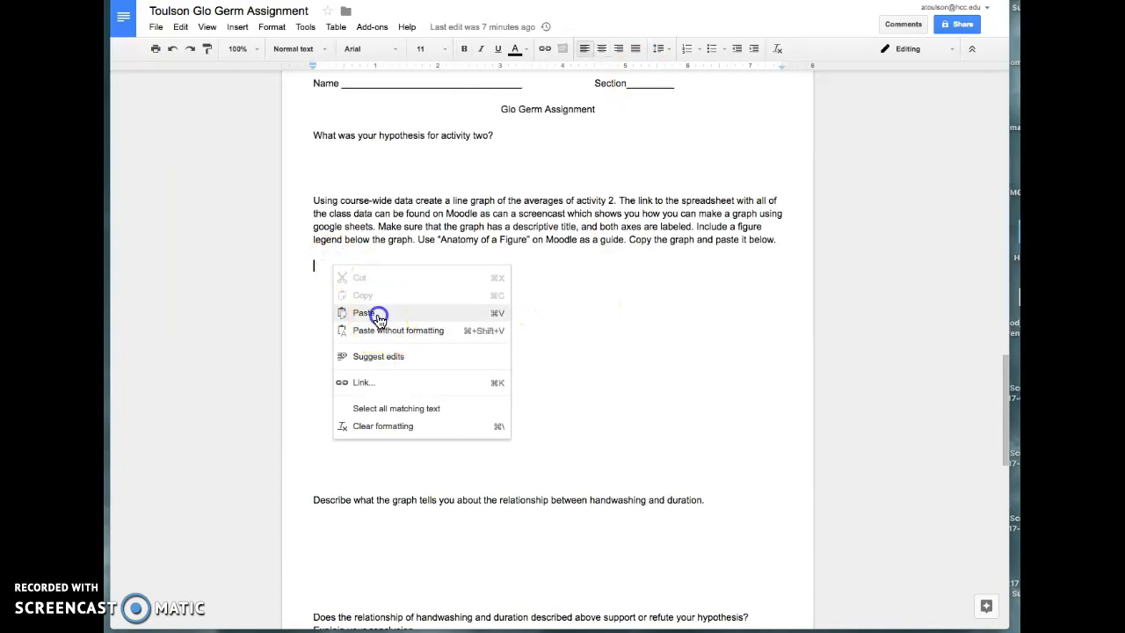
{"action": "left_click", "coordinate": [362, 313]}
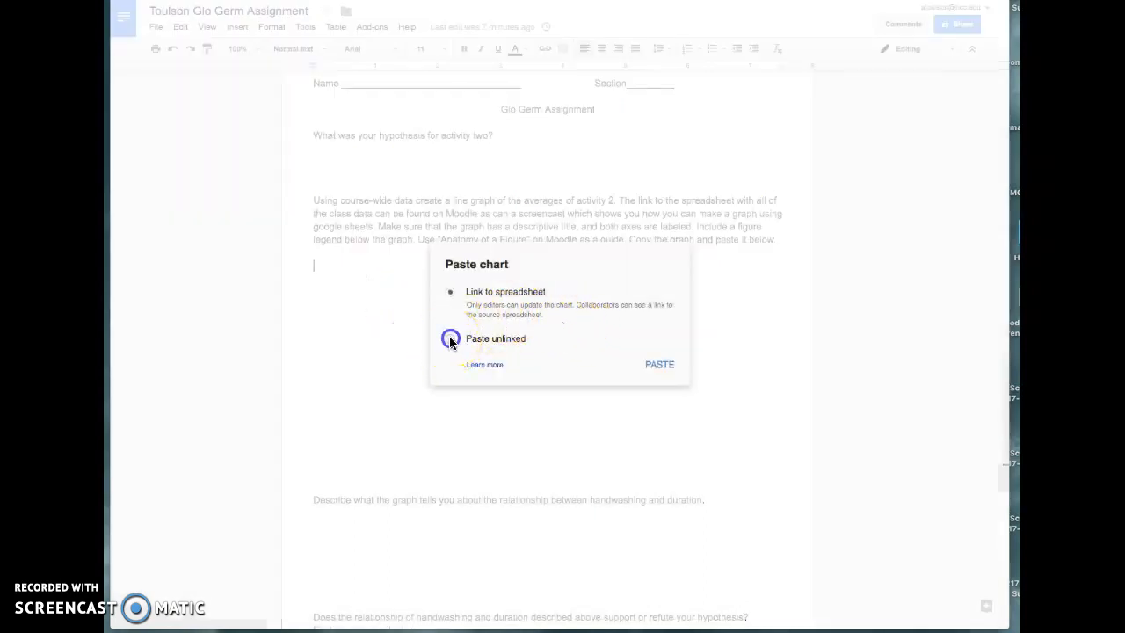
{"action": "left_click", "coordinate": [659, 364]}
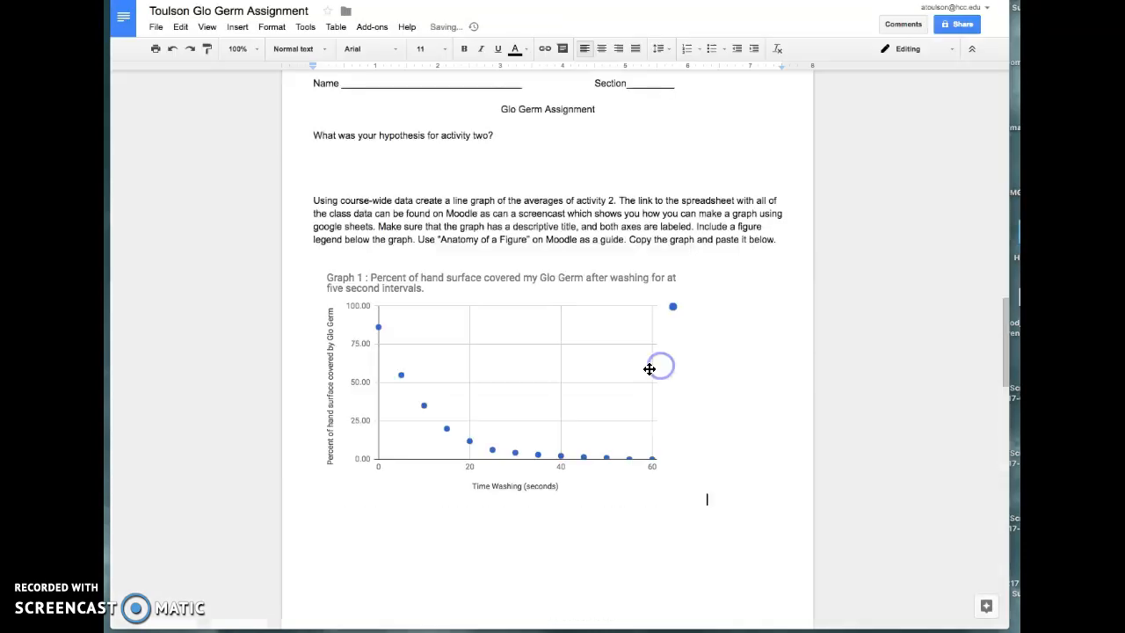
{"action": "scroll", "scroll_direction": "down", "scroll_amount": 3}
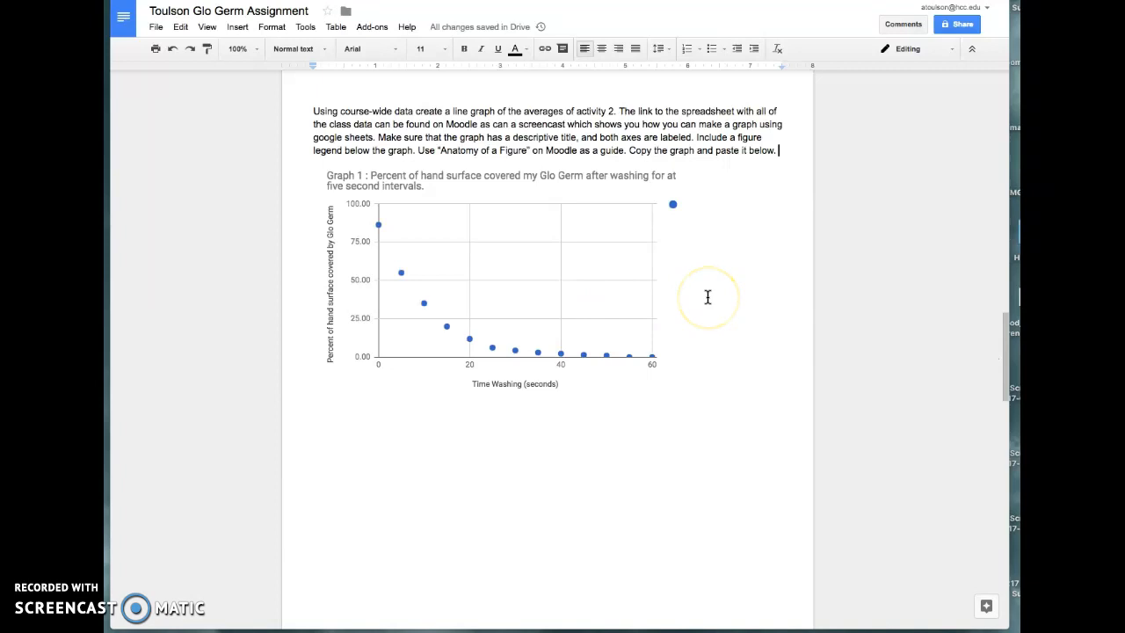
{"action": "mouse_move", "coordinate": [650, 169]}
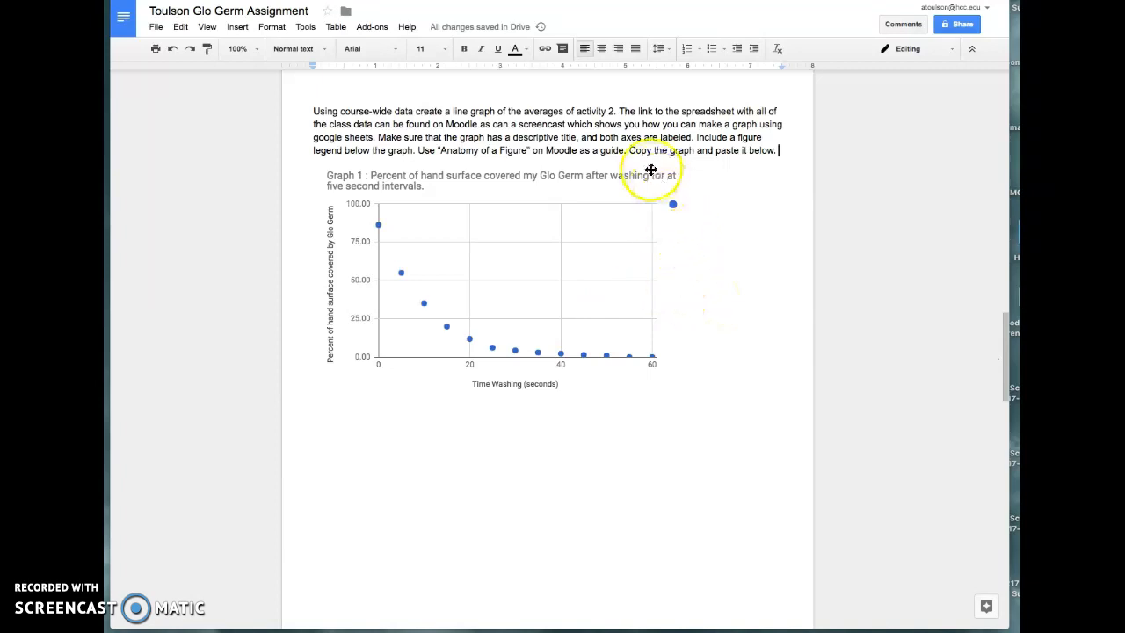
Reduce the chart title font size to 12 in the Sheets chart editor.
{"action": "left_click", "coordinate": [509, 281]}
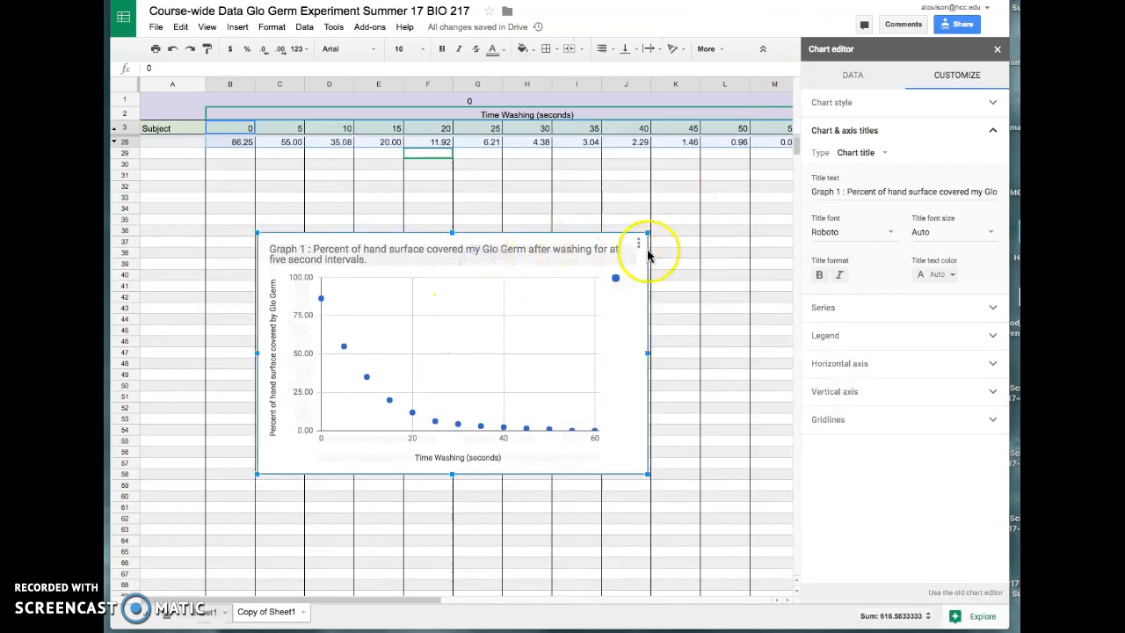
{"action": "left_click", "coordinate": [991, 232]}
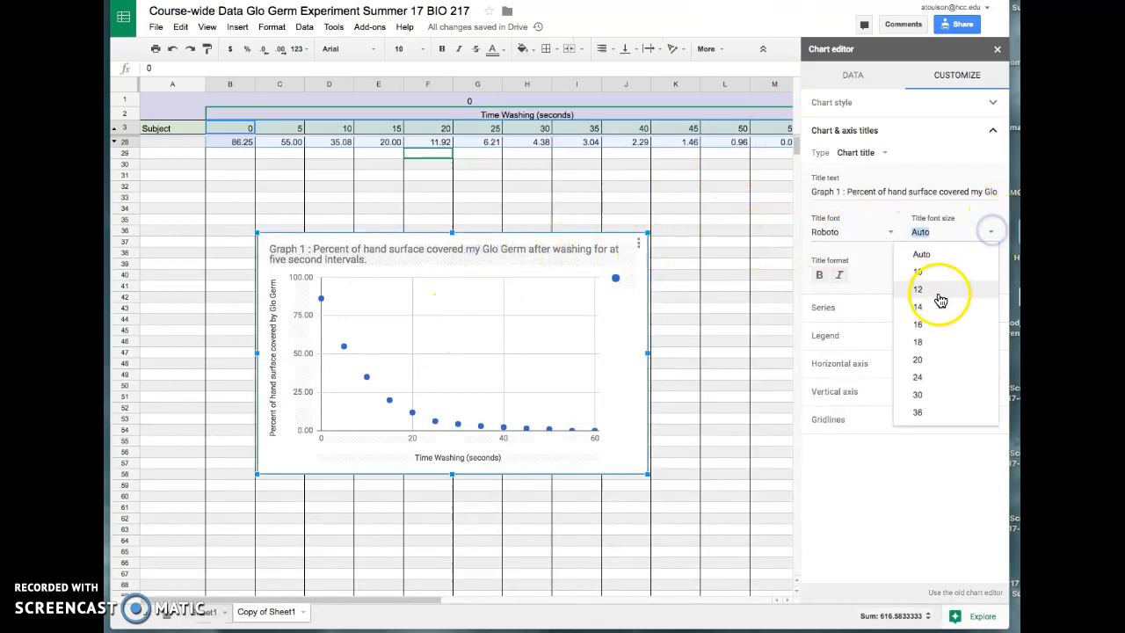
{"action": "left_click", "coordinate": [918, 289]}
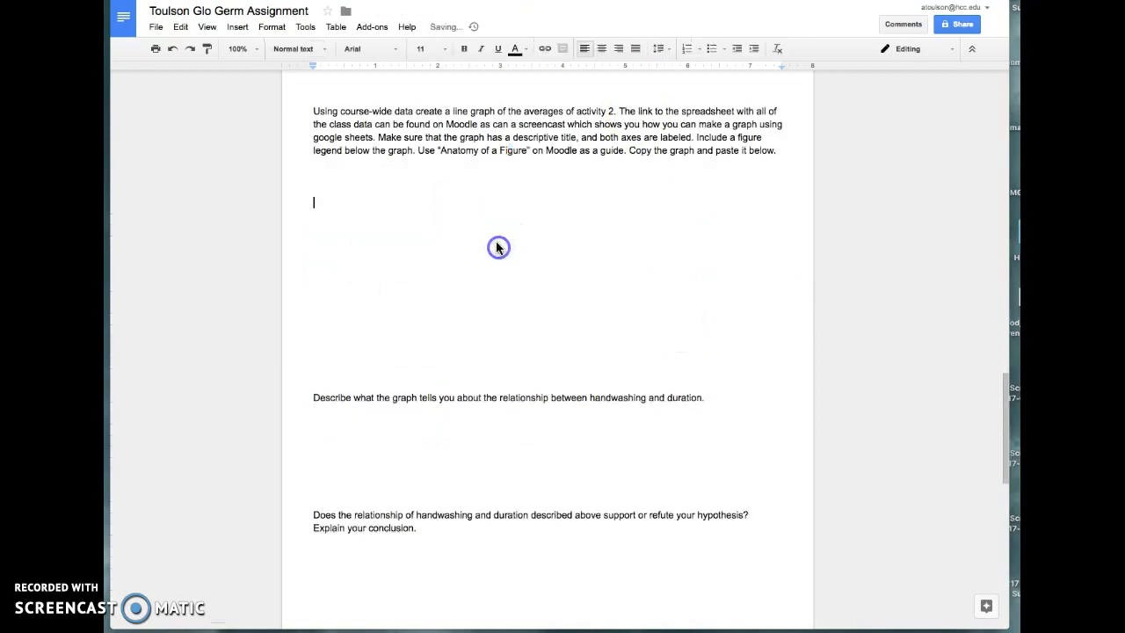
{"action": "mouse_move", "coordinate": [661, 372]}
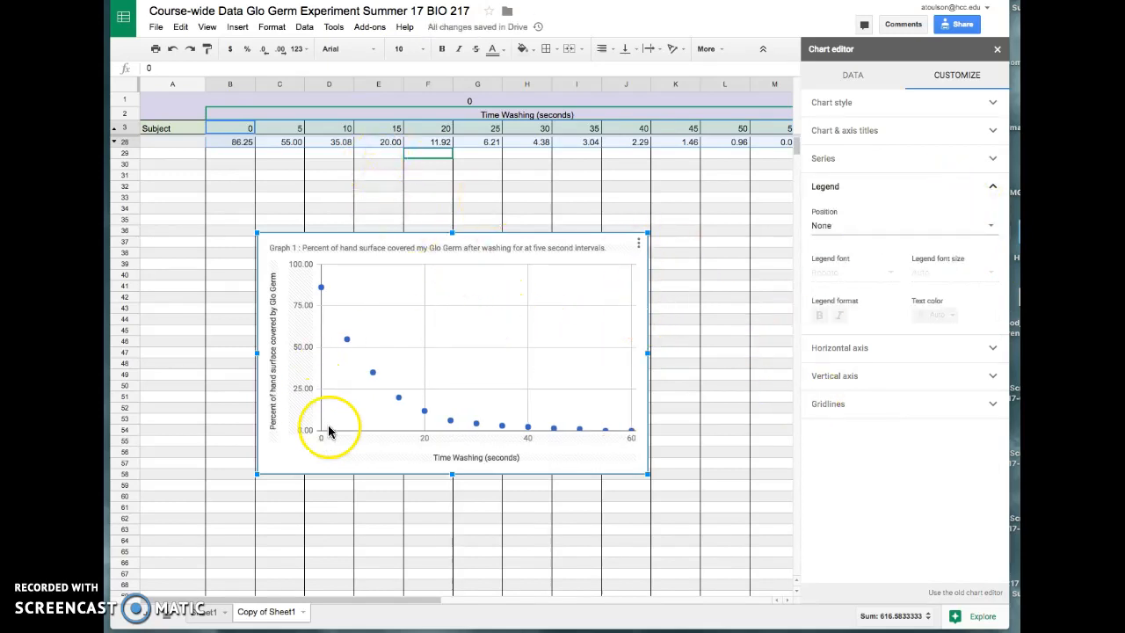
{"action": "mouse_move", "coordinate": [861, 320]}
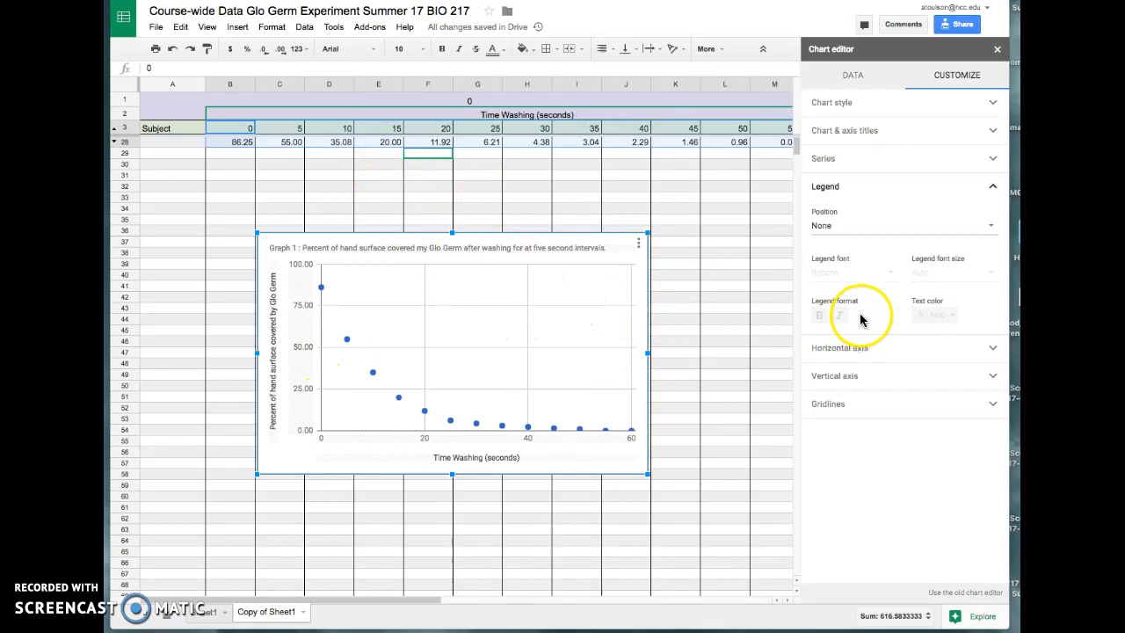
{"action": "mouse_move", "coordinate": [717, 336]}
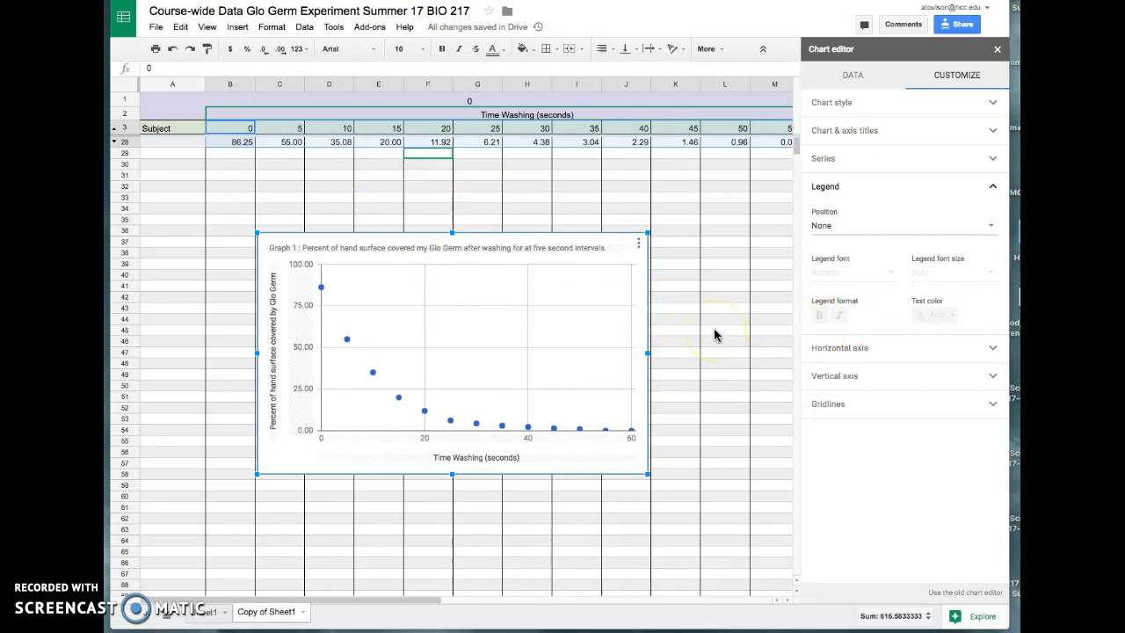